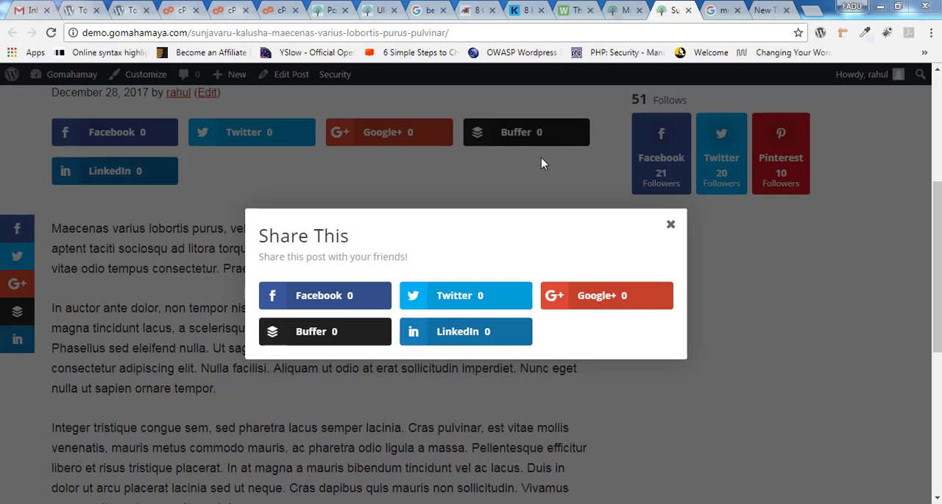
{"action": "mouse_move", "coordinate": [567, 148]}
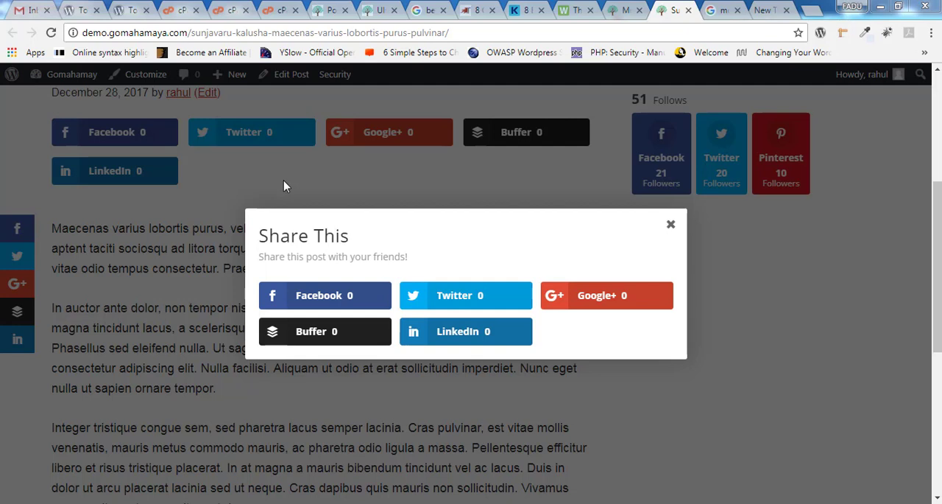
{"action": "mouse_move", "coordinate": [339, 212]}
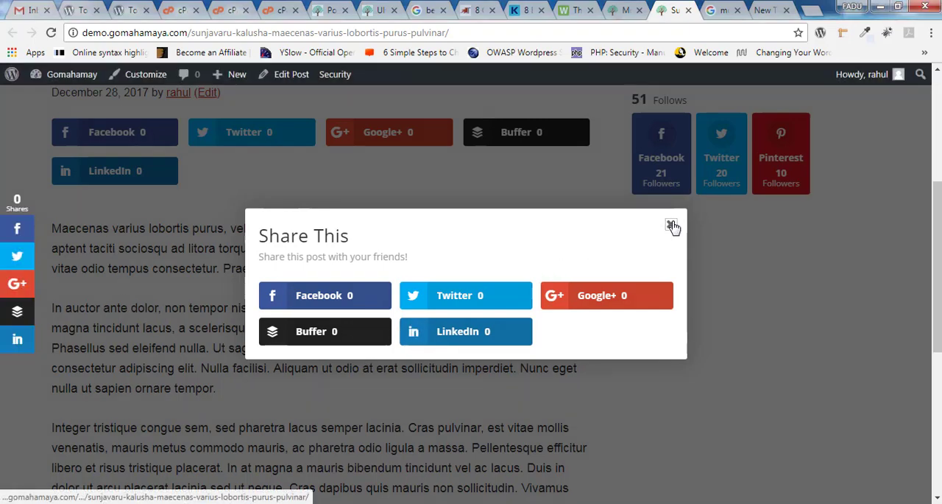
- Close the Share This pop-up on the live post to reveal its share buttons and follow counts
{"action": "left_click", "coordinate": [671, 224]}
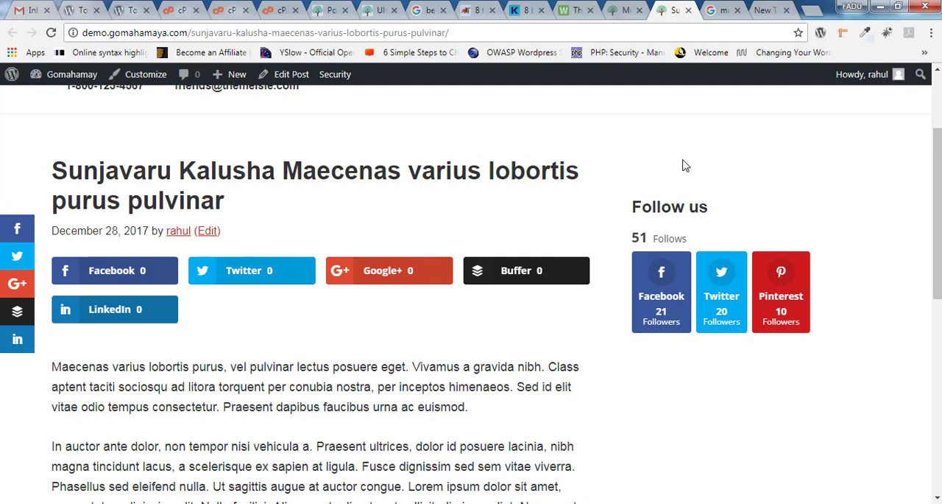
{"action": "mouse_move", "coordinate": [783, 189]}
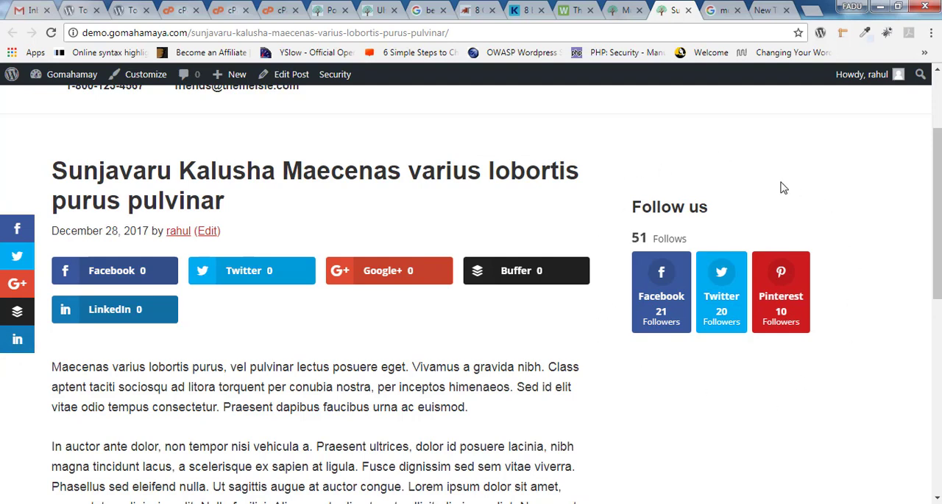
{"action": "mouse_move", "coordinate": [530, 295]}
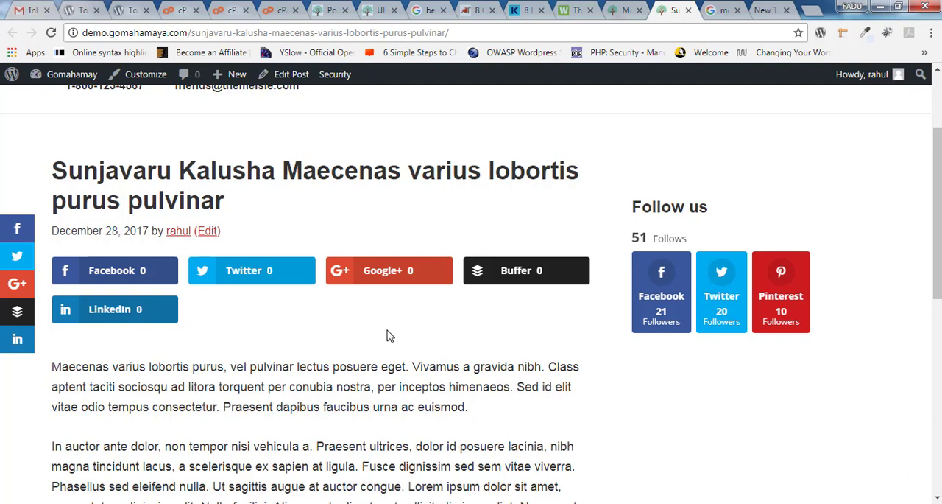
{"action": "mouse_move", "coordinate": [739, 277]}
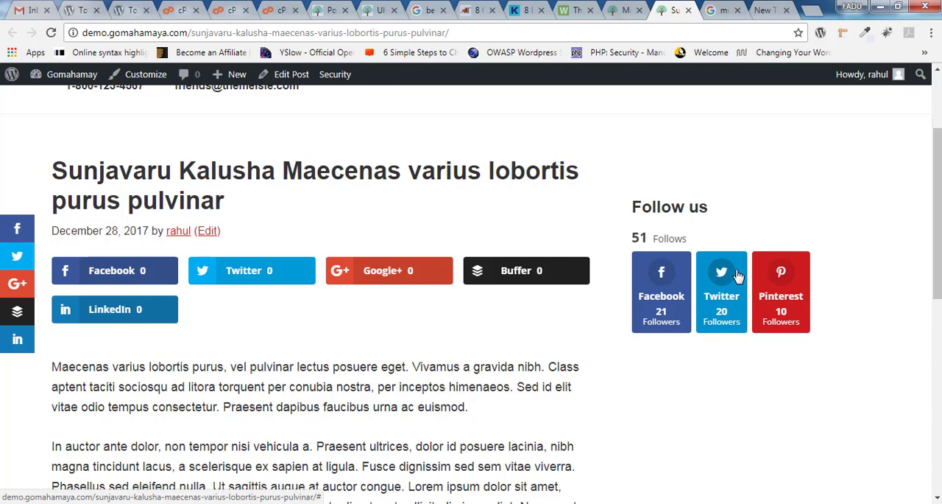
- Reach the Monarch plugin settings from the installed plugins list
{"action": "left_click", "coordinate": [604, 9]}
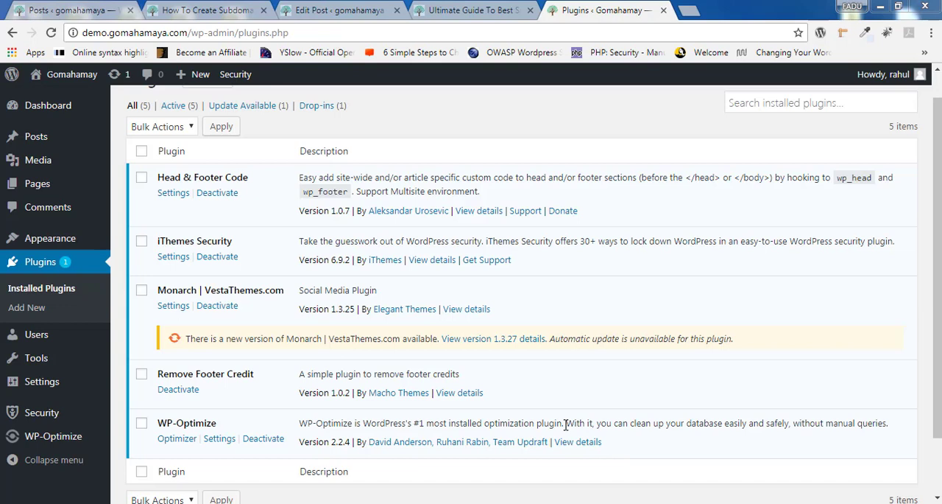
{"action": "mouse_move", "coordinate": [225, 290]}
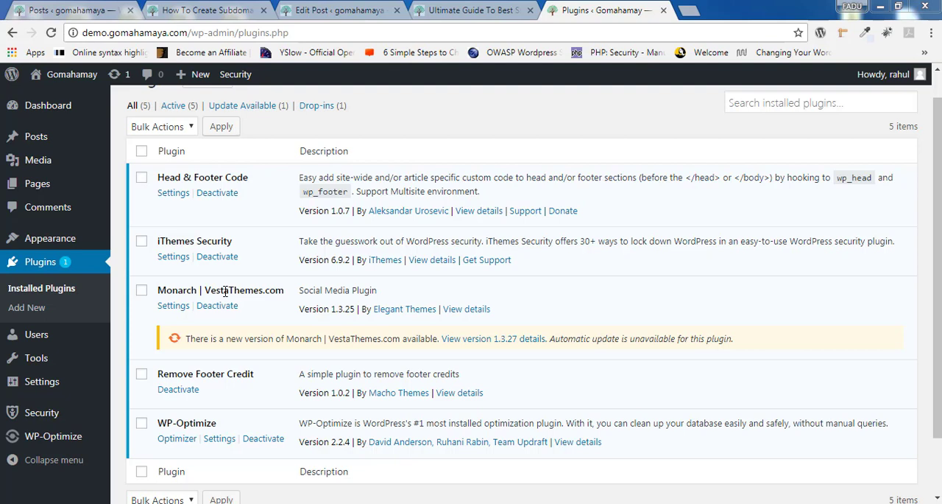
{"action": "mouse_move", "coordinate": [174, 304]}
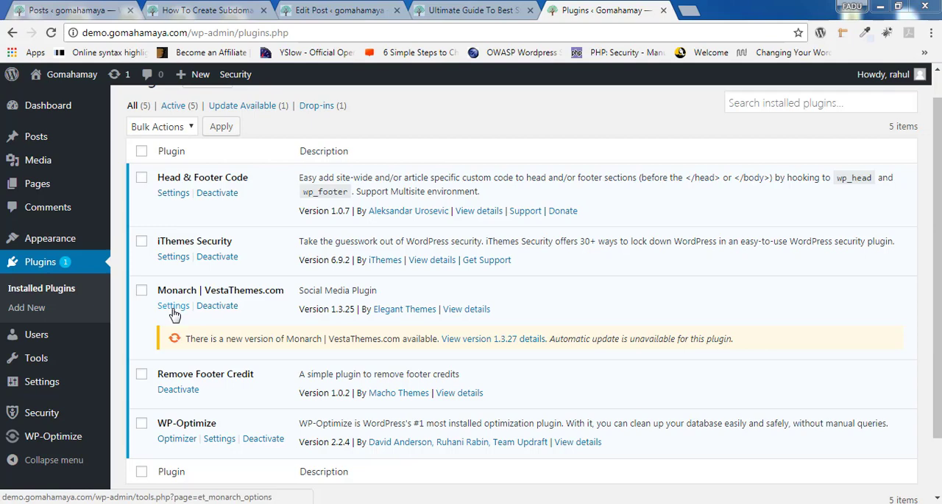
{"action": "left_click", "coordinate": [174, 305]}
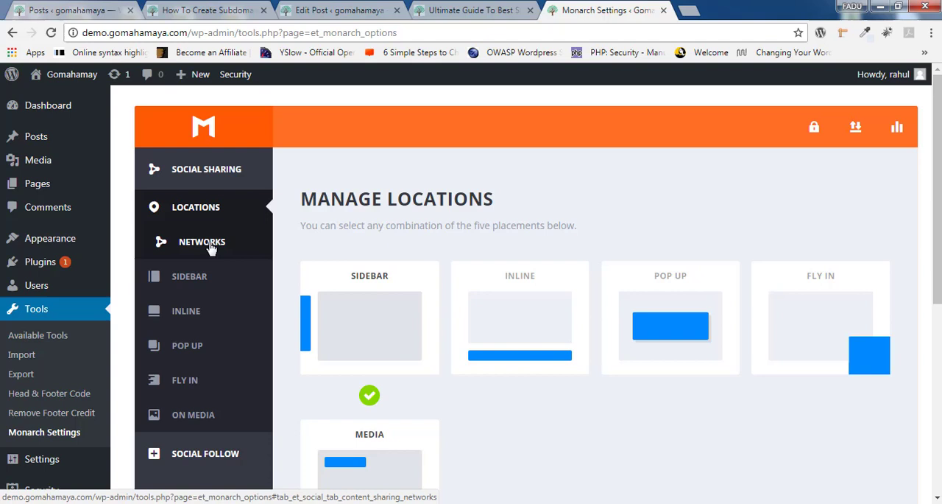
- Add Facebook, Twitter, Google+, Buffer and LinkedIn to Monarch's sharing networks and apply
{"action": "left_click", "coordinate": [201, 242]}
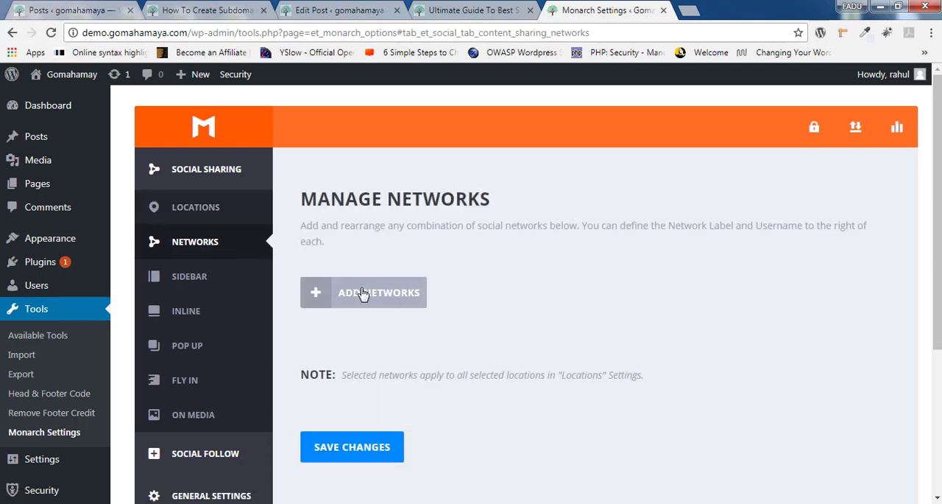
{"action": "left_click", "coordinate": [362, 291]}
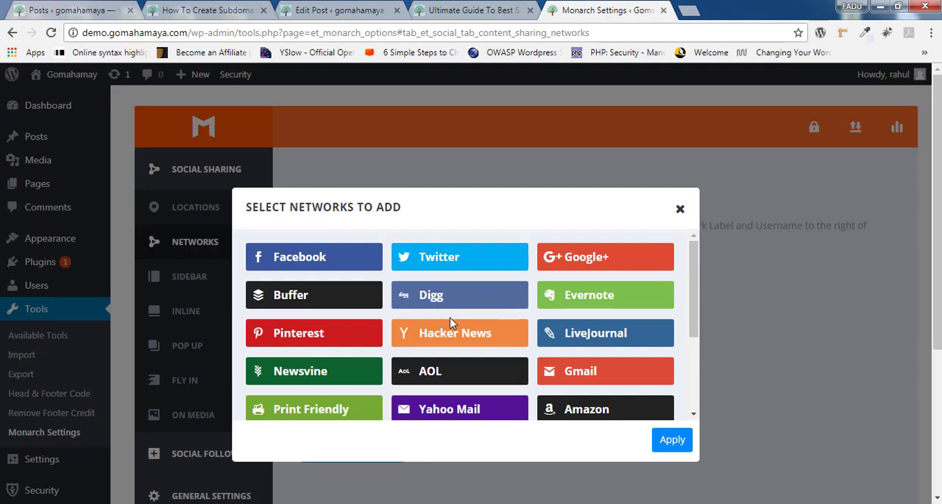
{"action": "left_click", "coordinate": [312, 256]}
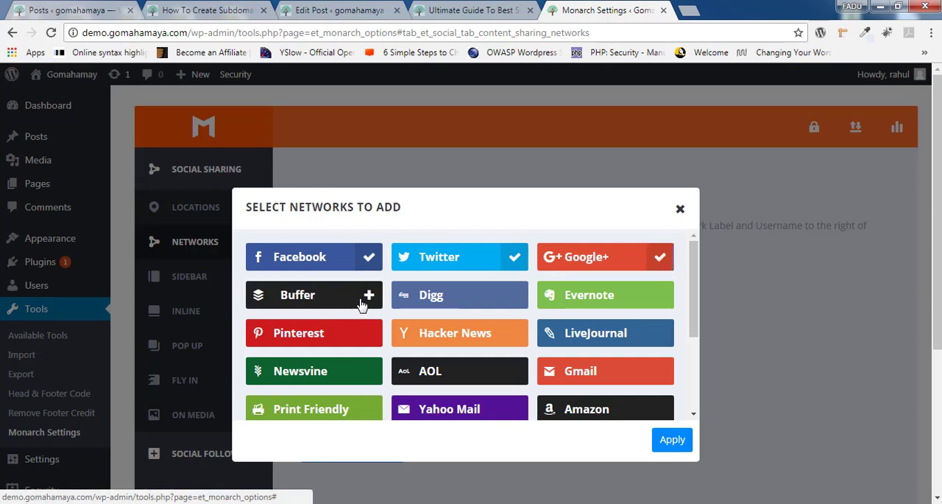
{"action": "left_click", "coordinate": [368, 295]}
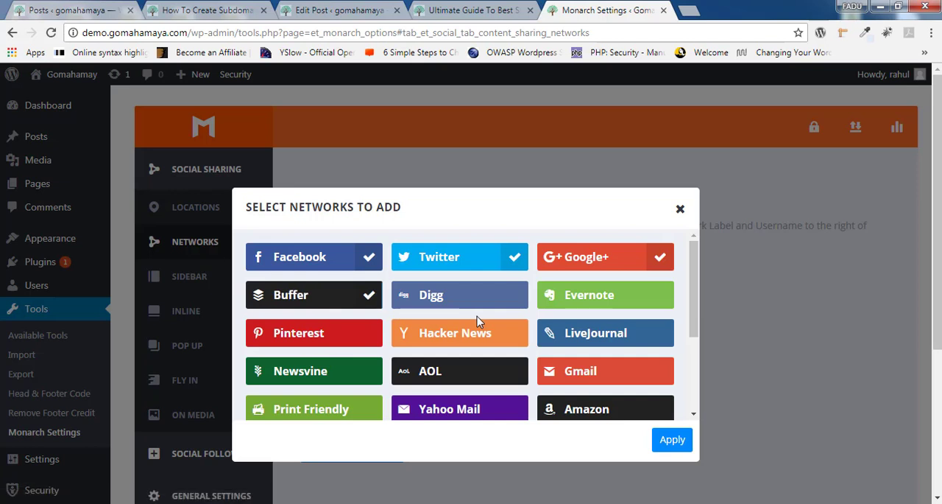
{"action": "scroll", "scroll_direction": "down", "scroll_amount": 3}
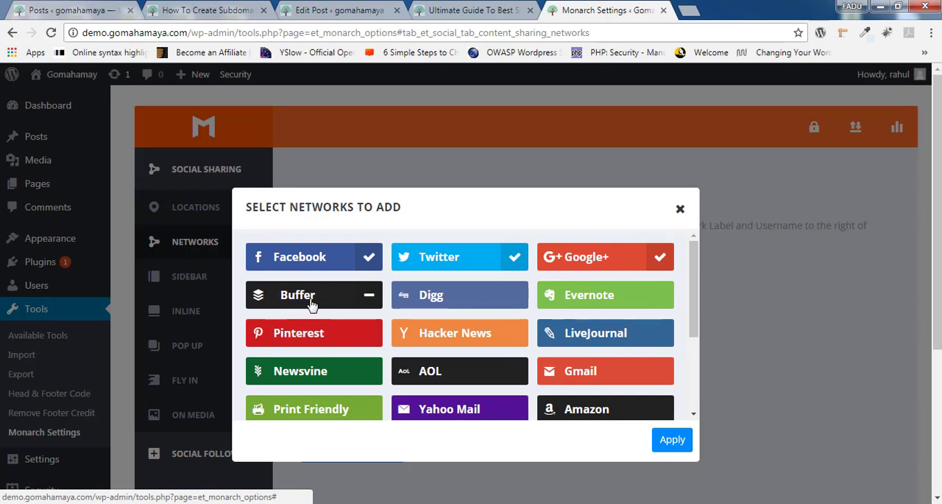
{"action": "left_click", "coordinate": [313, 294]}
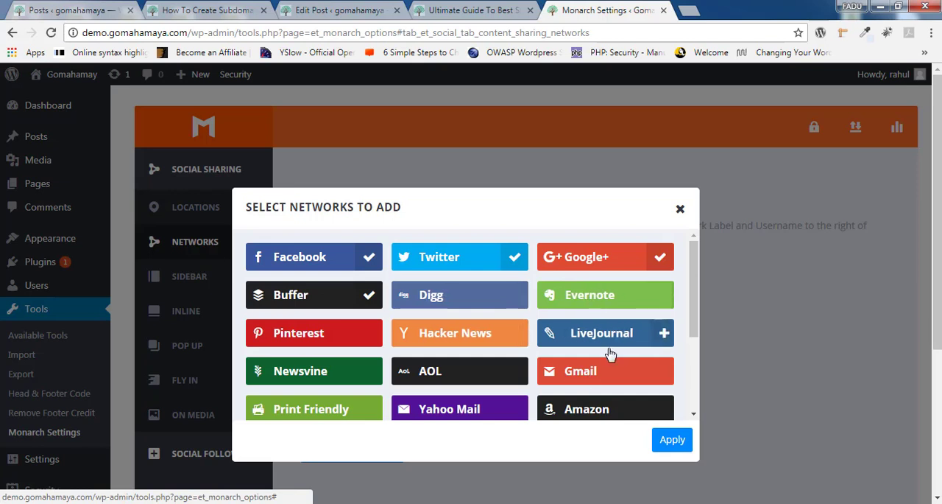
{"action": "mouse_move", "coordinate": [605, 371]}
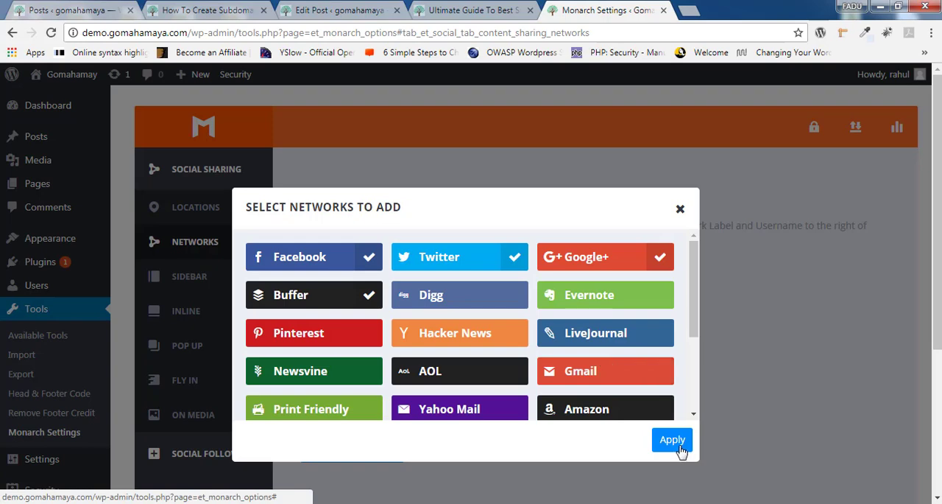
{"action": "left_click", "coordinate": [671, 439]}
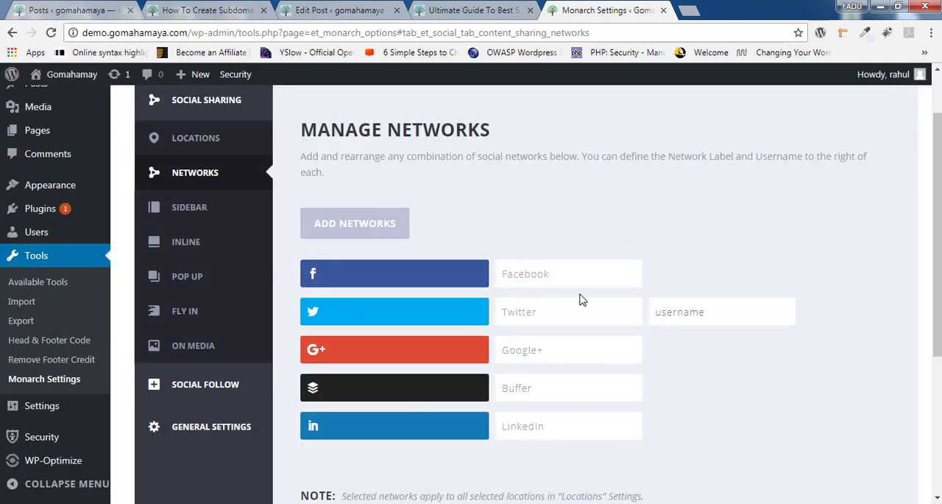
{"action": "scroll", "scroll_direction": "down", "scroll_amount": 3}
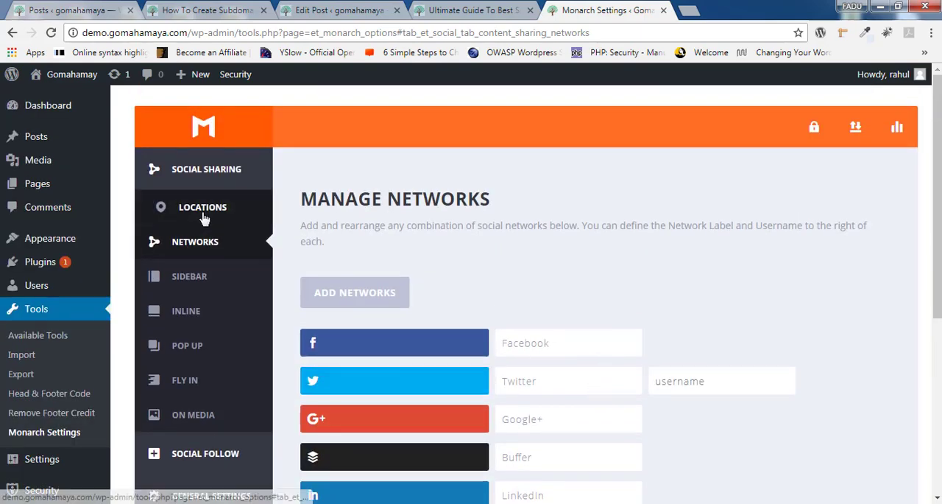
- Enable the Inline and Pop Up sharing locations alongside Sidebar and view the live post
{"action": "left_click", "coordinate": [203, 206]}
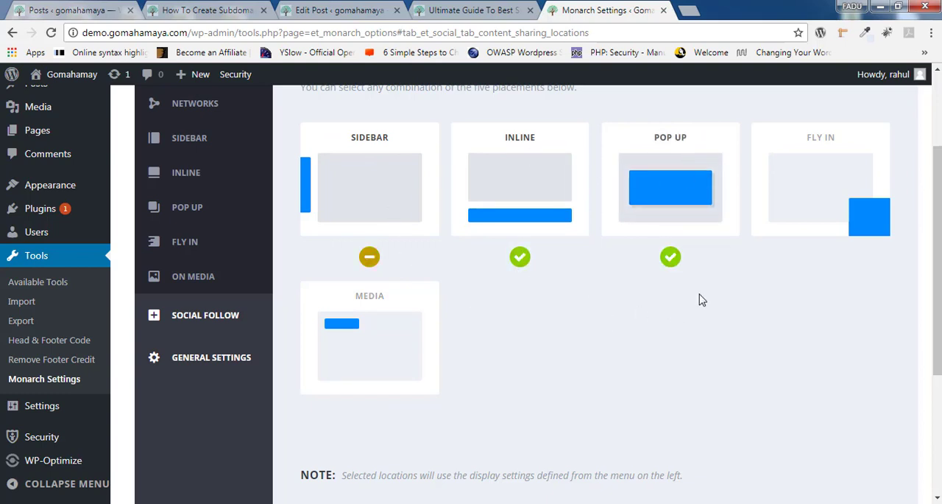
{"action": "left_click", "coordinate": [368, 256]}
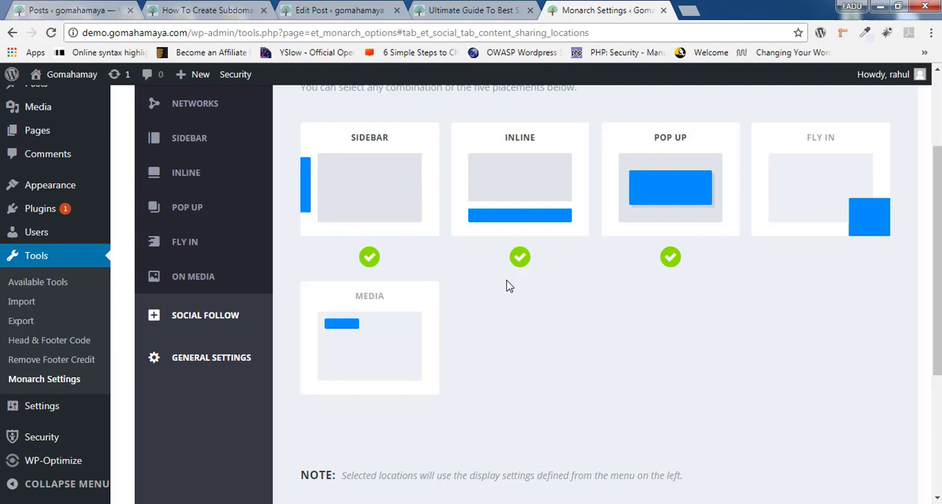
{"action": "left_click", "coordinate": [369, 346]}
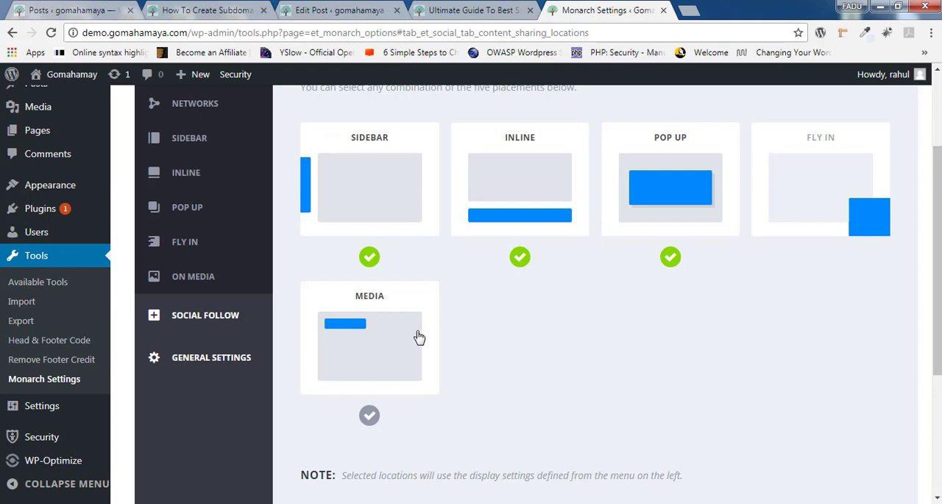
{"action": "mouse_move", "coordinate": [429, 348]}
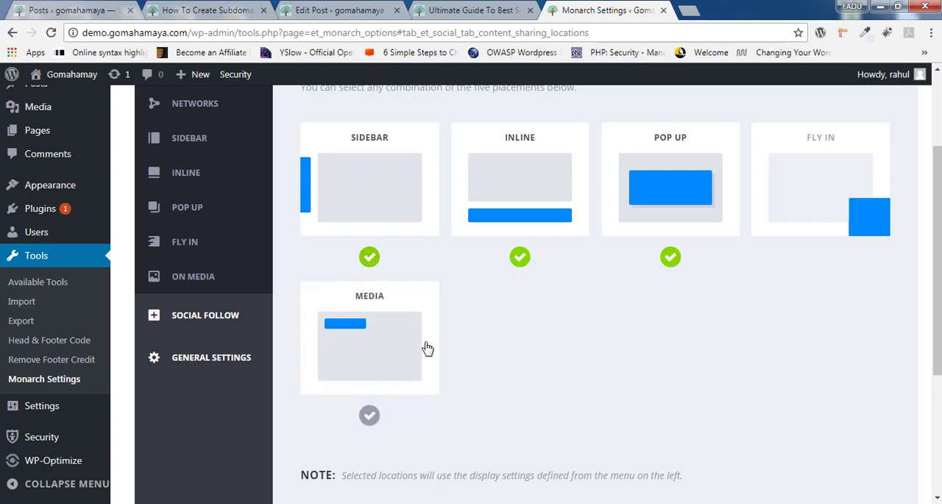
{"action": "mouse_move", "coordinate": [533, 354]}
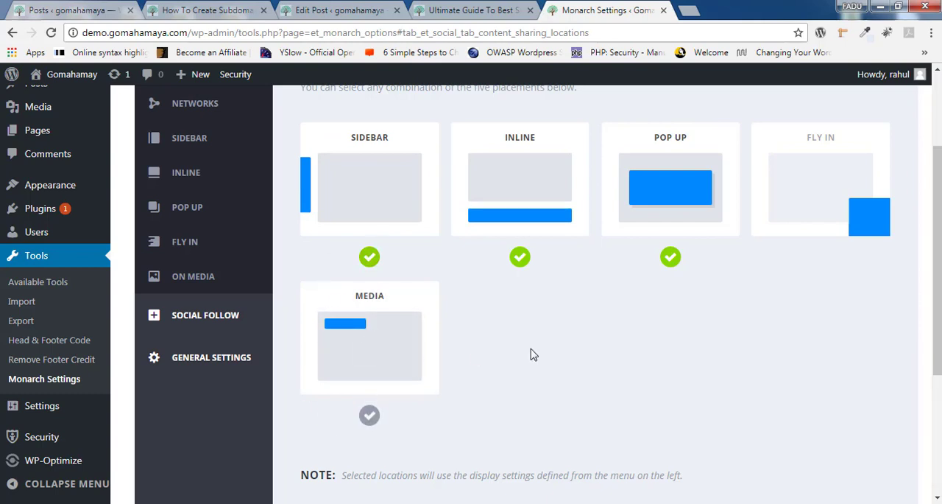
{"action": "scroll", "scroll_direction": "down", "scroll_amount": 3}
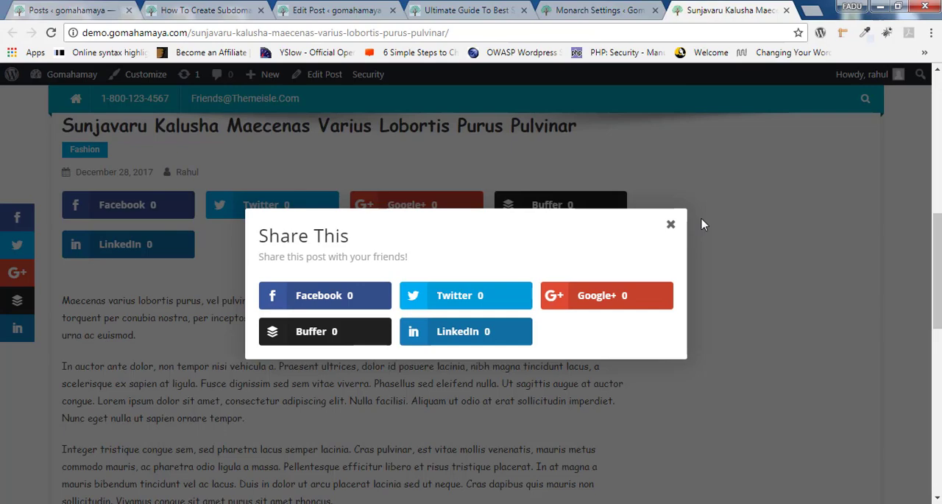
{"action": "left_click", "coordinate": [670, 224]}
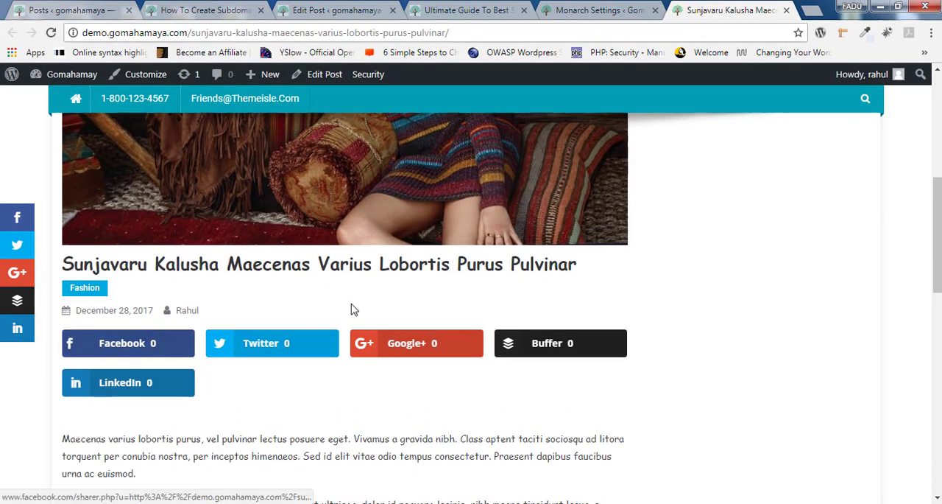
{"action": "mouse_move", "coordinate": [382, 346]}
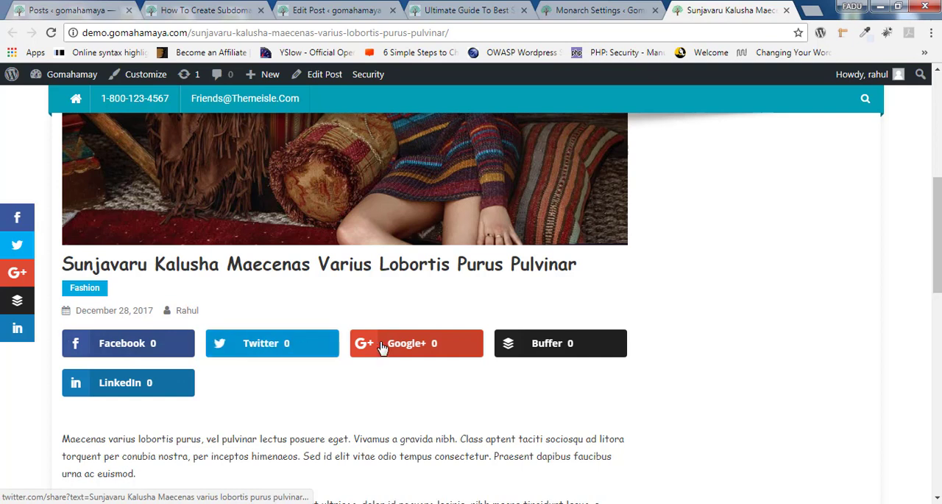
{"action": "mouse_move", "coordinate": [161, 383]}
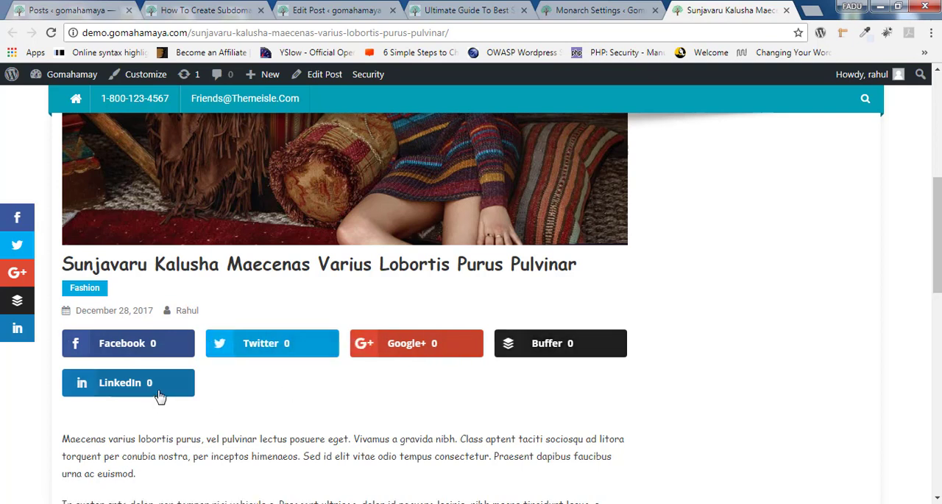
{"action": "mouse_move", "coordinate": [561, 343]}
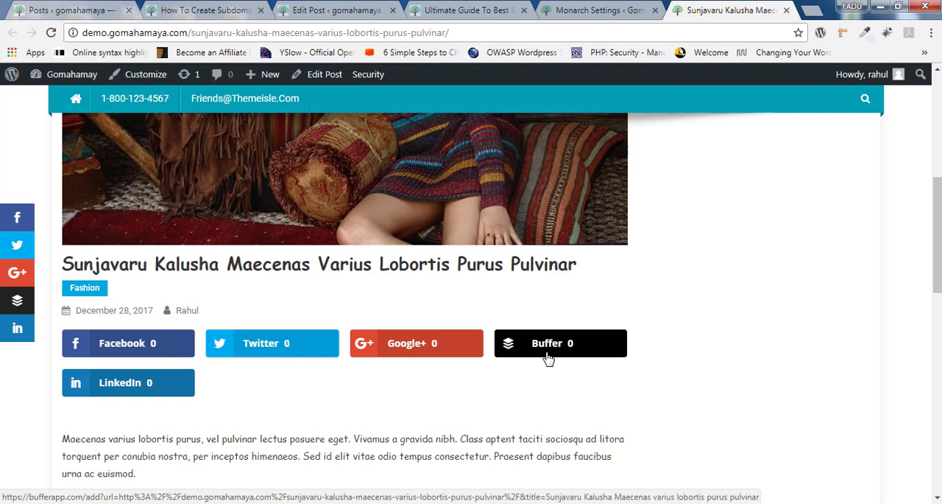
{"action": "mouse_move", "coordinate": [527, 321]}
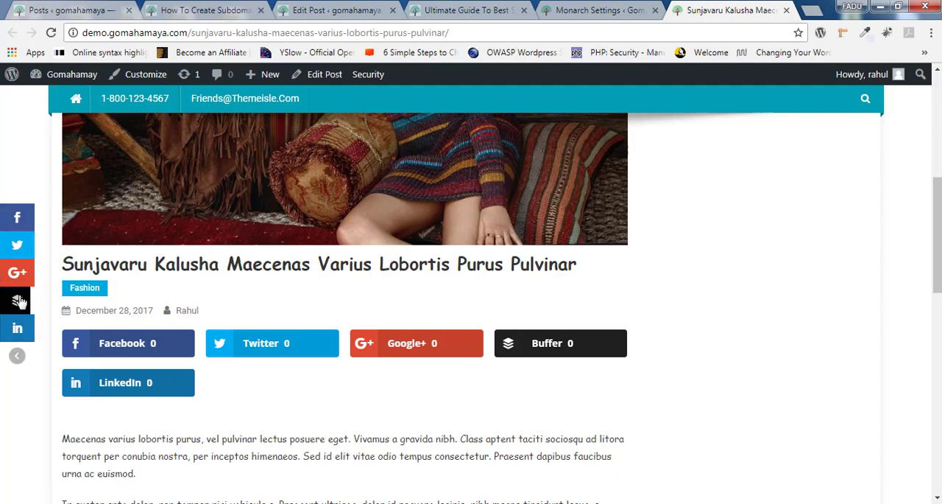
{"action": "scroll", "scroll_direction": "down", "scroll_amount": 3}
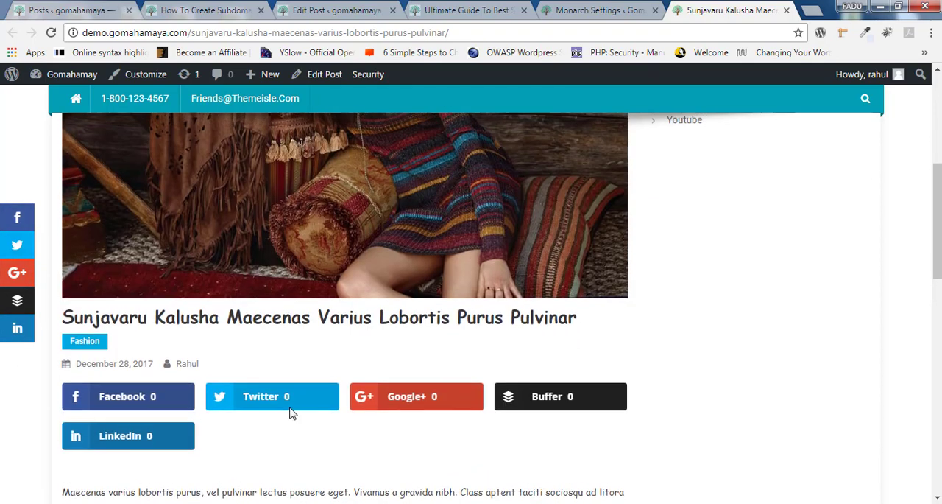
- In the Sidebar display settings switch on Hide On Mobile Devices
{"action": "left_click", "coordinate": [597, 10]}
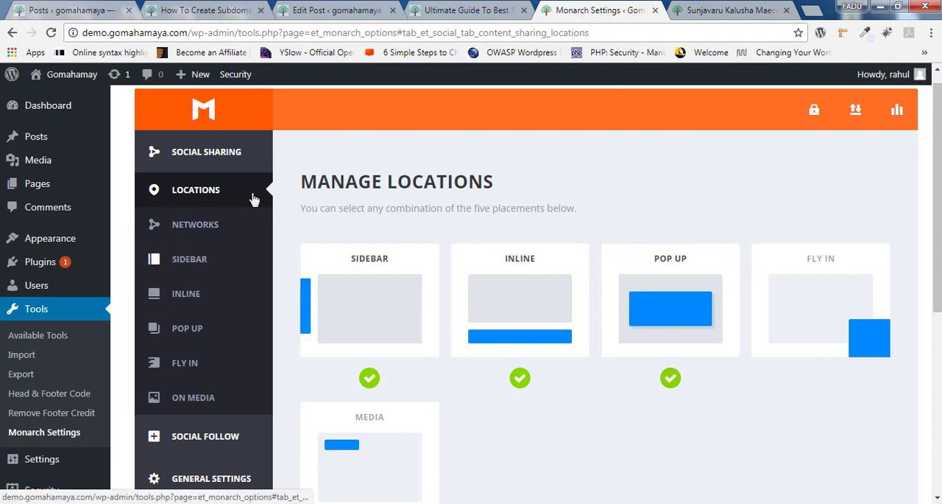
{"action": "mouse_move", "coordinate": [196, 259]}
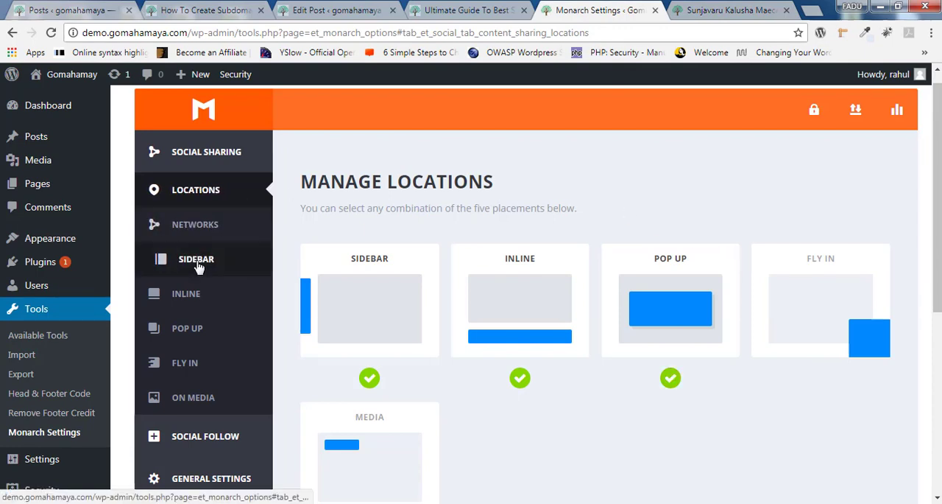
{"action": "left_click", "coordinate": [196, 259]}
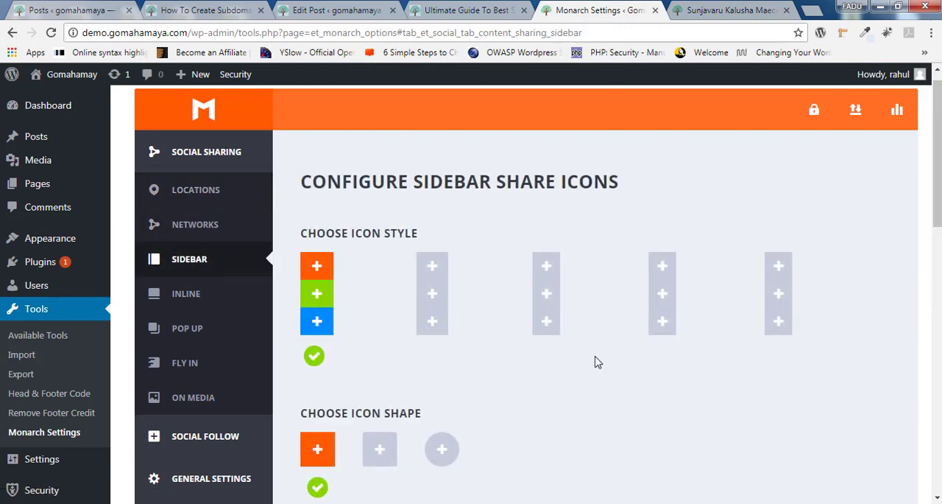
{"action": "scroll", "scroll_direction": "down", "scroll_amount": 3}
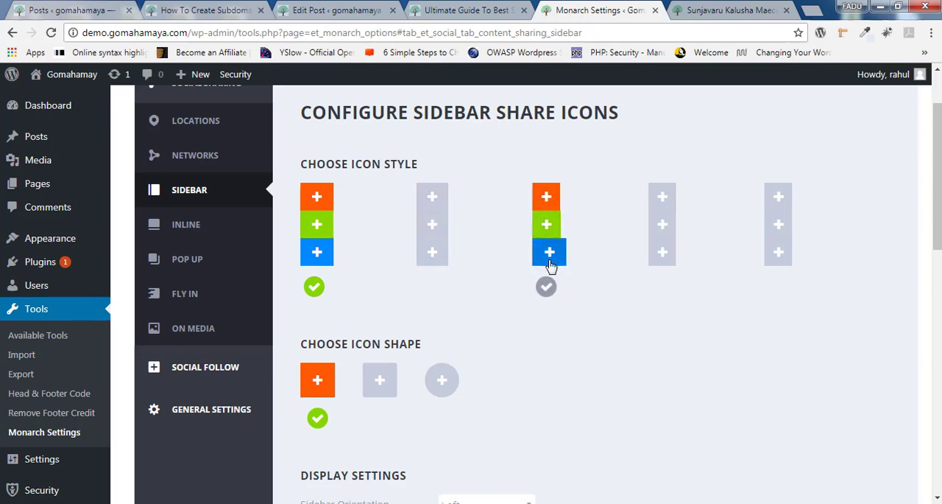
{"action": "left_click", "coordinate": [546, 252]}
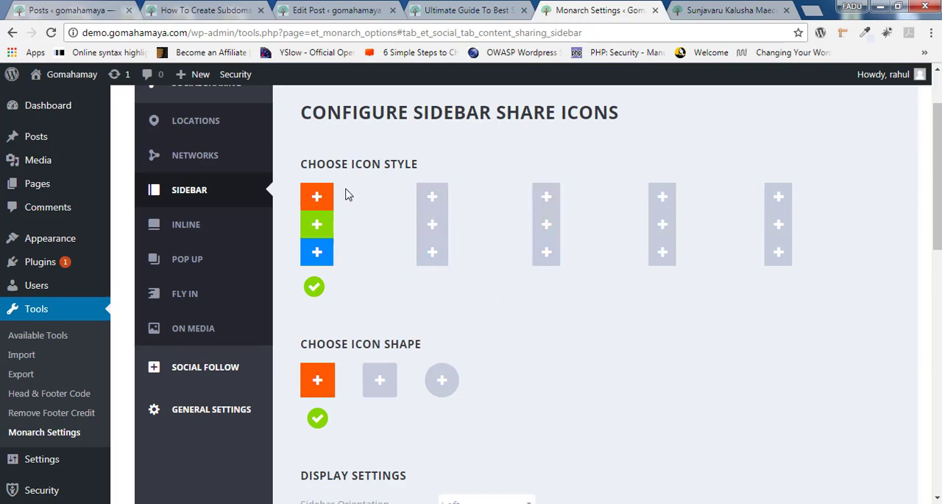
{"action": "scroll", "scroll_direction": "down", "scroll_amount": 3}
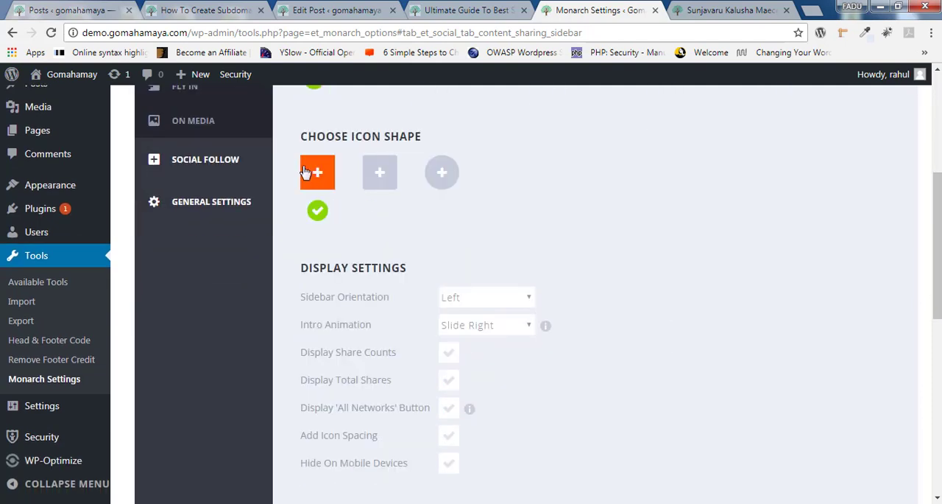
{"action": "left_click", "coordinate": [441, 173]}
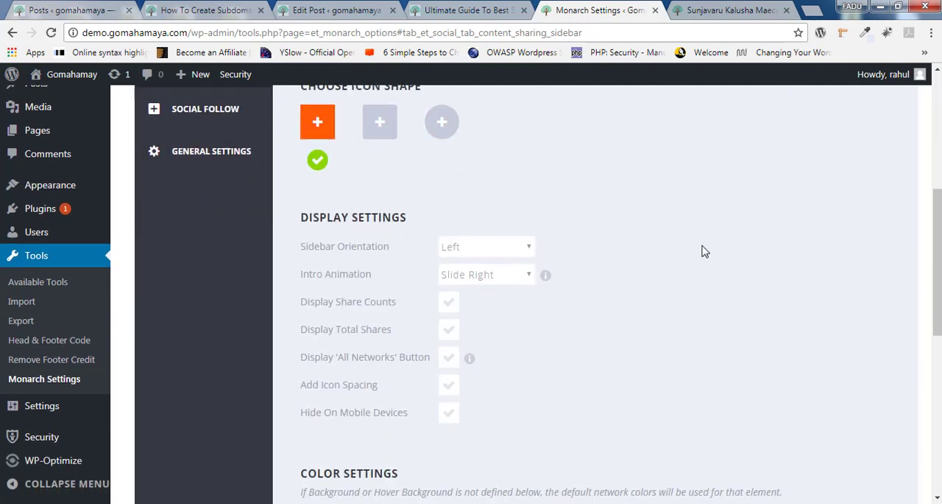
{"action": "scroll", "scroll_direction": "down", "scroll_amount": 3}
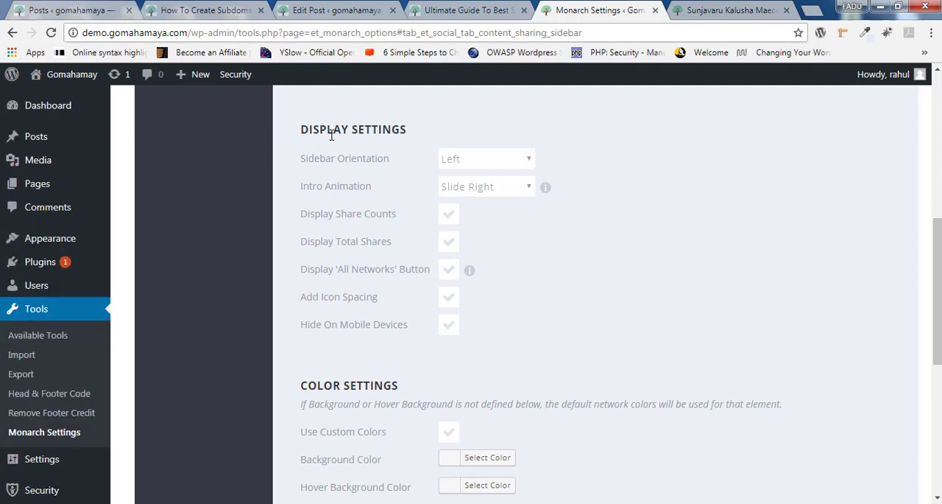
{"action": "mouse_move", "coordinate": [303, 324]}
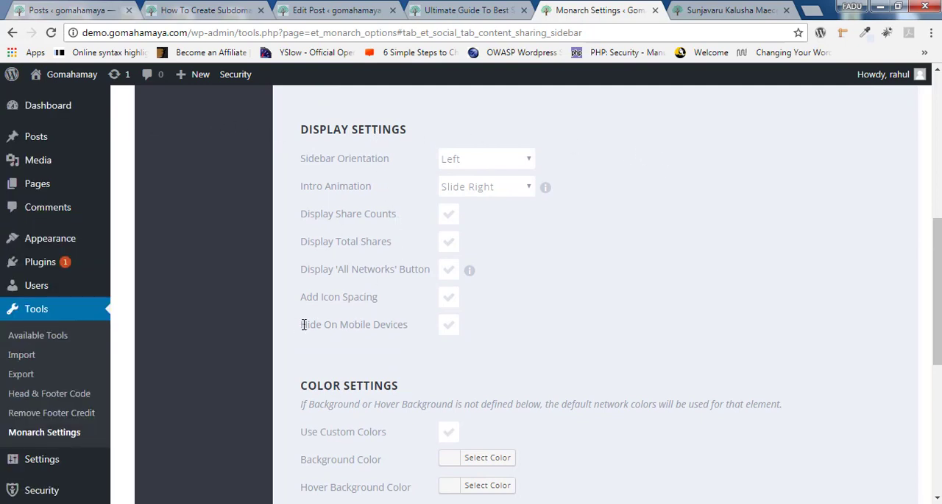
{"action": "double_click", "coordinate": [354, 324]}
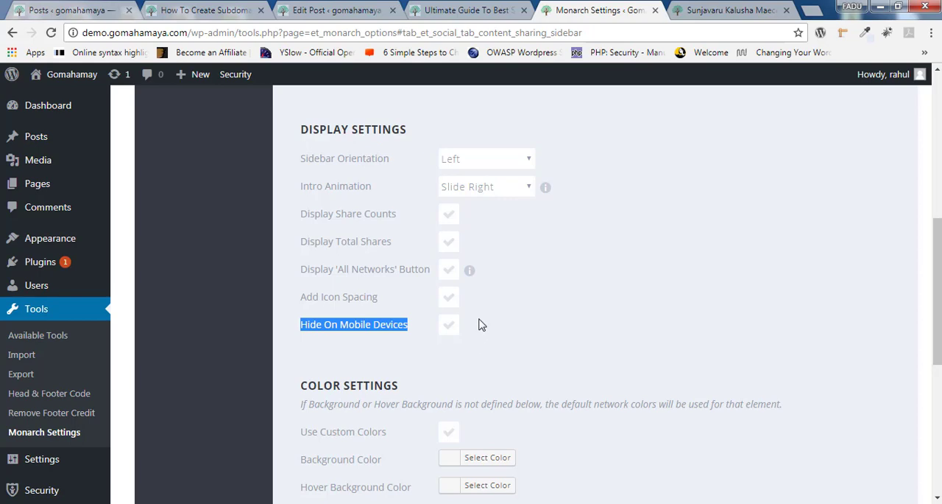
- Preview the live post, dismiss its share pop-up and return to the sidebar settings
{"action": "left_click", "coordinate": [729, 10]}
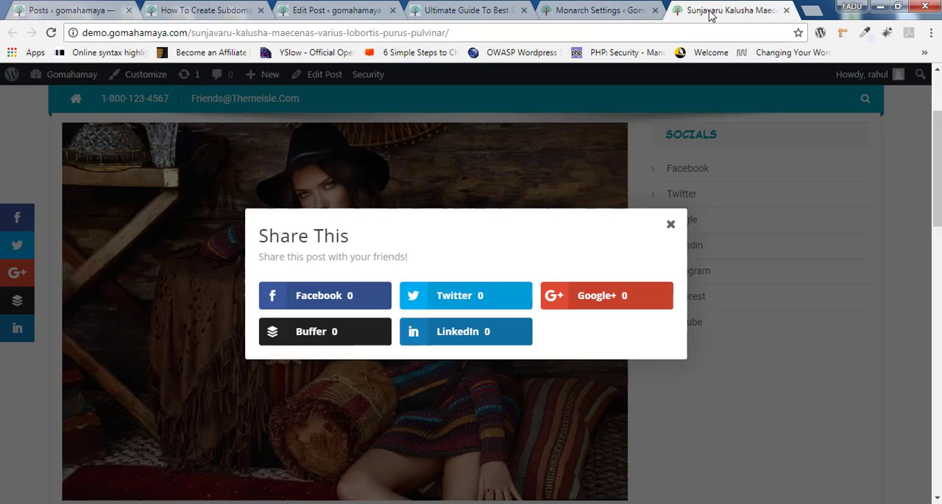
{"action": "mouse_move", "coordinate": [204, 295]}
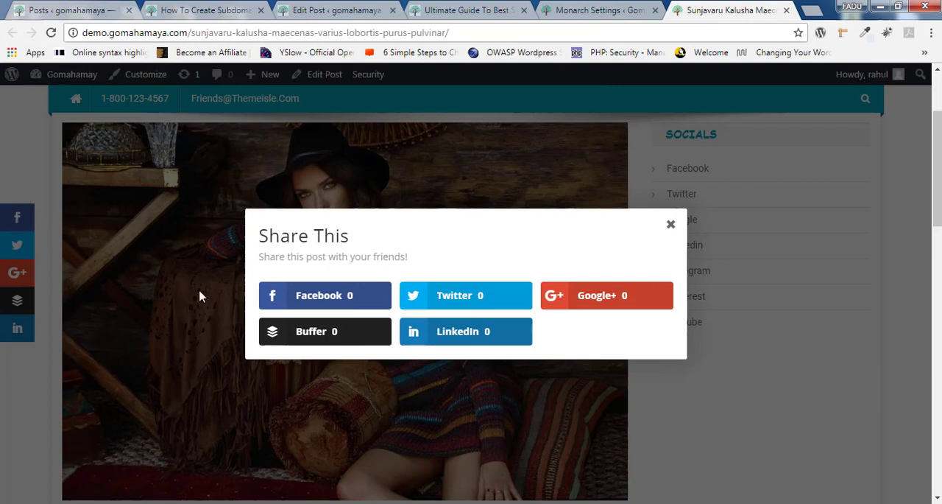
{"action": "mouse_move", "coordinate": [506, 271]}
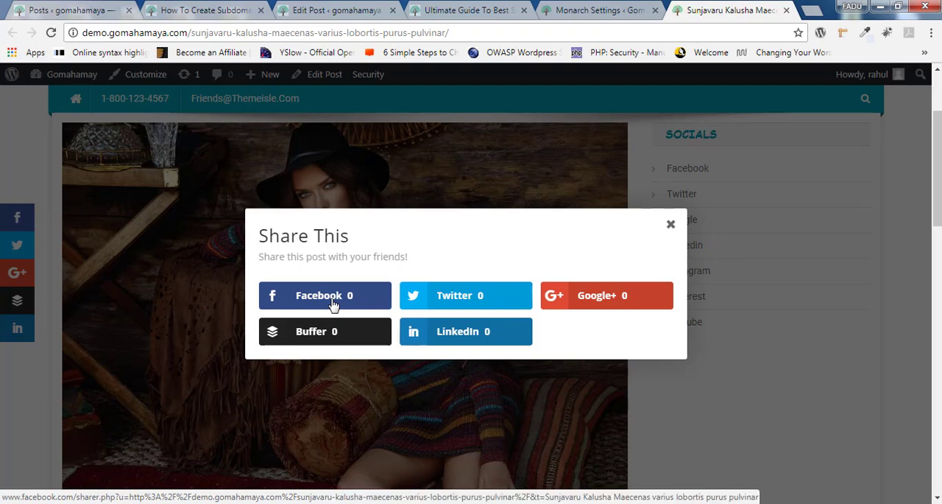
{"action": "left_click", "coordinate": [670, 224]}
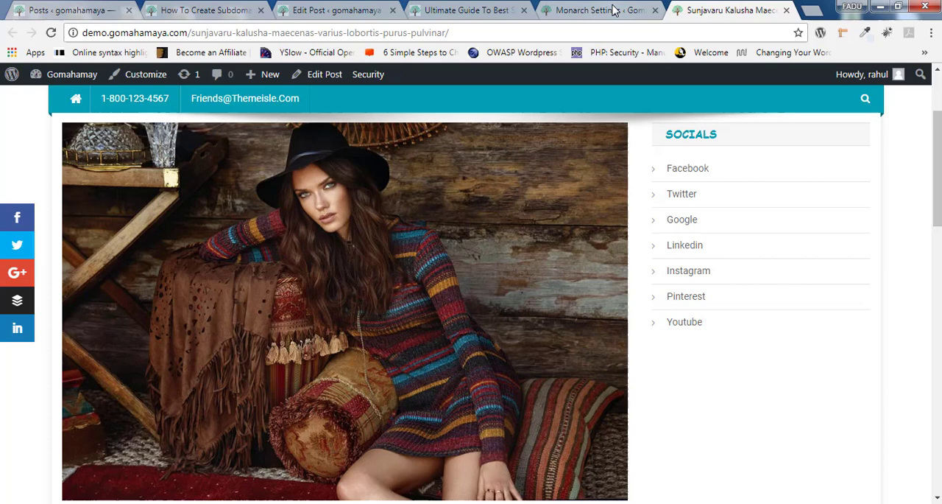
{"action": "left_click", "coordinate": [586, 9]}
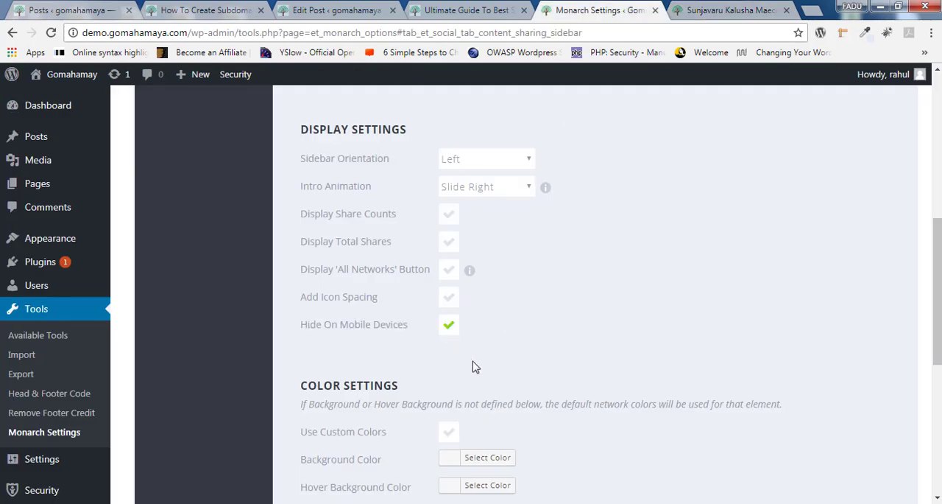
{"action": "mouse_move", "coordinate": [462, 338]}
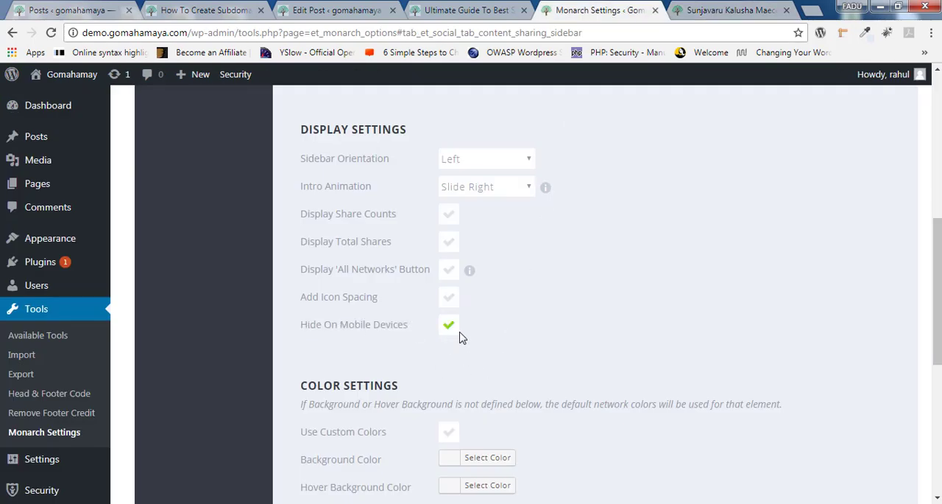
{"action": "left_click", "coordinate": [449, 241]}
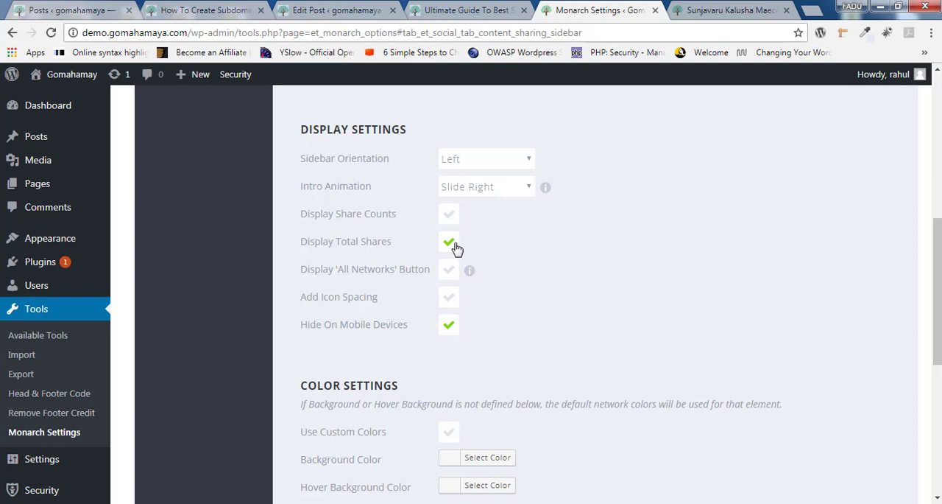
{"action": "left_click", "coordinate": [449, 242]}
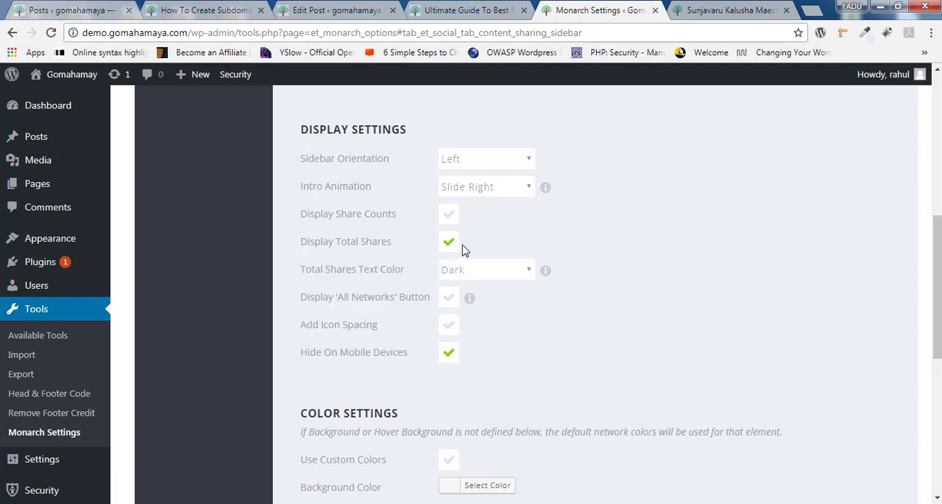
{"action": "left_click", "coordinate": [486, 268]}
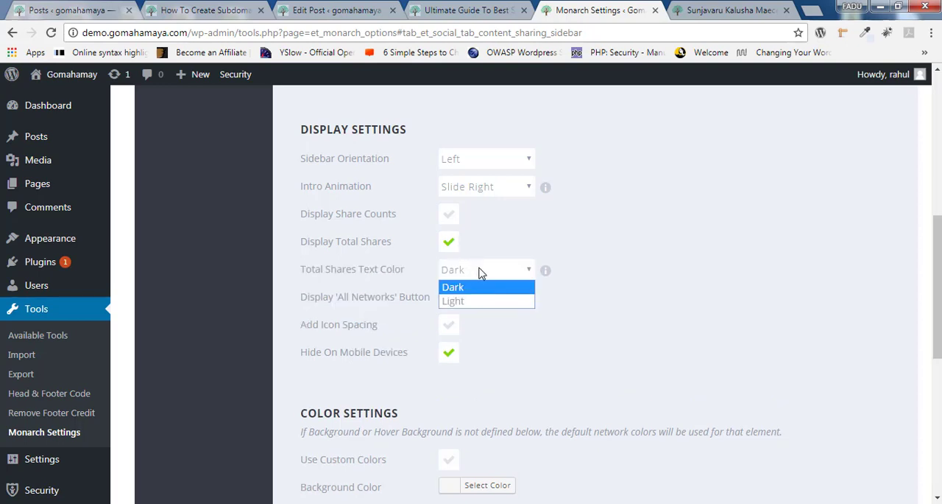
{"action": "mouse_move", "coordinate": [478, 301]}
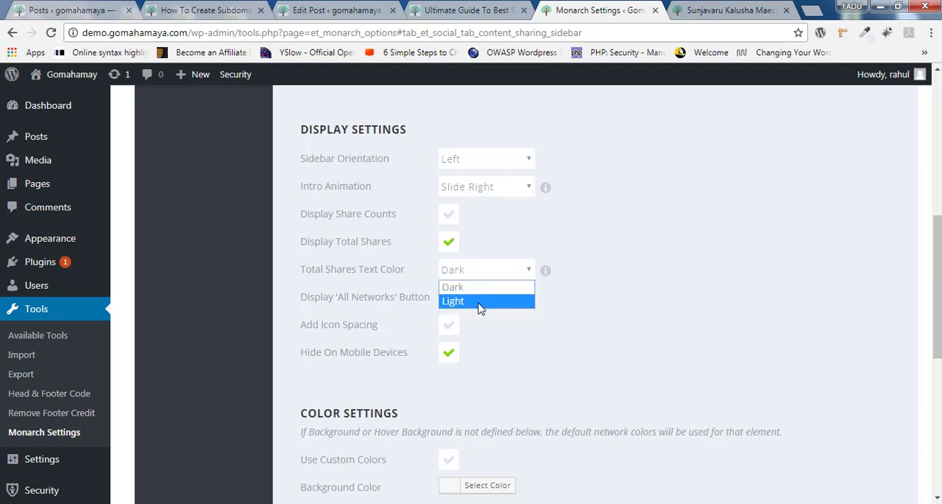
{"action": "left_click", "coordinate": [454, 301]}
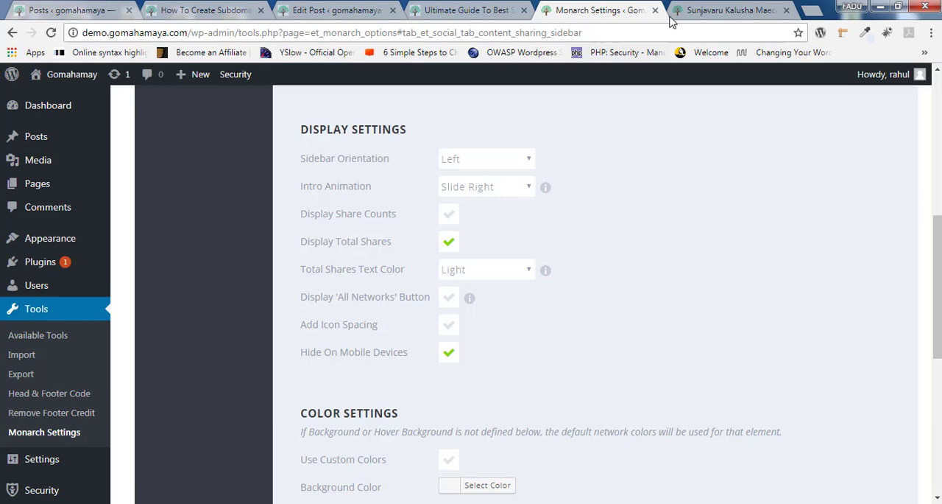
{"action": "left_click", "coordinate": [729, 11]}
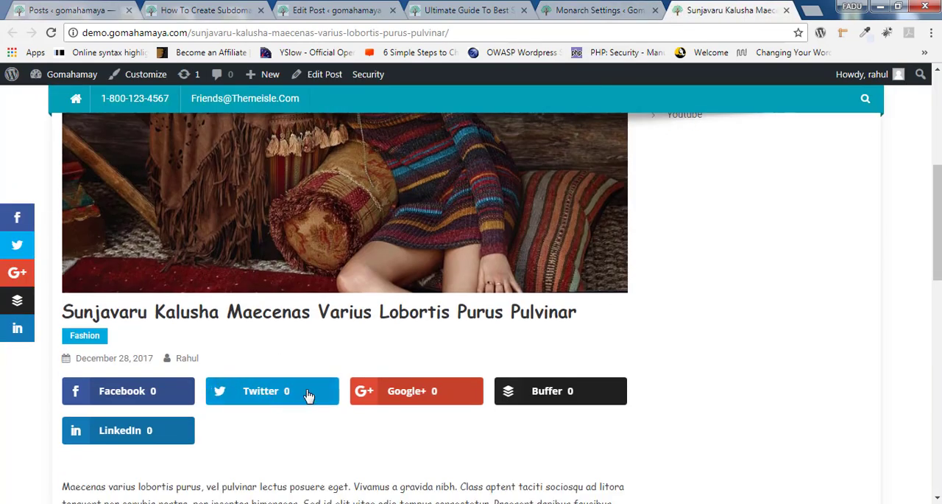
{"action": "left_click", "coordinate": [597, 10]}
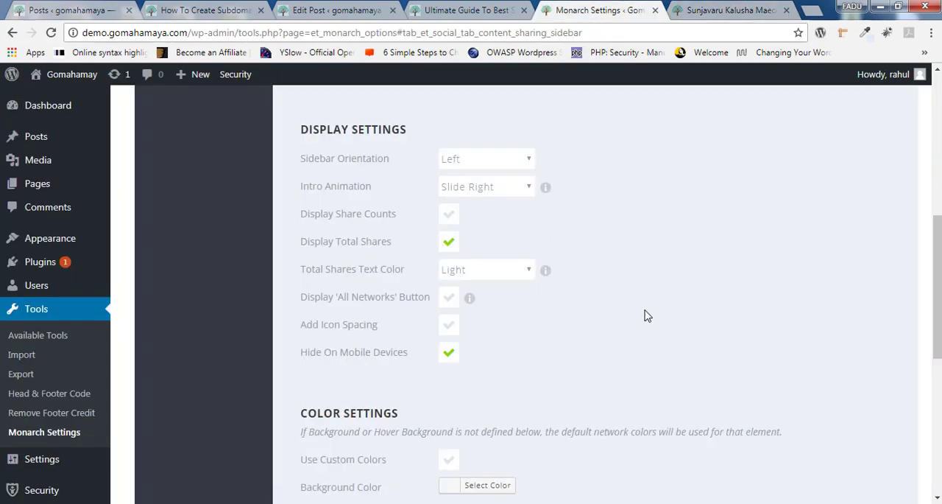
{"action": "scroll", "scroll_direction": "down", "scroll_amount": 3}
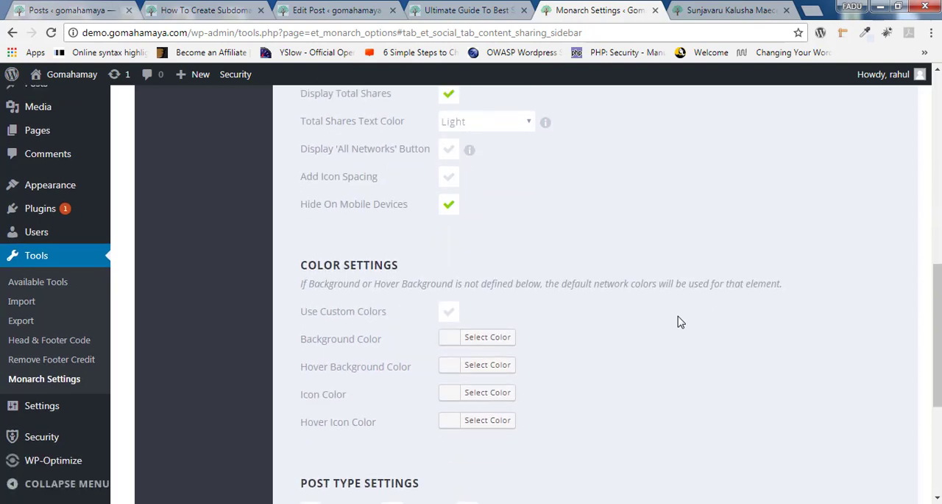
- Limit sidebar share icons to posts only, excluding home and pages, and save
{"action": "scroll", "scroll_direction": "down", "scroll_amount": 3}
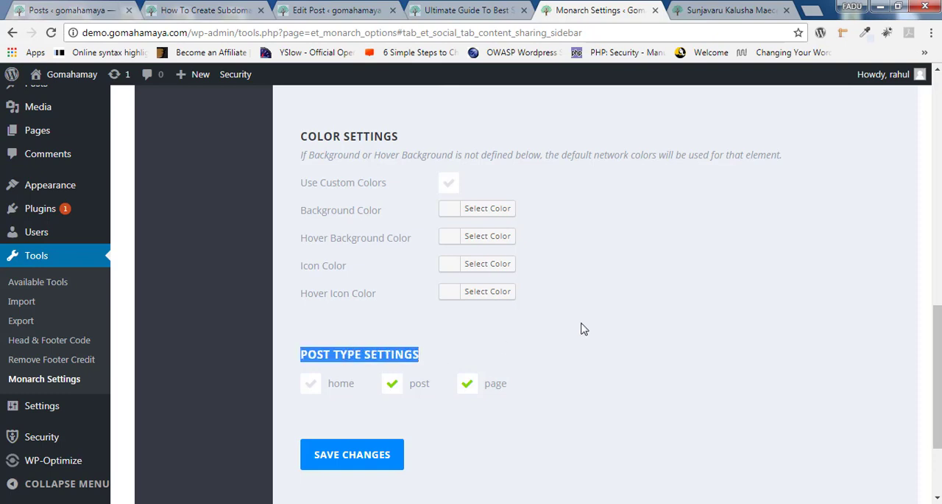
{"action": "left_click", "coordinate": [309, 383]}
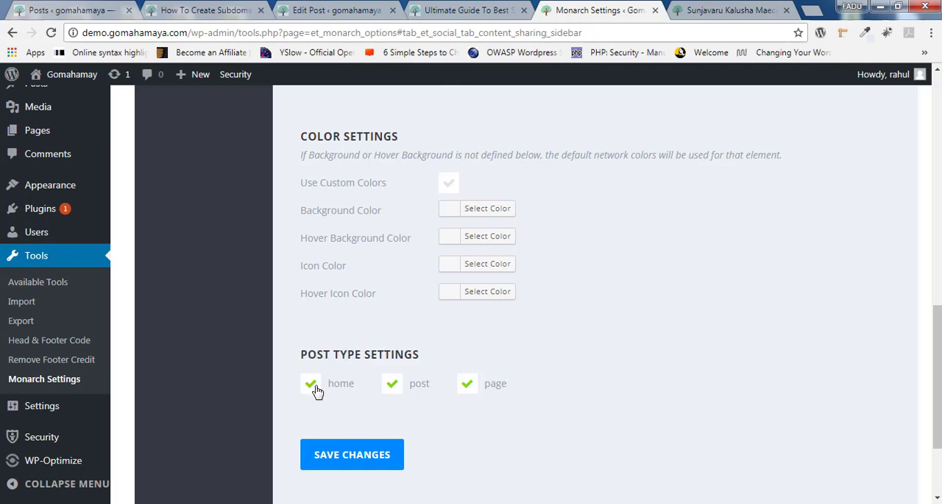
{"action": "left_click", "coordinate": [309, 383]}
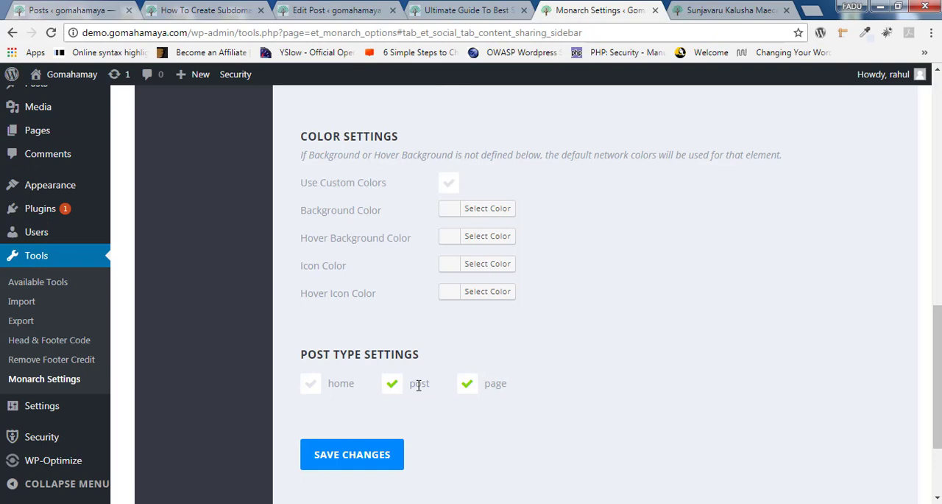
{"action": "mouse_move", "coordinate": [404, 392]}
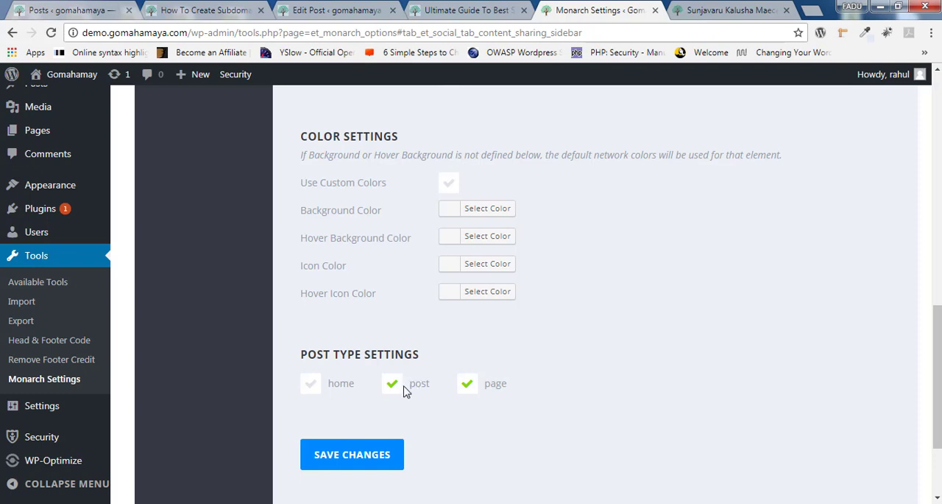
{"action": "mouse_move", "coordinate": [467, 386]}
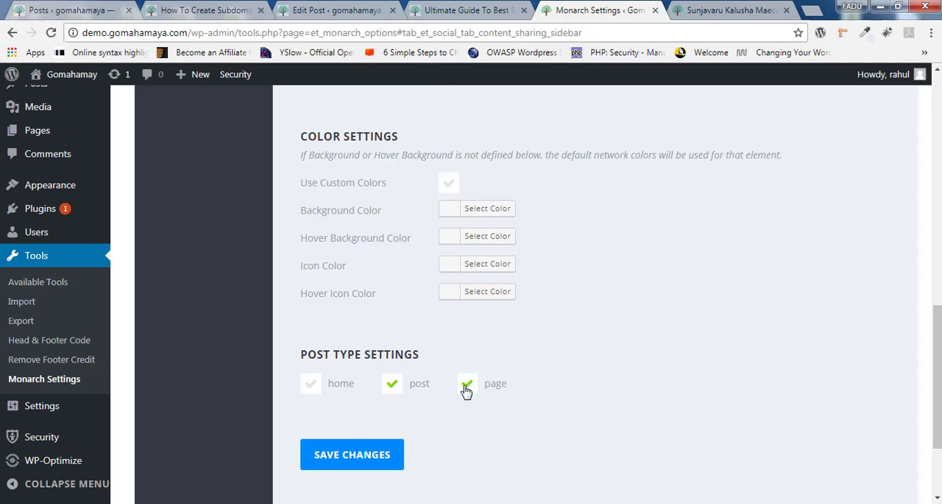
{"action": "left_click", "coordinate": [467, 382]}
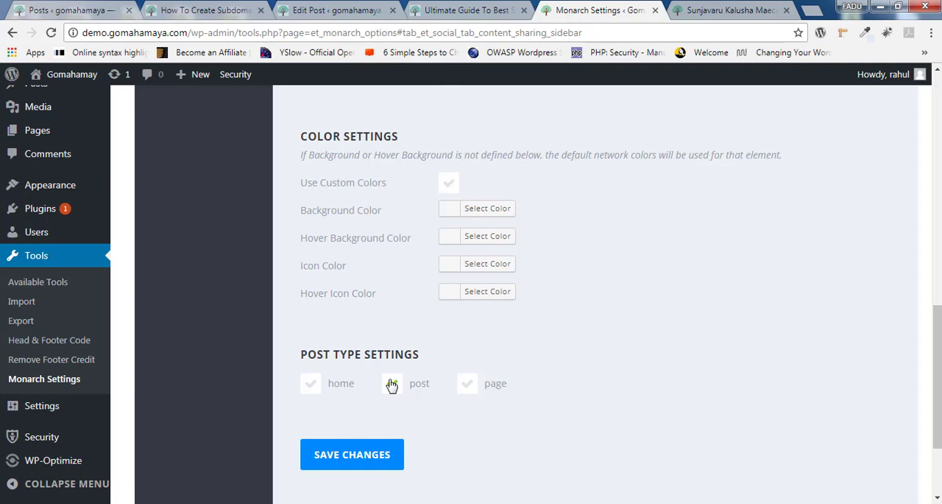
{"action": "left_click", "coordinate": [392, 382]}
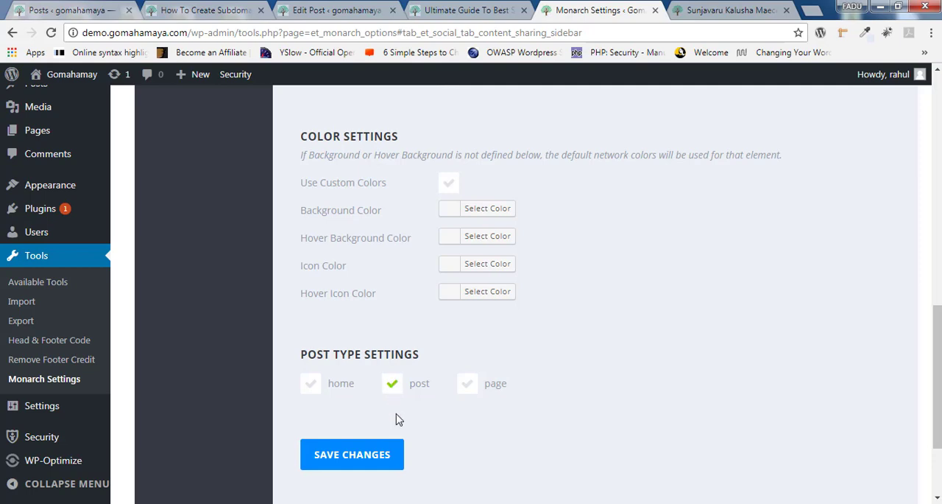
{"action": "left_click", "coordinate": [352, 454]}
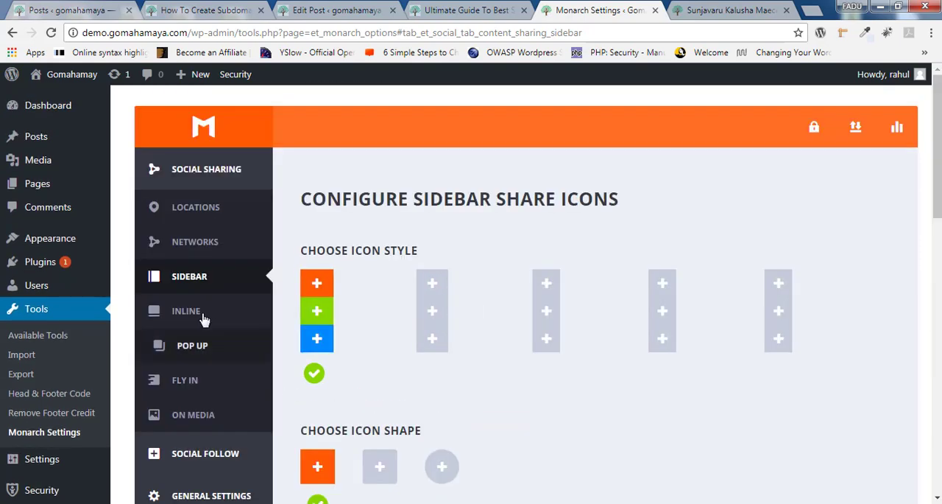
- Set the inline share icons' Number of Columns to Auto Width
{"action": "left_click", "coordinate": [186, 311]}
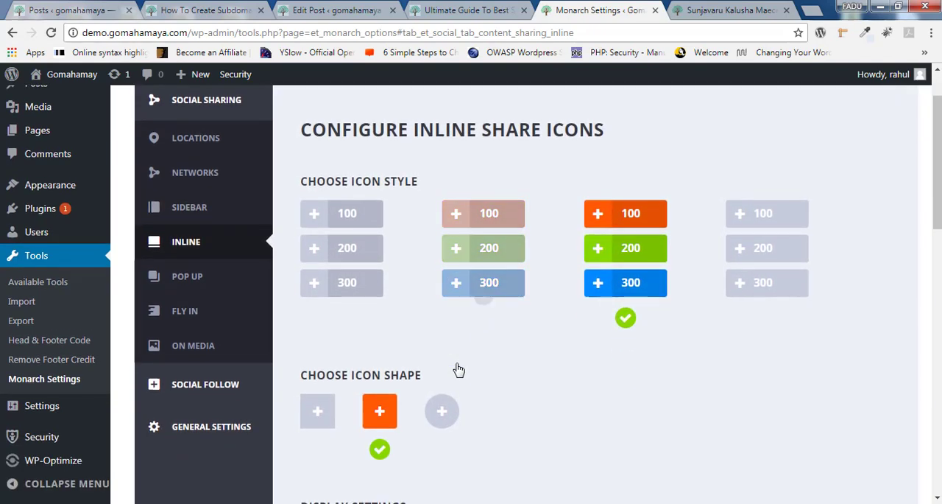
{"action": "scroll", "scroll_direction": "down", "scroll_amount": 3}
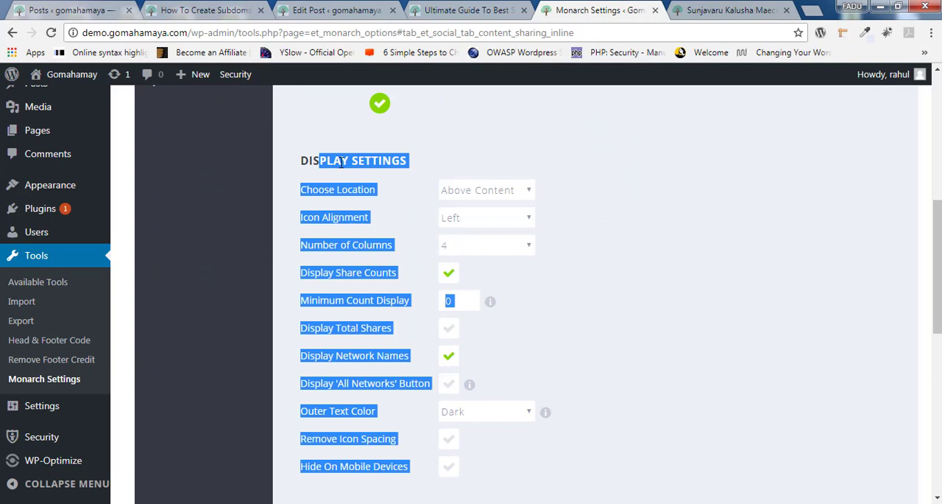
{"action": "left_click", "coordinate": [657, 277]}
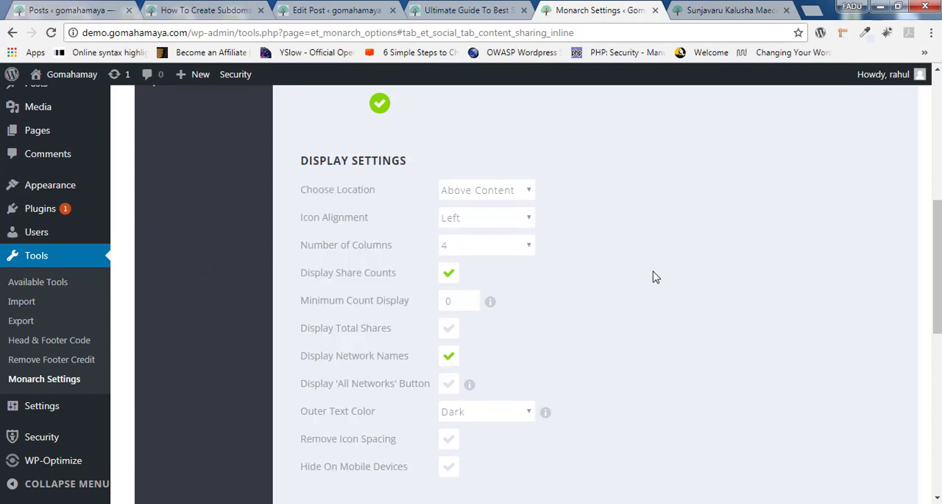
{"action": "left_click", "coordinate": [448, 466]}
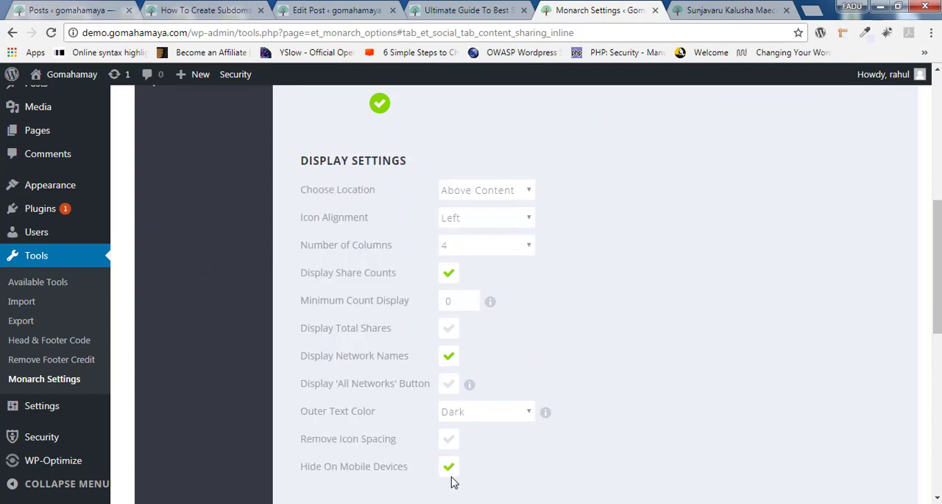
{"action": "scroll", "scroll_direction": "down", "scroll_amount": 3}
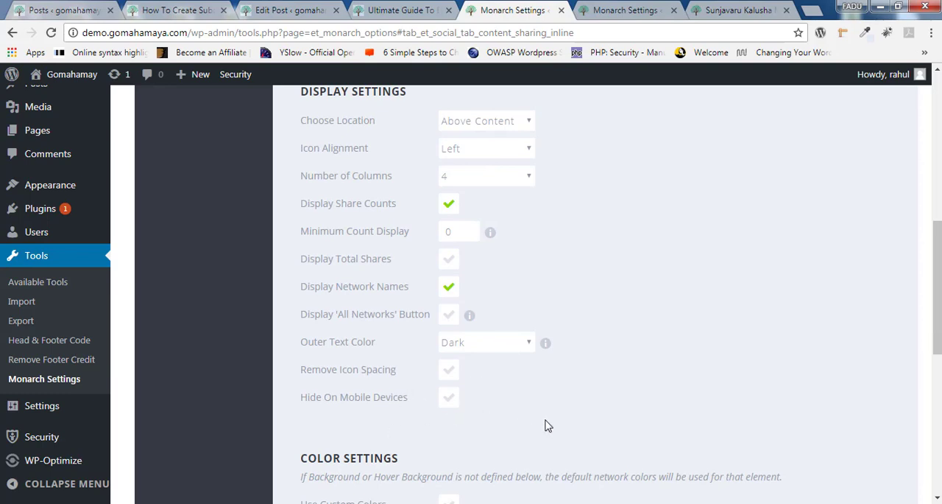
{"action": "mouse_move", "coordinate": [501, 409]}
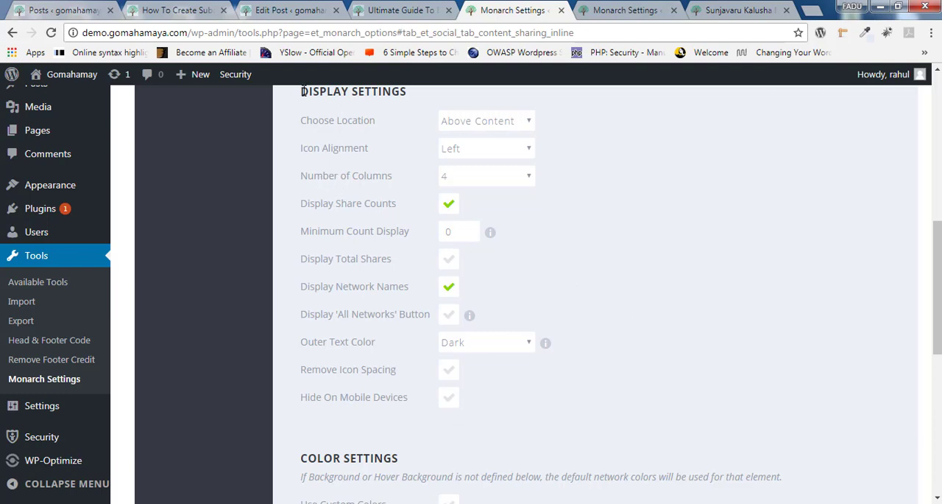
{"action": "left_click", "coordinate": [486, 175]}
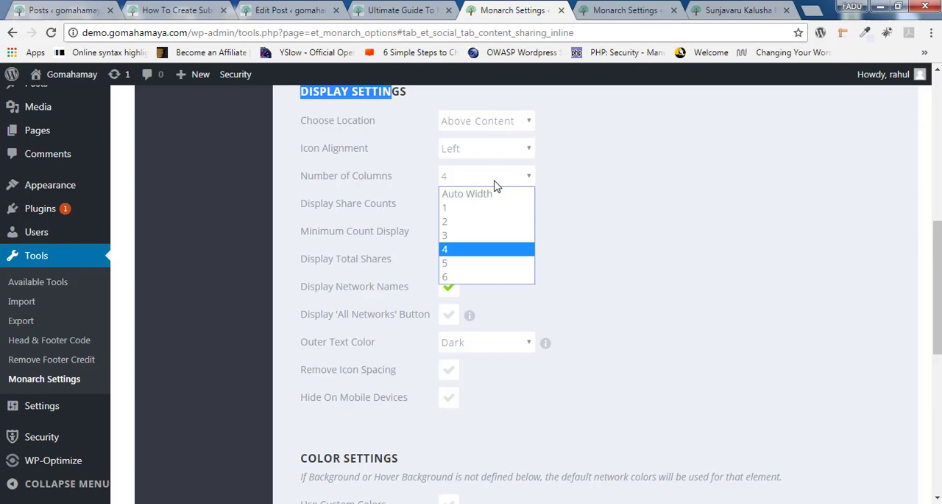
{"action": "mouse_move", "coordinate": [467, 193]}
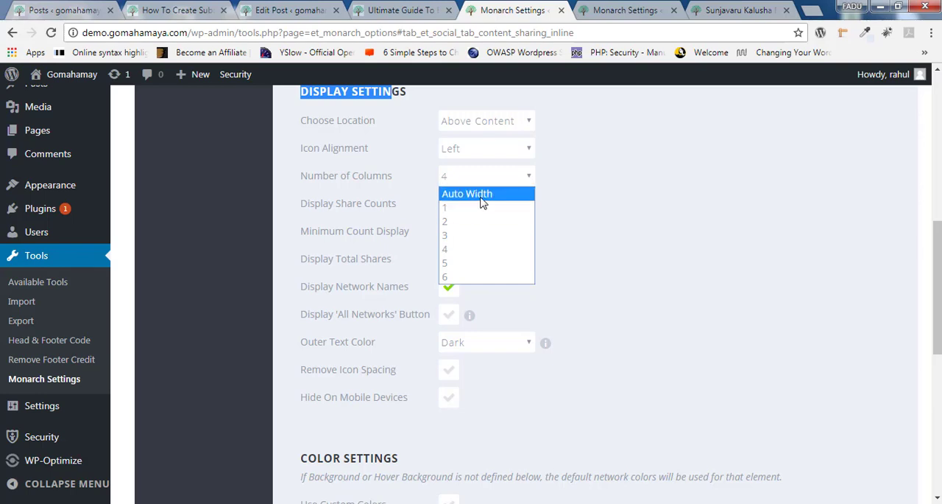
{"action": "left_click", "coordinate": [467, 194]}
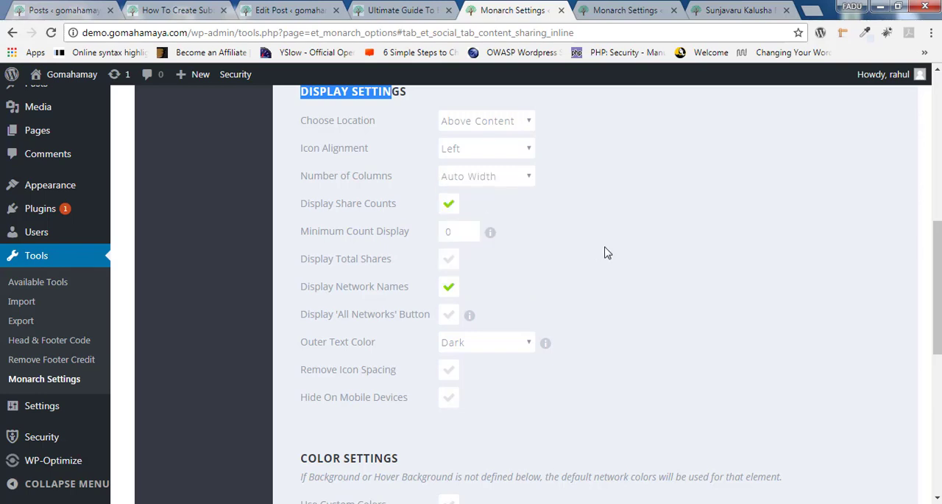
{"action": "scroll", "scroll_direction": "down", "scroll_amount": 3}
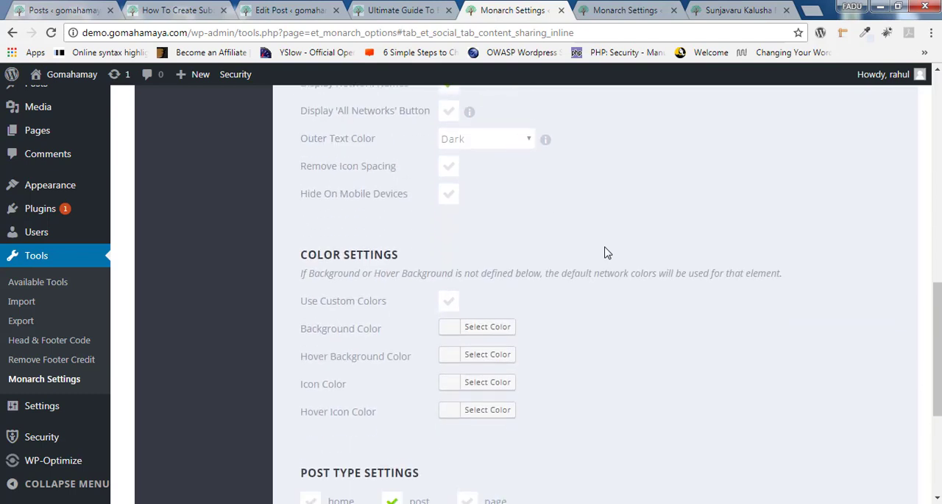
{"action": "scroll", "scroll_direction": "down", "scroll_amount": 3}
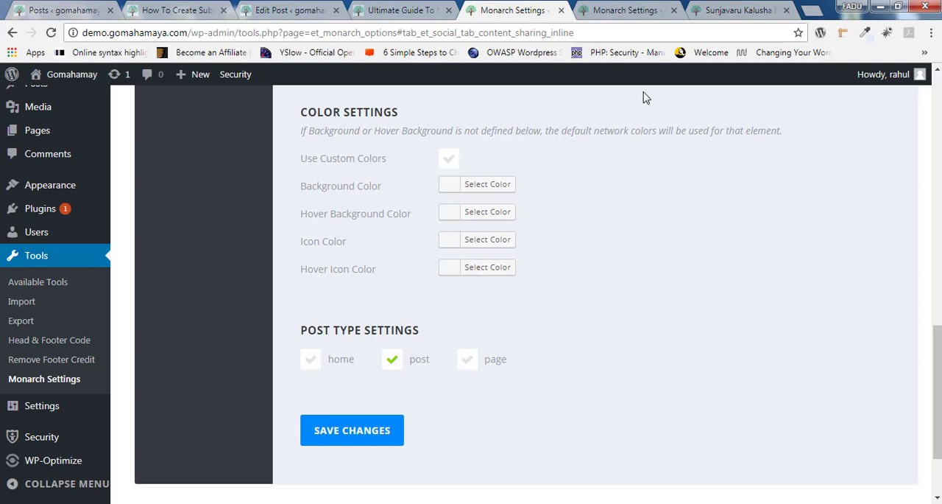
- Save the inline share settings, check the live post, and return to Monarch settings
{"action": "left_click", "coordinate": [736, 10]}
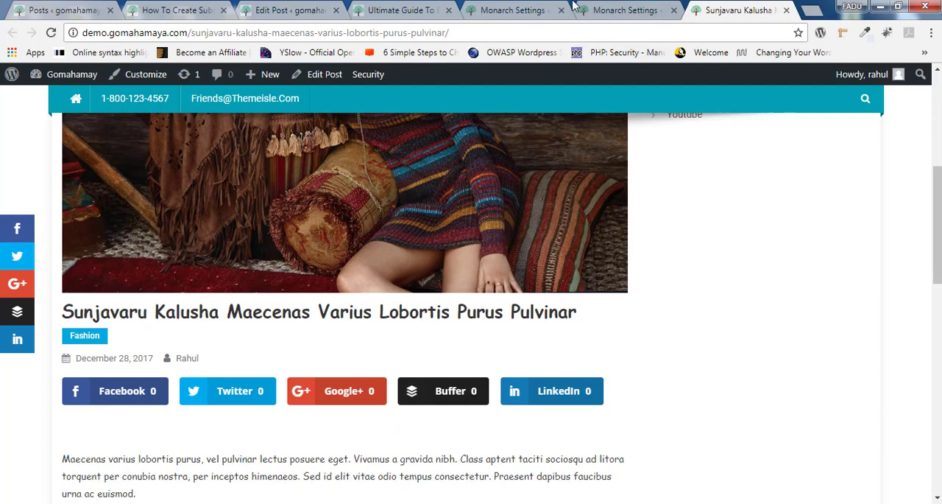
{"action": "left_click", "coordinate": [509, 11]}
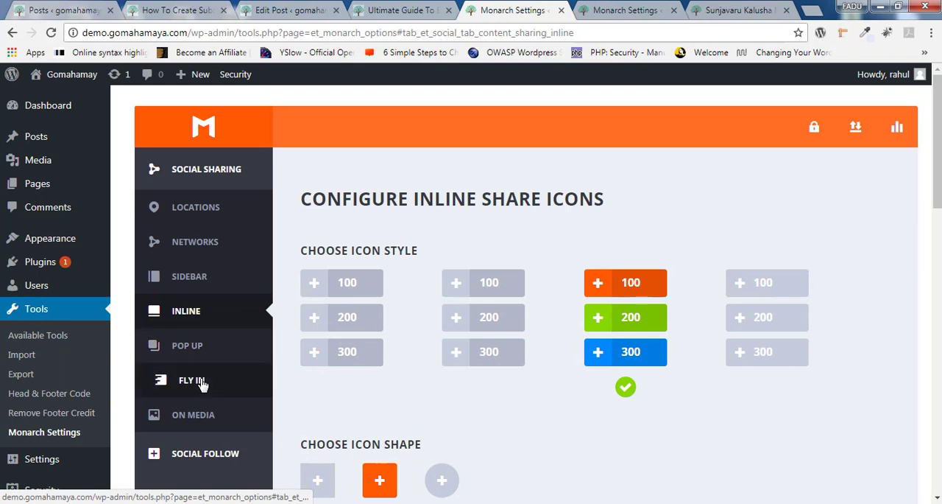
{"action": "mouse_move", "coordinate": [191, 380]}
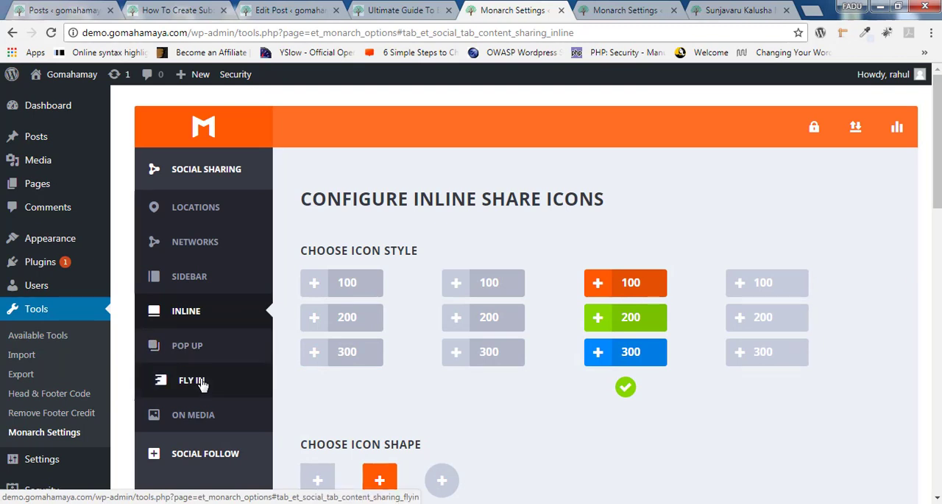
- Review the Fly-In and Locations pages and save the social sharing location settings
{"action": "left_click", "coordinate": [193, 414]}
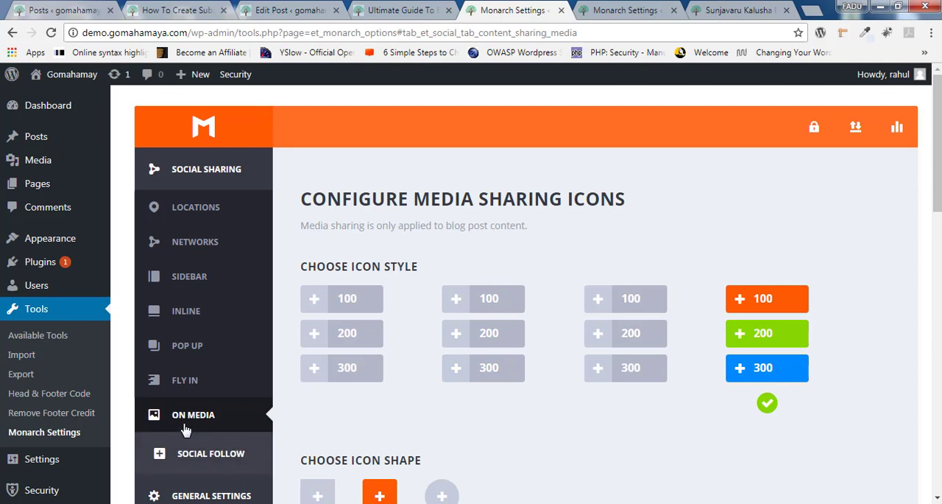
{"action": "left_click", "coordinate": [196, 206]}
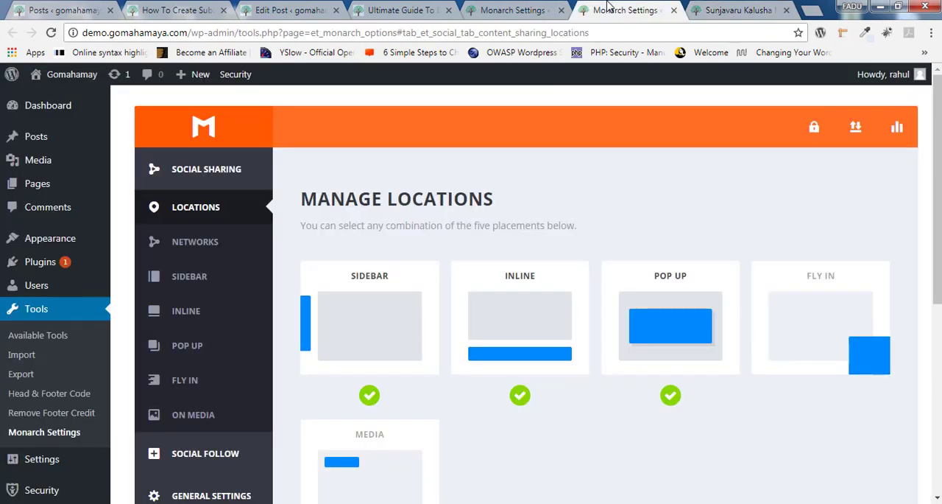
{"action": "scroll", "scroll_direction": "down", "scroll_amount": 3}
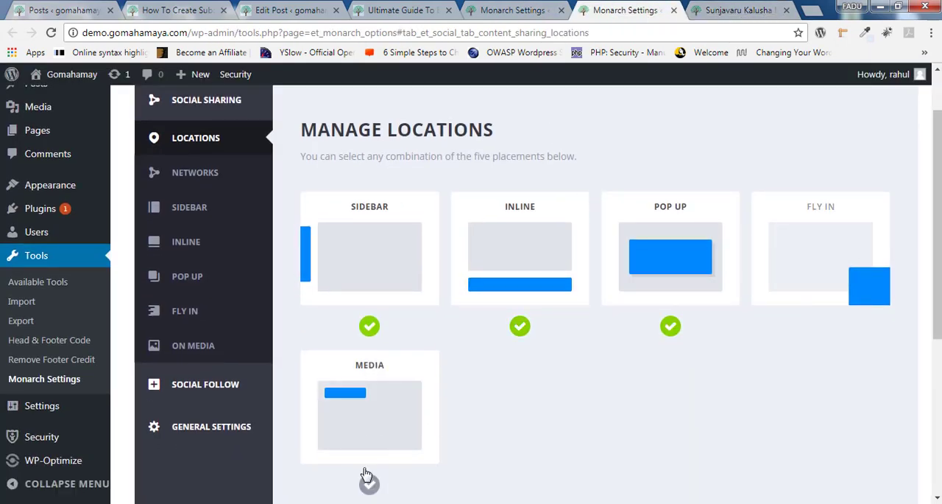
{"action": "scroll", "scroll_direction": "down", "scroll_amount": 3}
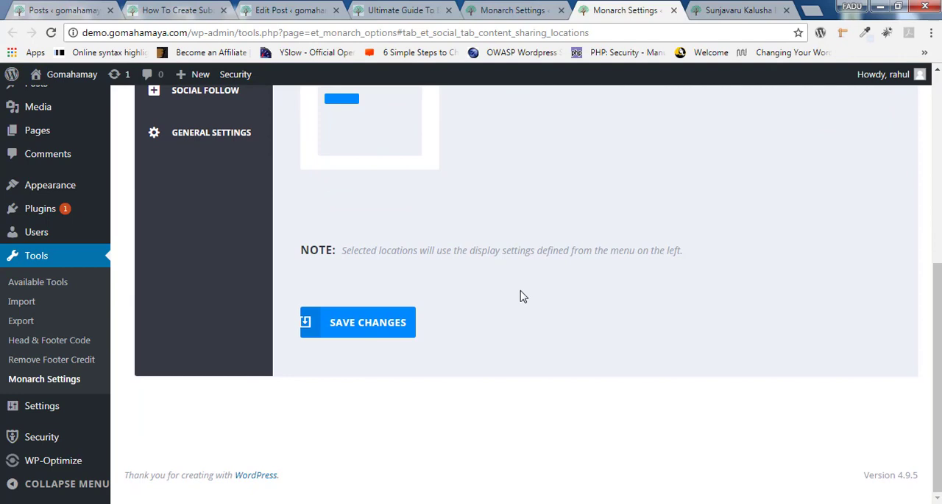
{"action": "left_click", "coordinate": [193, 276]}
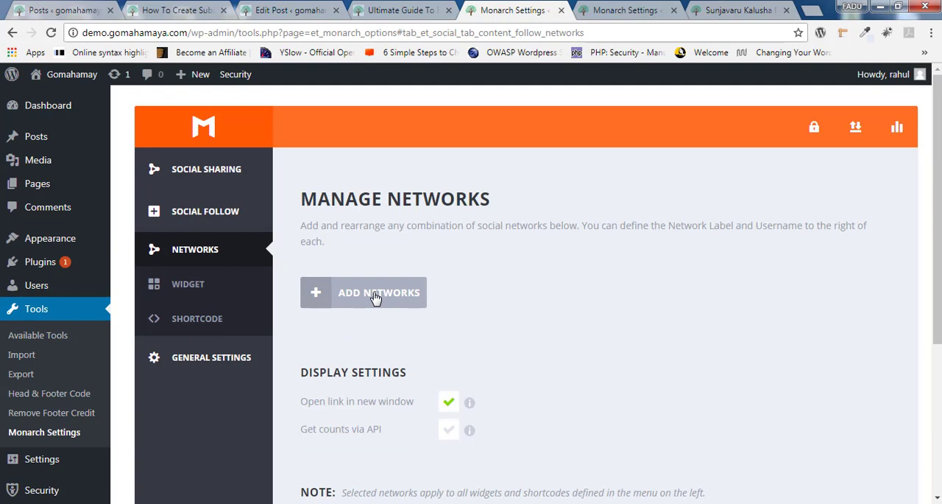
- Add Facebook, Twitter and Pinterest to the Social Follow networks list and apply
{"action": "left_click", "coordinate": [380, 291]}
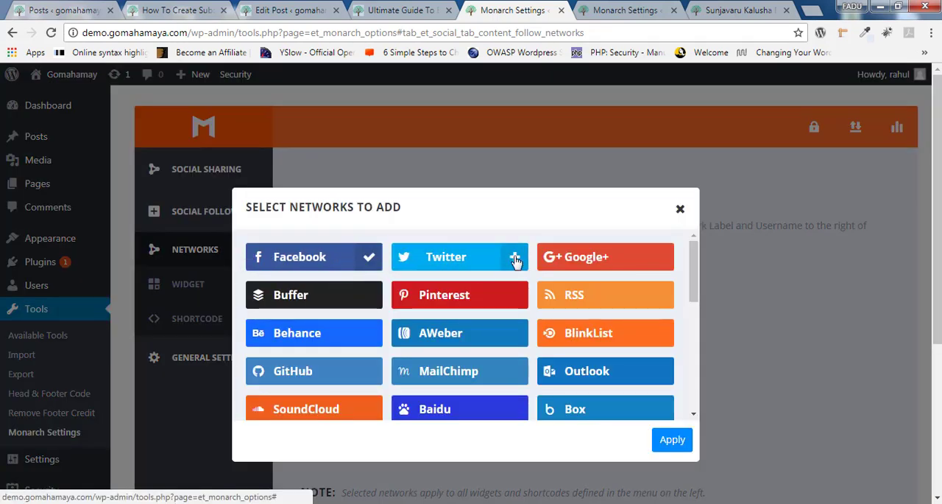
{"action": "left_click", "coordinate": [514, 256]}
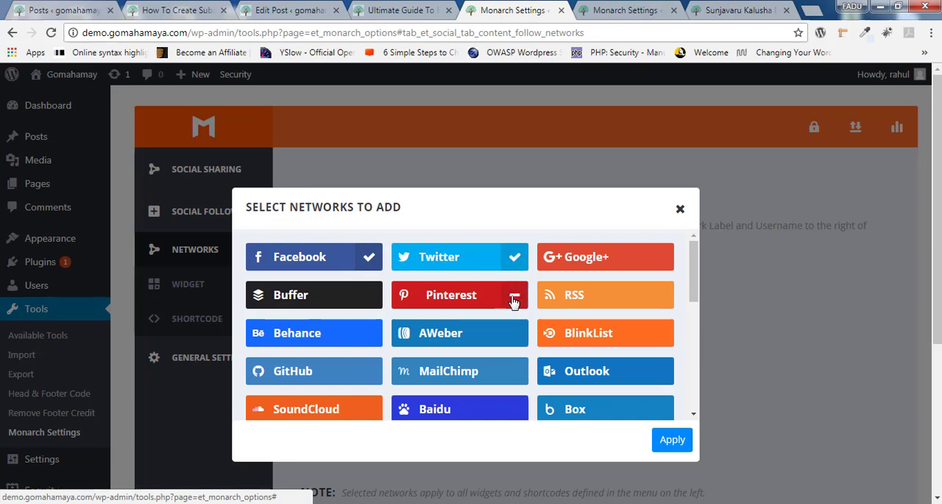
{"action": "left_click", "coordinate": [460, 295]}
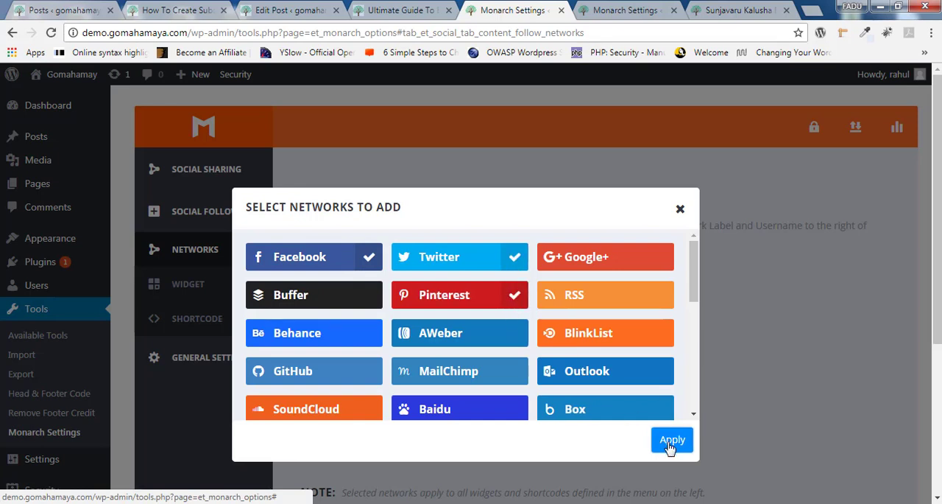
{"action": "left_click", "coordinate": [671, 439]}
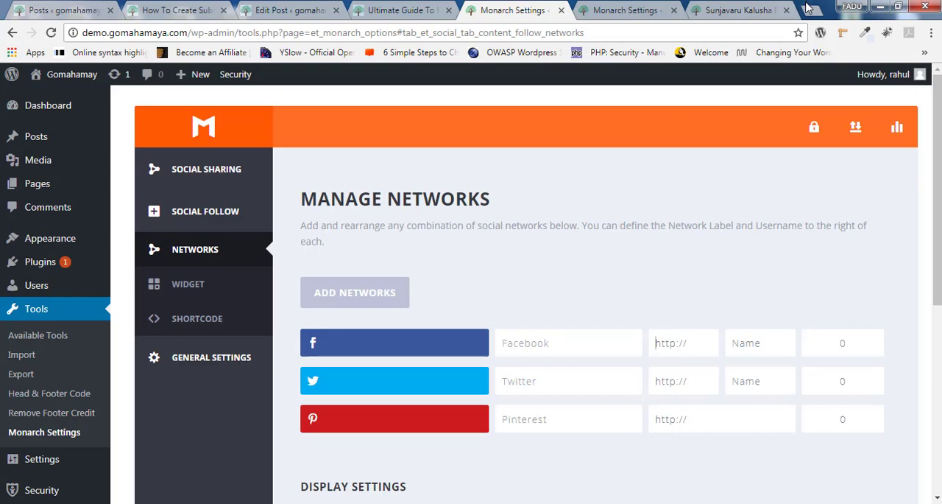
{"action": "left_click", "coordinate": [813, 10]}
{"action": "type", "text": "facebook.com/"}
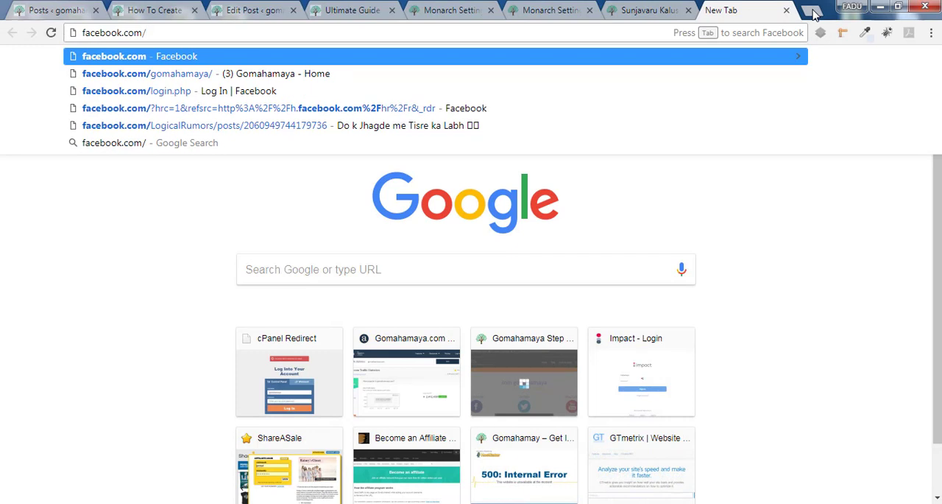
- Copy the facebook.com/gomahamaya page address and return to the Monarch settings
{"action": "left_click", "coordinate": [147, 74]}
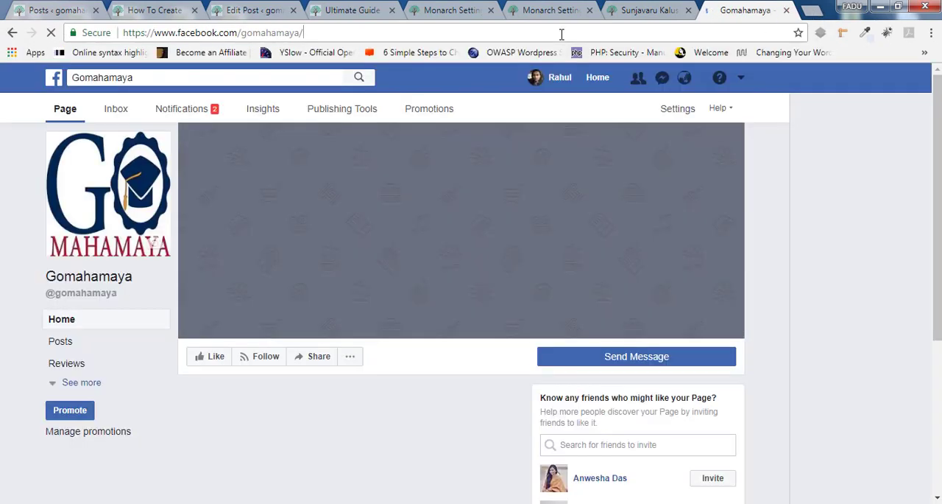
{"action": "left_click", "coordinate": [295, 32]}
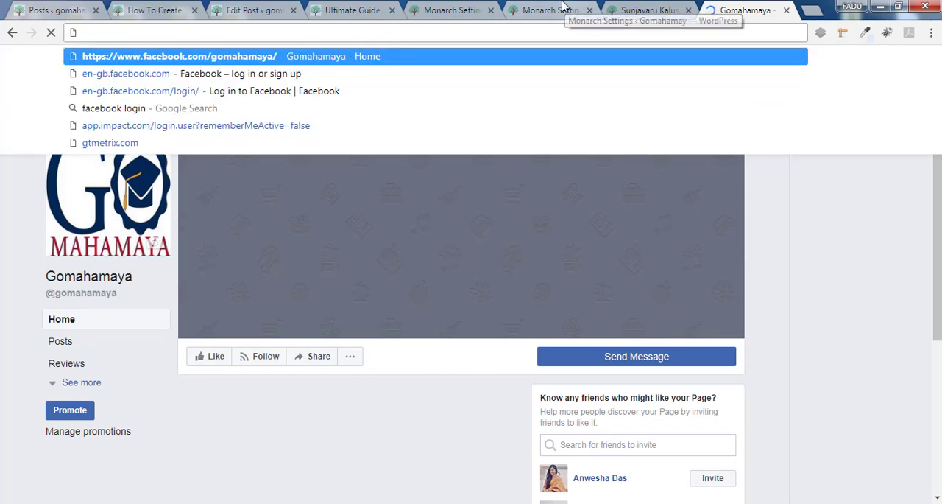
{"action": "left_click", "coordinate": [454, 11]}
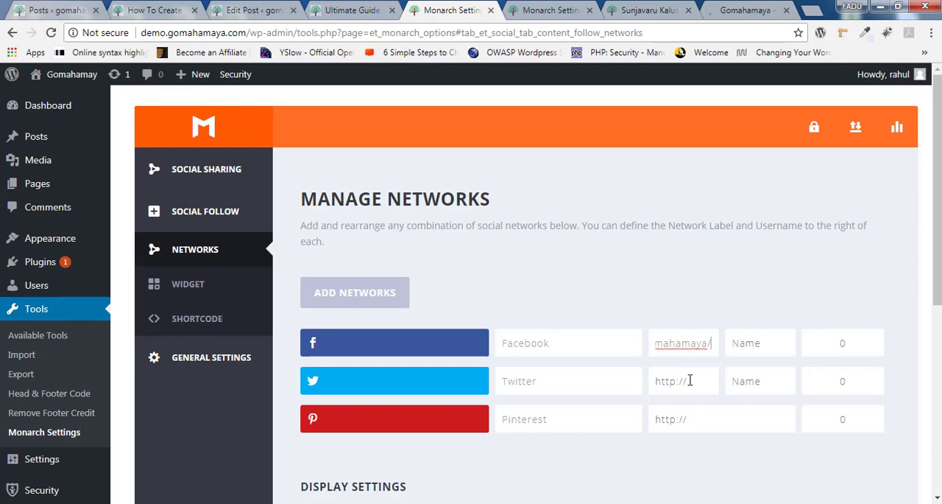
{"action": "mouse_move", "coordinate": [685, 418]}
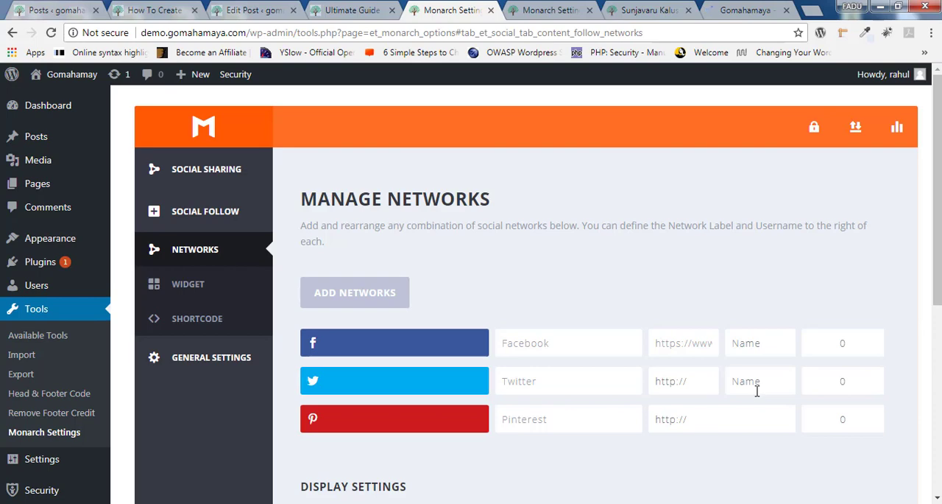
- Save the follow networks with the Gomahamaya Facebook page address in the Facebook row
{"action": "scroll", "scroll_direction": "down", "scroll_amount": 3}
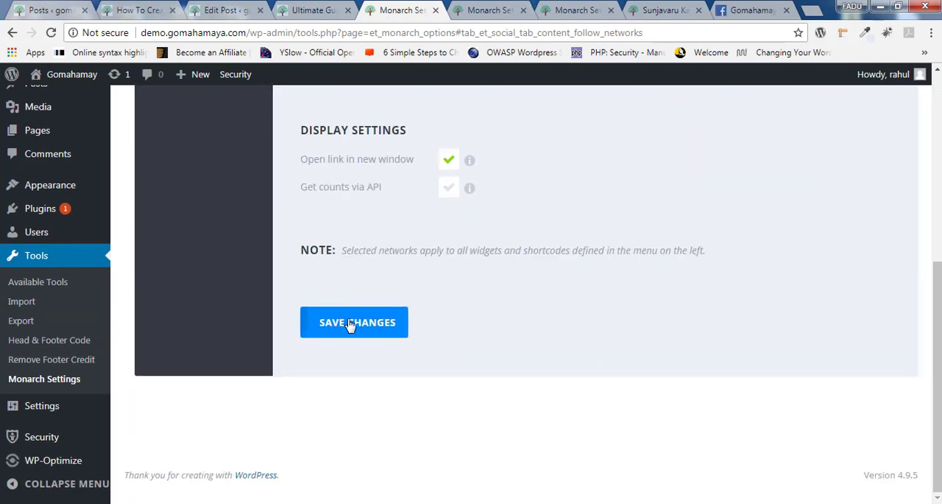
{"action": "left_click", "coordinate": [354, 321]}
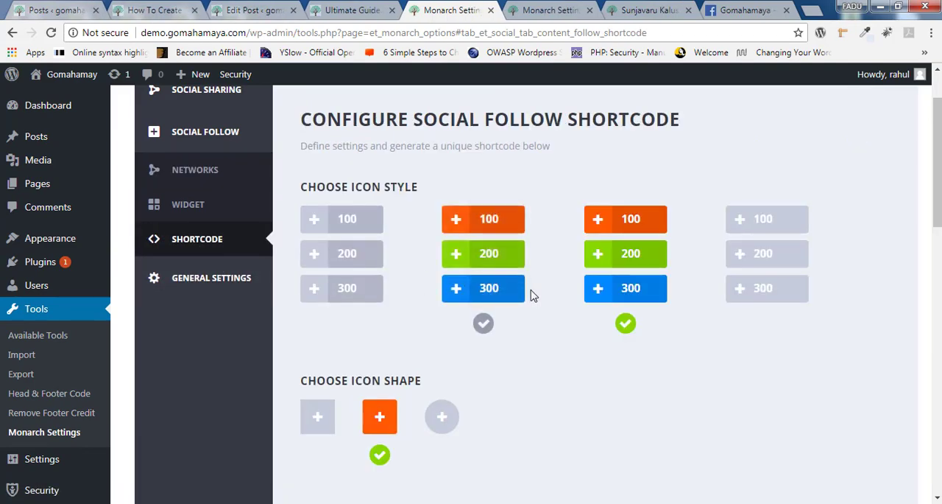
- Generate the follow shortcode with slide style, rounded icons and network names
{"action": "scroll", "scroll_direction": "down", "scroll_amount": 3}
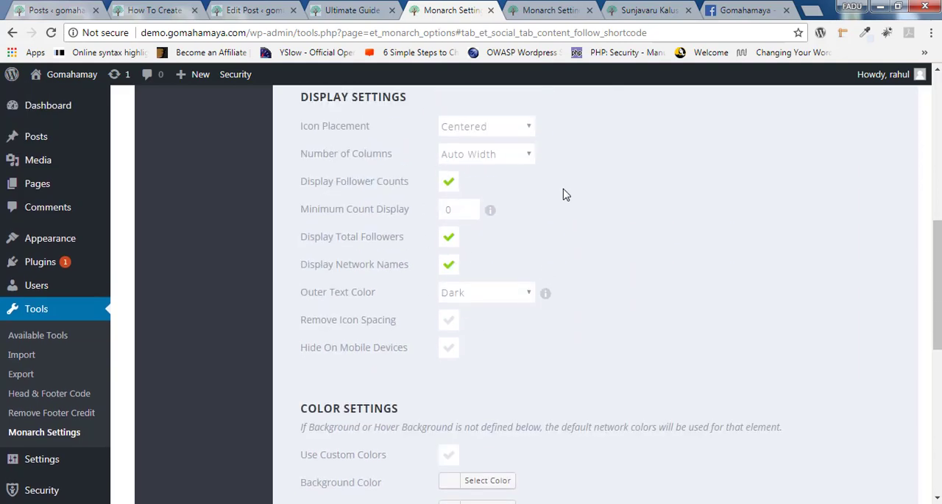
{"action": "scroll", "scroll_direction": "down", "scroll_amount": 3}
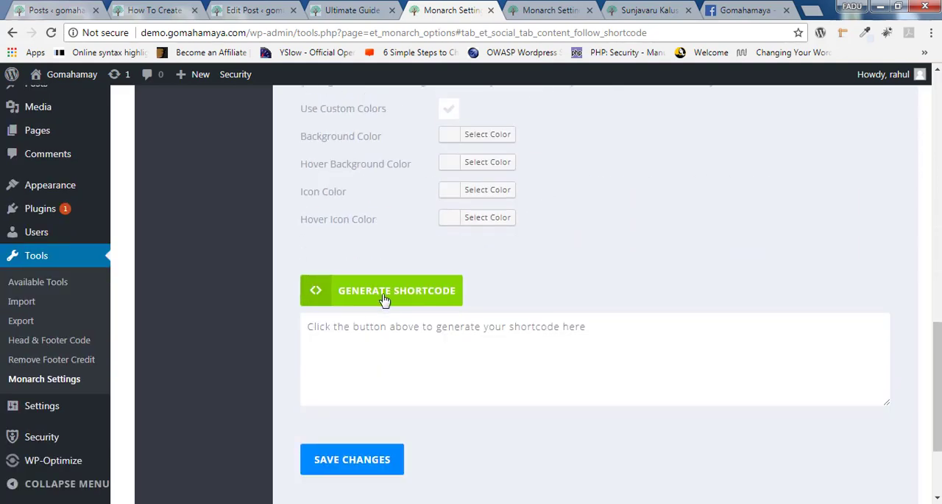
{"action": "left_click", "coordinate": [383, 290]}
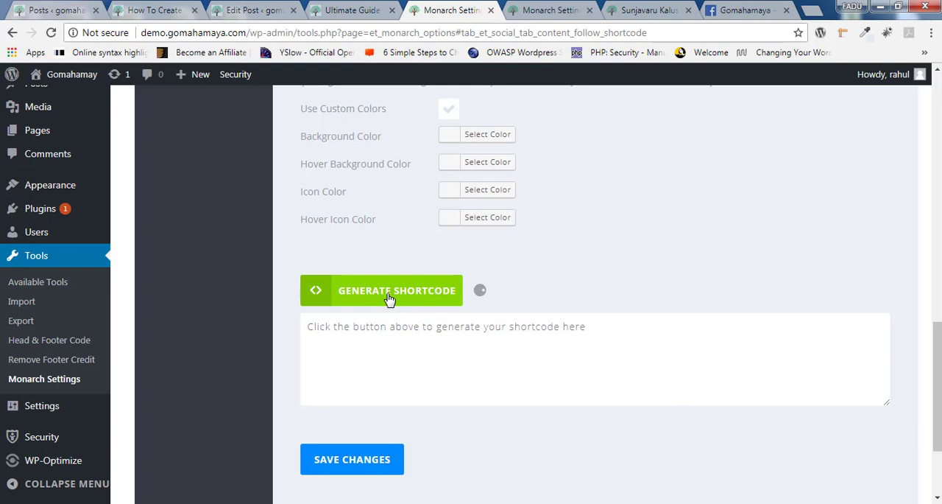
{"action": "left_click", "coordinate": [382, 288]}
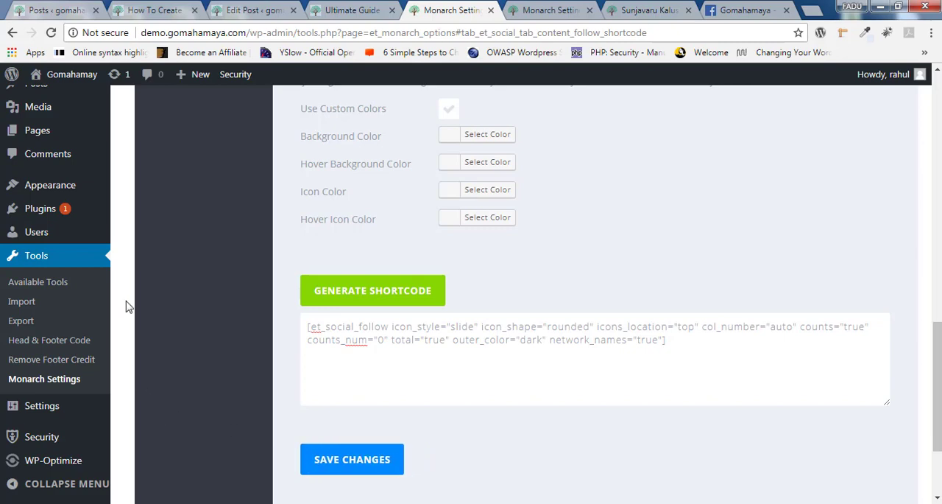
{"action": "mouse_move", "coordinate": [50, 186]}
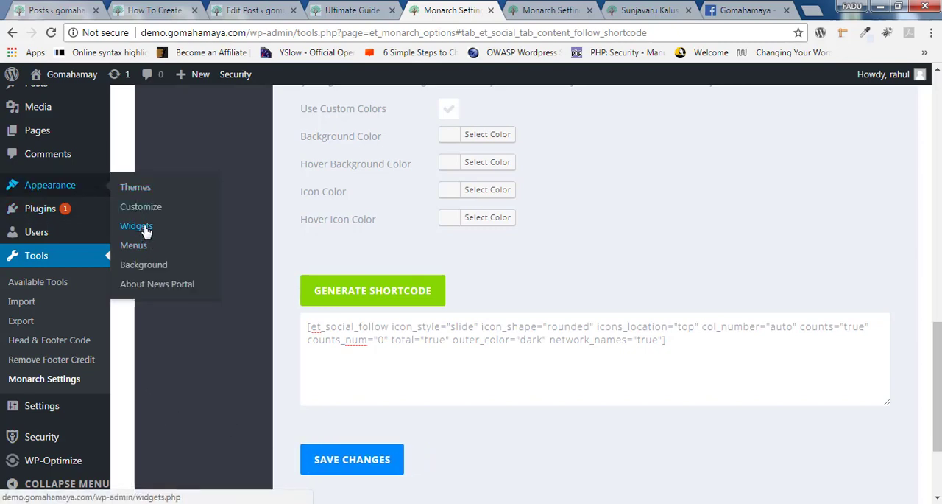
- Add a Text widget to the Primary Sidebar from Appearance > Widgets
{"action": "left_click", "coordinate": [135, 227]}
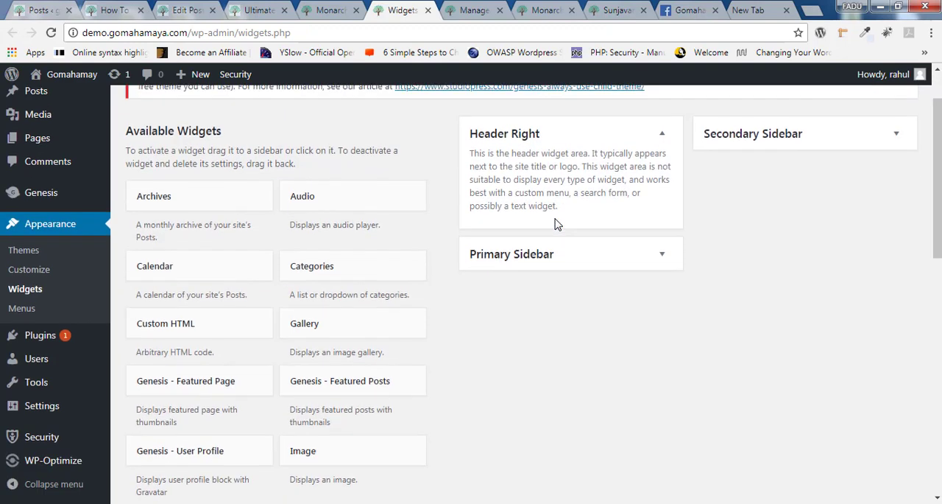
{"action": "scroll", "scroll_direction": "down", "scroll_amount": 3}
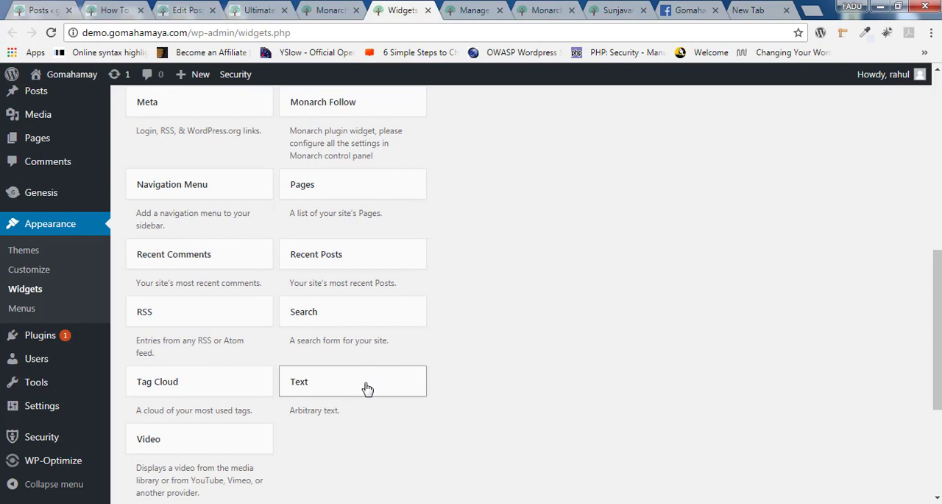
{"action": "left_click", "coordinate": [354, 380]}
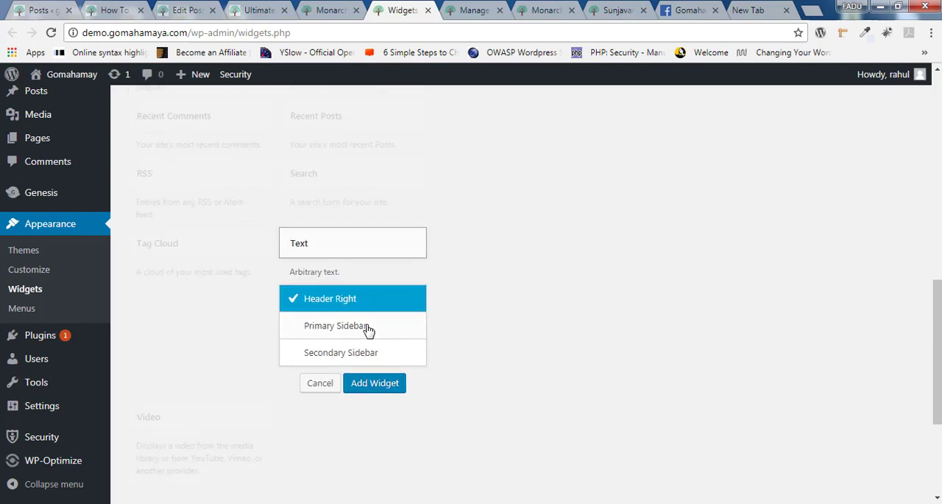
{"action": "left_click", "coordinate": [336, 324]}
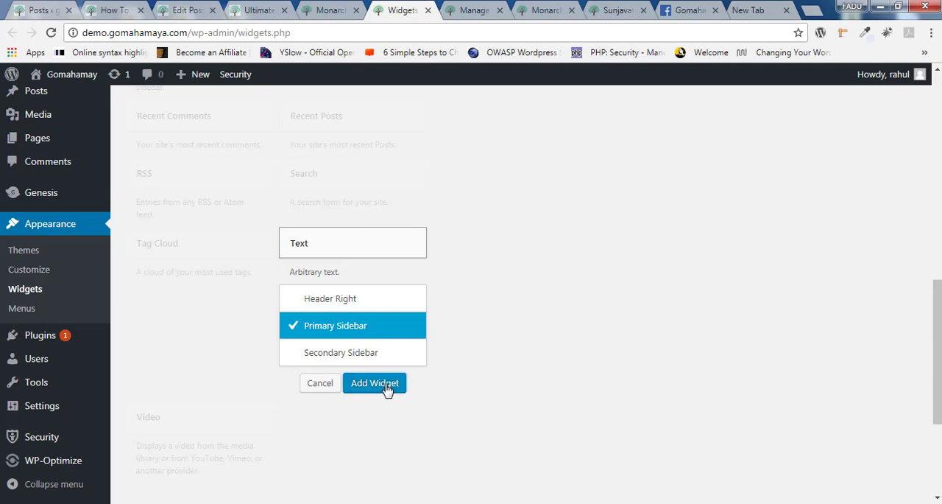
{"action": "left_click", "coordinate": [374, 383]}
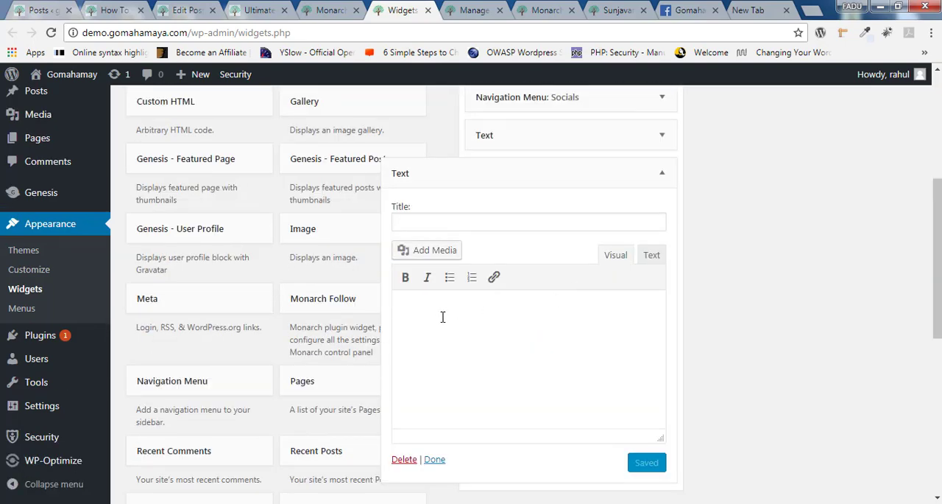
- Fill the widget with the et_social_follow shortcode and the title 'Follow us'
{"action": "type", "text": "[et_social_follow icon_style=\"slide\" icon_shape=\"rounded\" icons_location=\"top\" col_number=\"auto\" counts=\"true\" counts_num=\"0\" total=\"true\" outer_color=\"dark\" network_names=\"true\"]"}
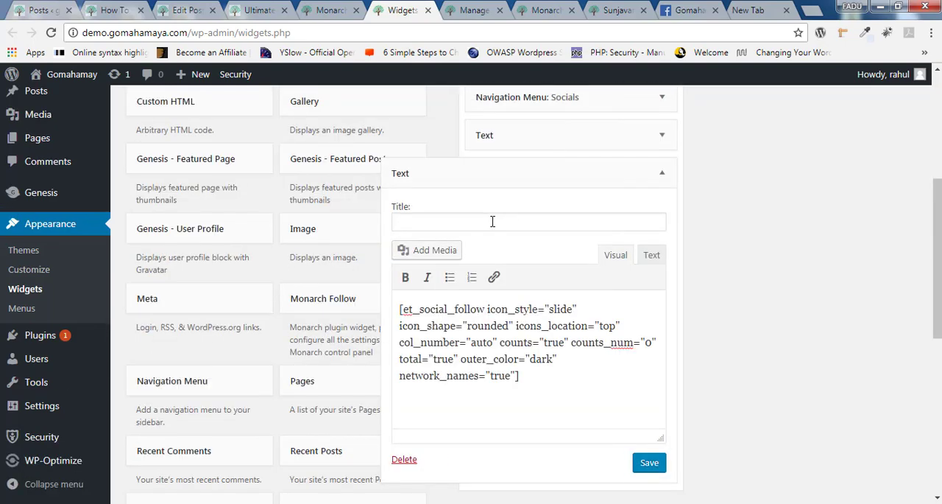
{"action": "left_click", "coordinate": [492, 221]}
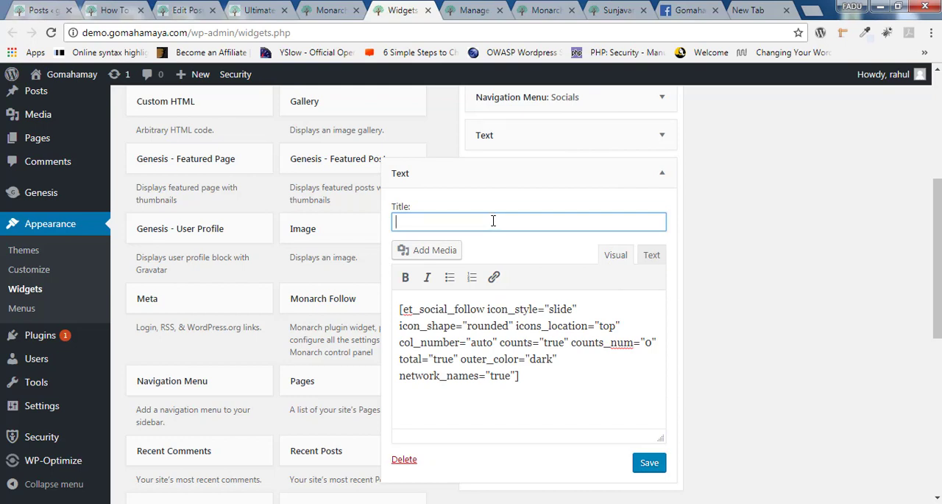
{"action": "type", "text": "Follow us"}
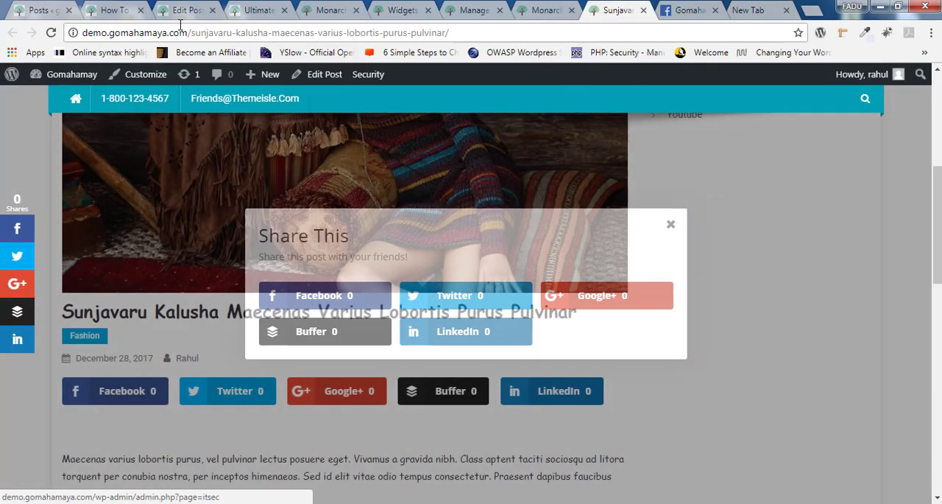
- View the live post's Follow us sidebar block and dismiss the Share This pop-up
{"action": "left_click", "coordinate": [672, 223]}
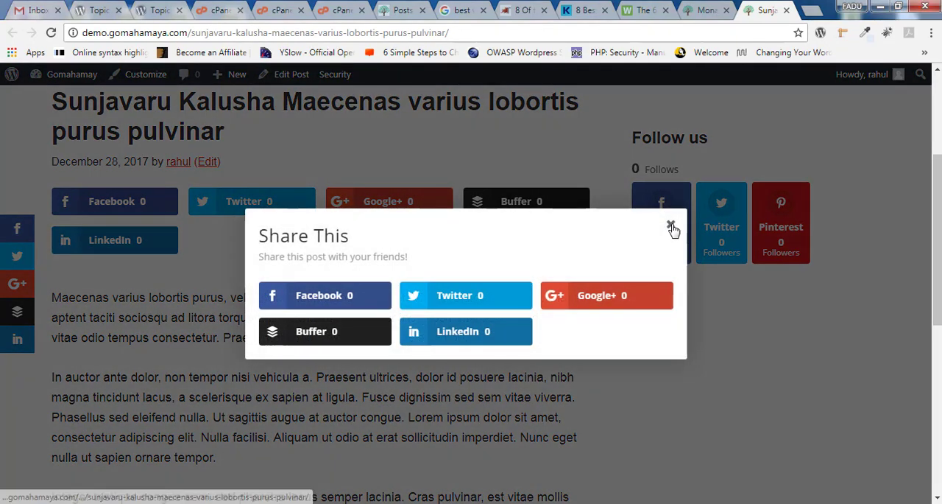
{"action": "left_click", "coordinate": [671, 224]}
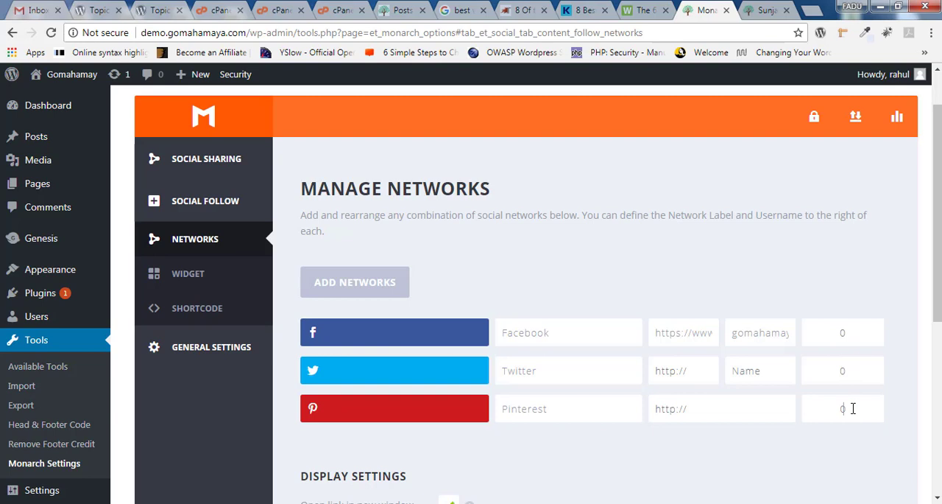
- Set follower counts Facebook 21, Twitter 20, Pinterest 10 and save the networks
{"action": "scroll", "scroll_direction": "down", "scroll_amount": 3}
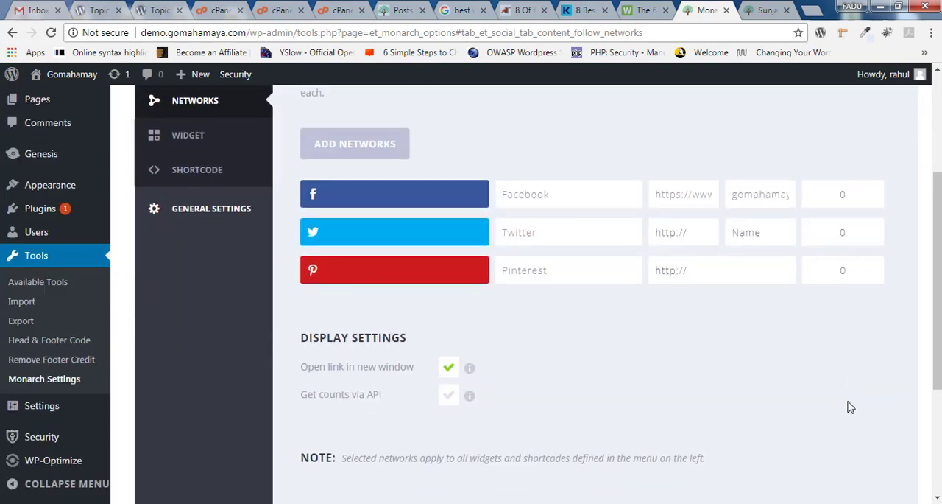
{"action": "left_click", "coordinate": [842, 194]}
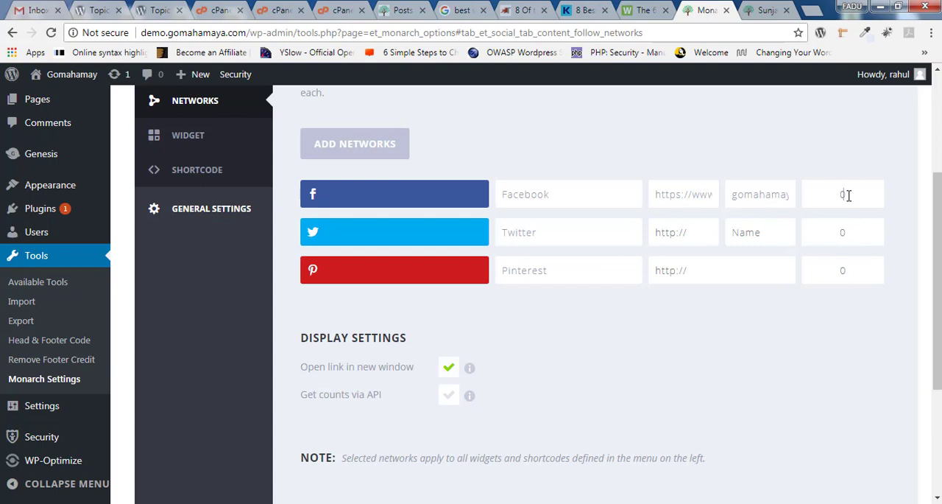
{"action": "type", "text": "2"}
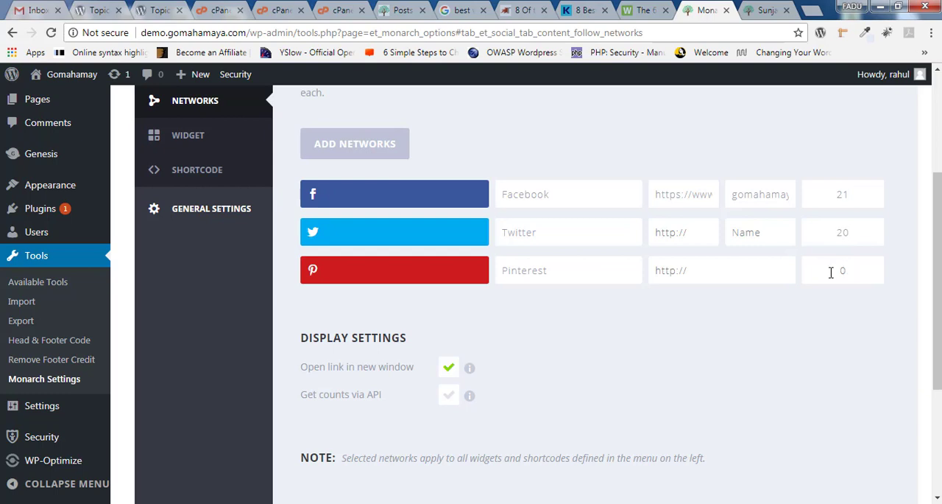
{"action": "type", "text": "10"}
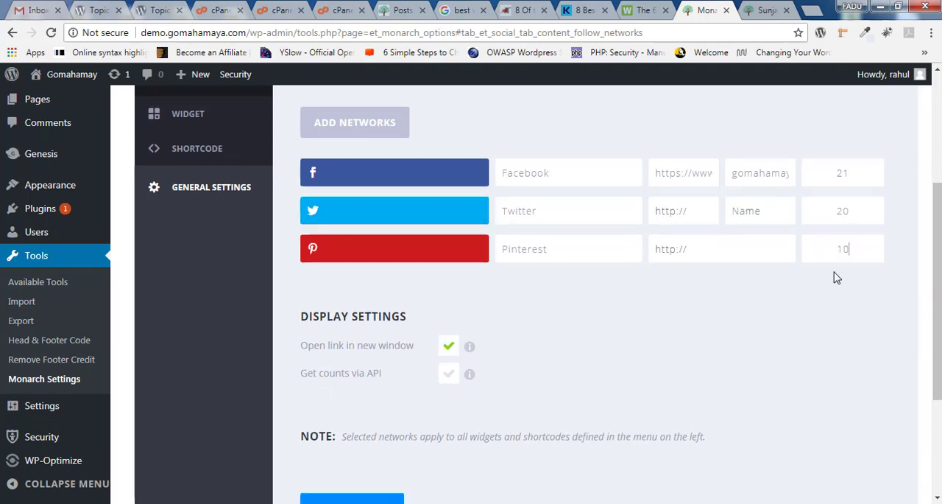
{"action": "scroll", "scroll_direction": "down", "scroll_amount": 3}
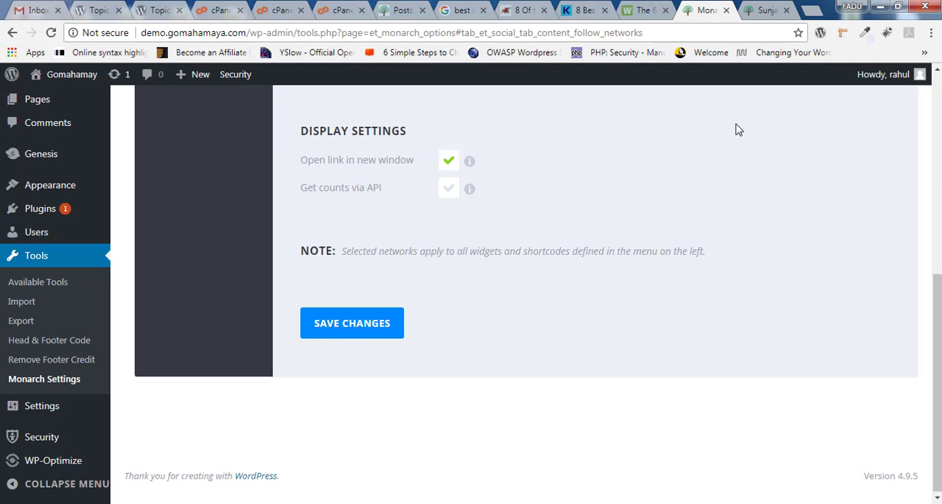
{"action": "left_click", "coordinate": [766, 9]}
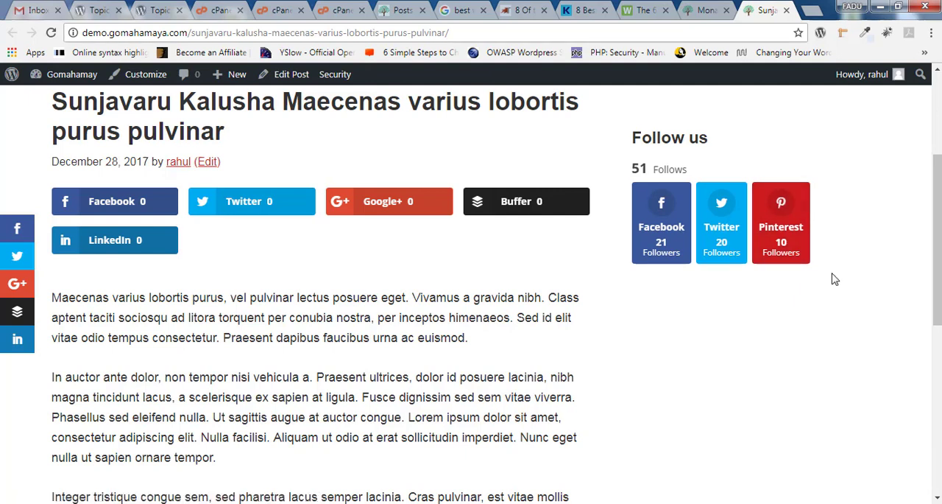
{"action": "mouse_move", "coordinate": [835, 277]}
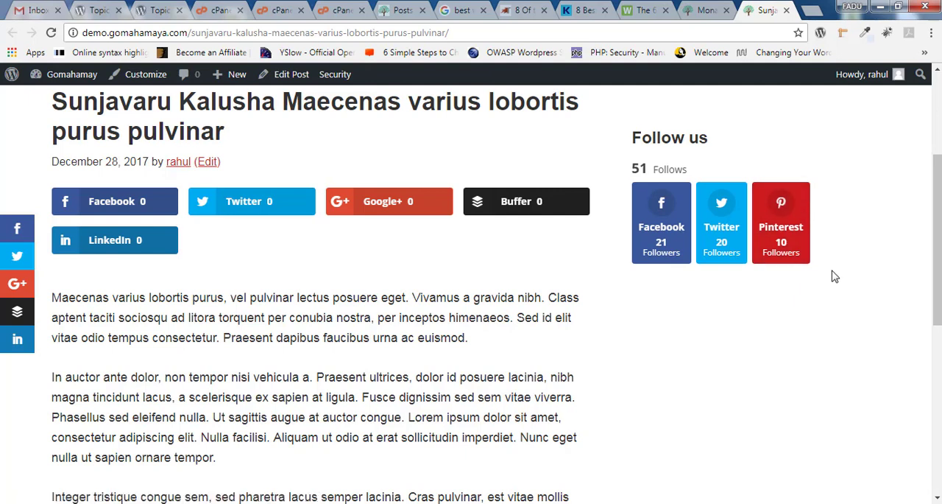
{"action": "mouse_move", "coordinate": [662, 226]}
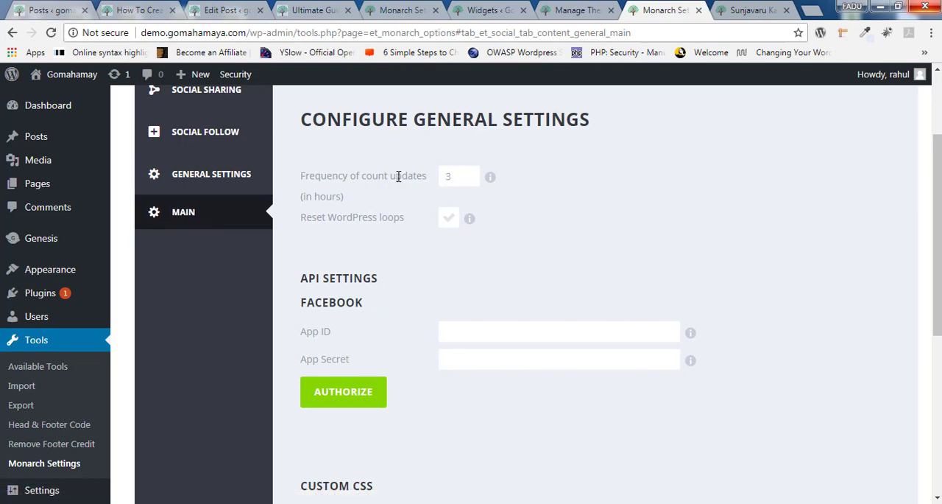
- Review the count update frequency and scroll to the empty Facebook API settings
{"action": "left_click", "coordinate": [459, 176]}
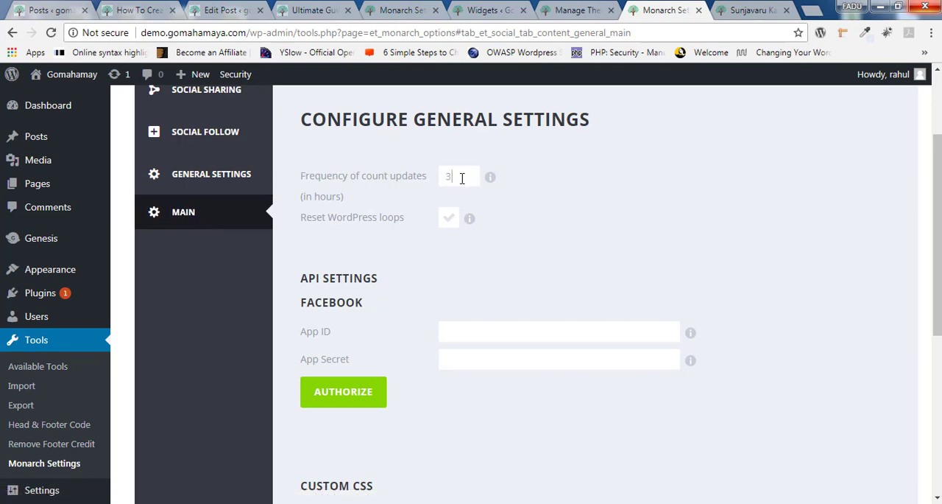
{"action": "mouse_move", "coordinate": [577, 223]}
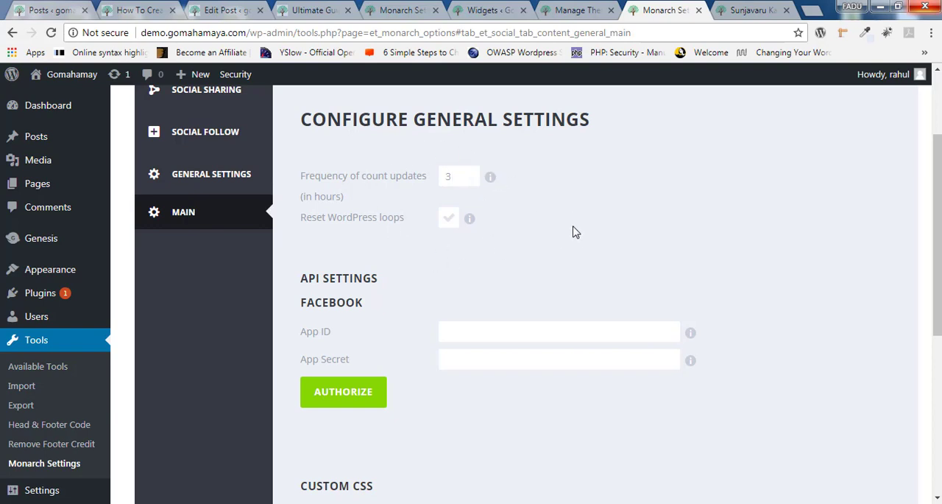
{"action": "scroll", "scroll_direction": "down", "scroll_amount": 3}
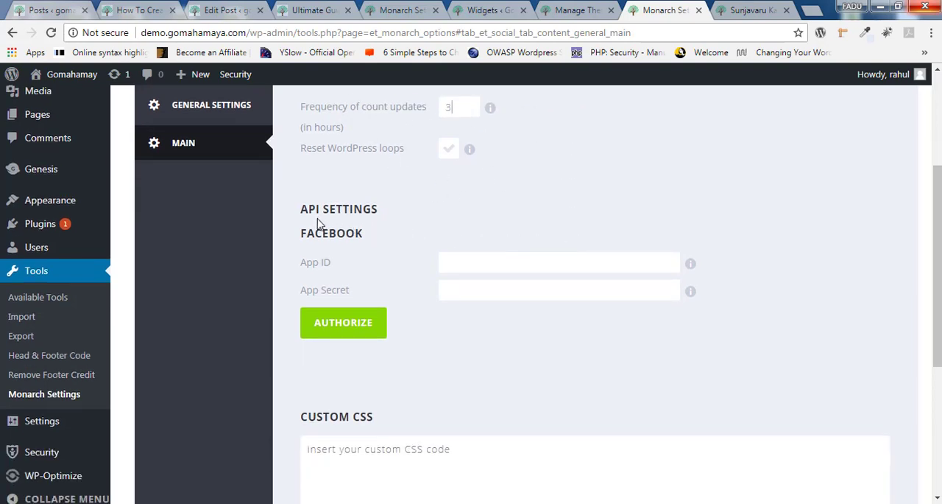
{"action": "mouse_move", "coordinate": [455, 315]}
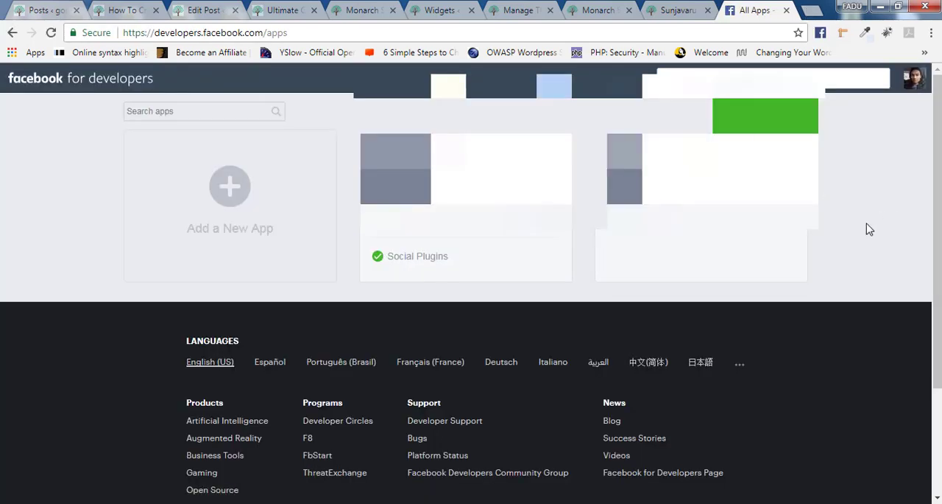
{"action": "mouse_move", "coordinate": [274, 48]}
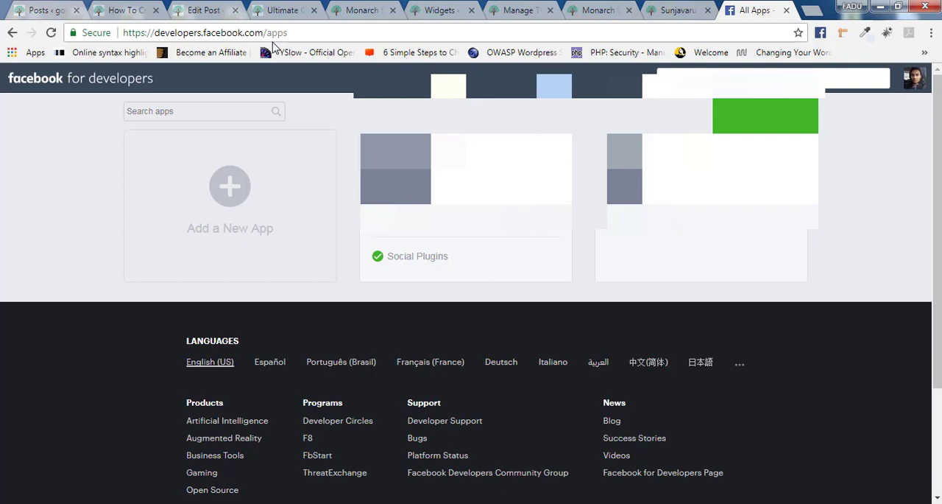
{"action": "mouse_move", "coordinate": [247, 84]}
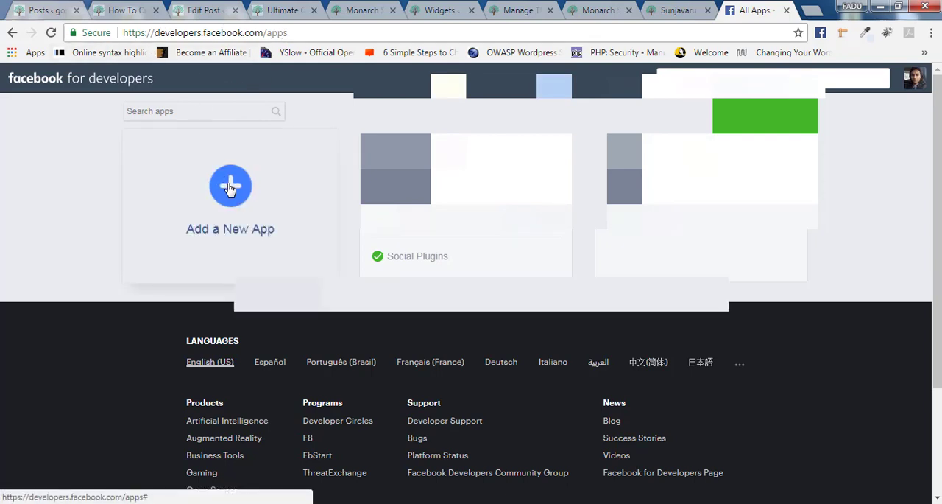
- Create a new Facebook app named monarch and pass the security check
{"action": "left_click", "coordinate": [230, 185]}
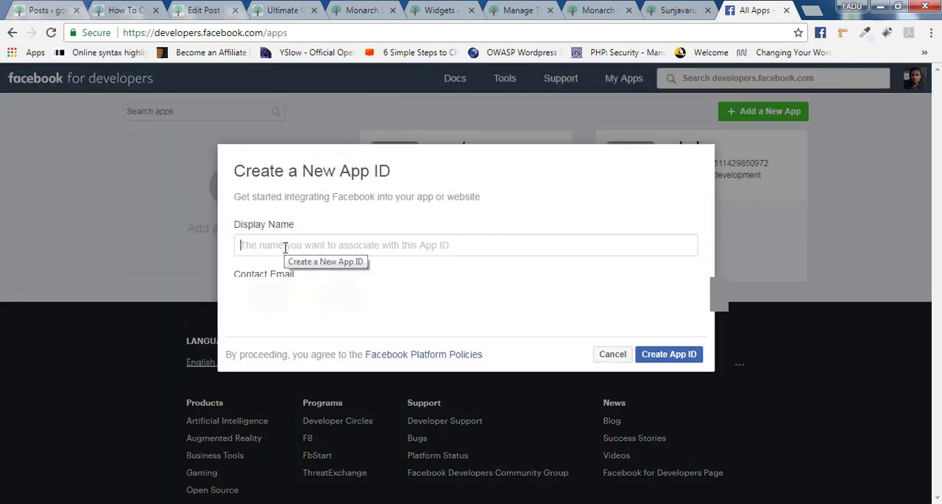
{"action": "type", "text": "monarch"}
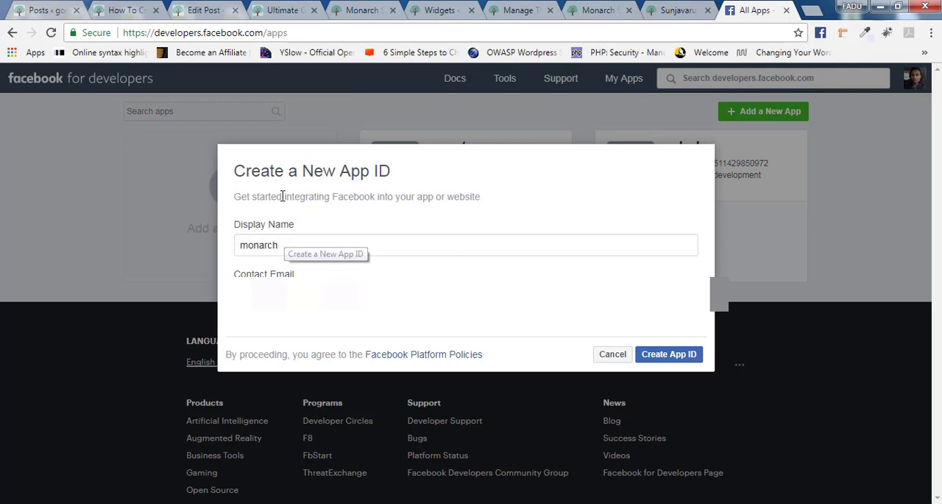
{"action": "double_click", "coordinate": [258, 244]}
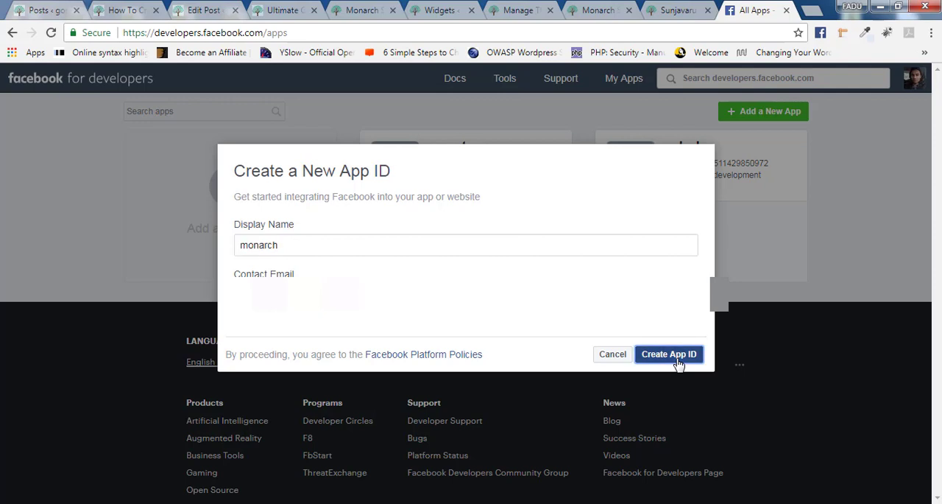
{"action": "left_click", "coordinate": [669, 353]}
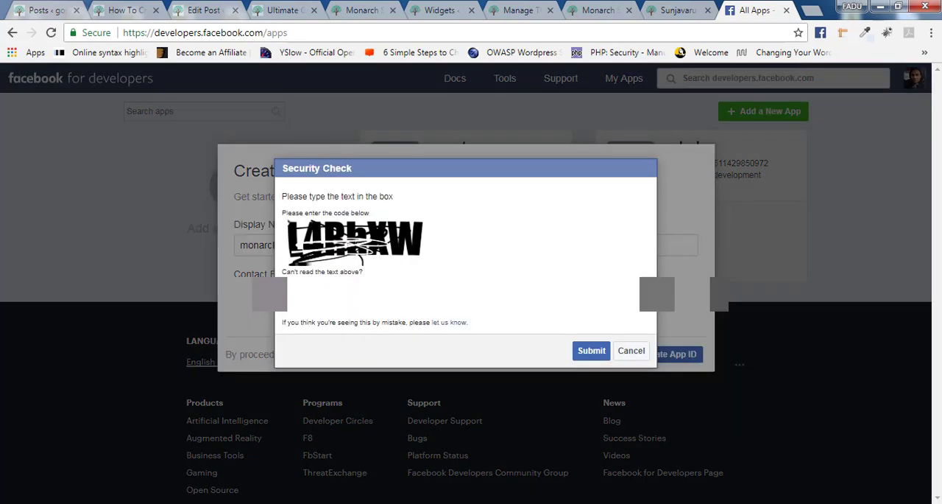
{"action": "left_click", "coordinate": [592, 351]}
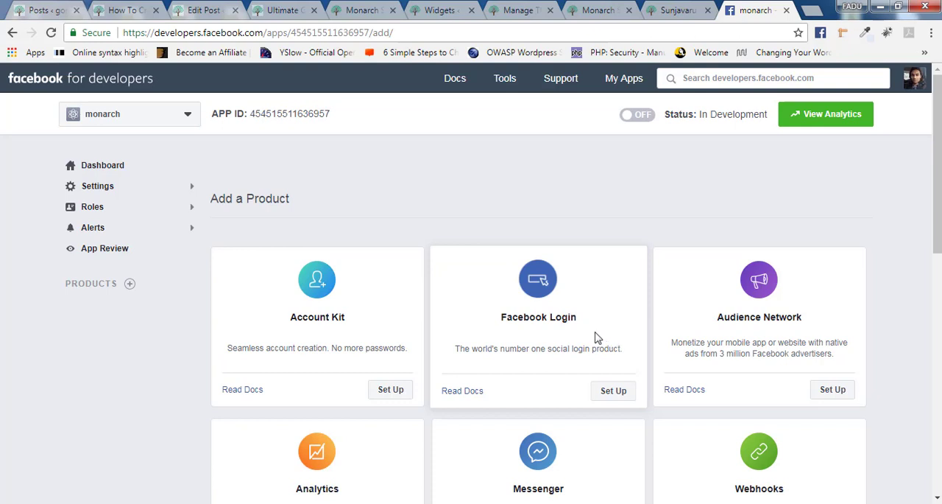
{"action": "mouse_move", "coordinate": [645, 345]}
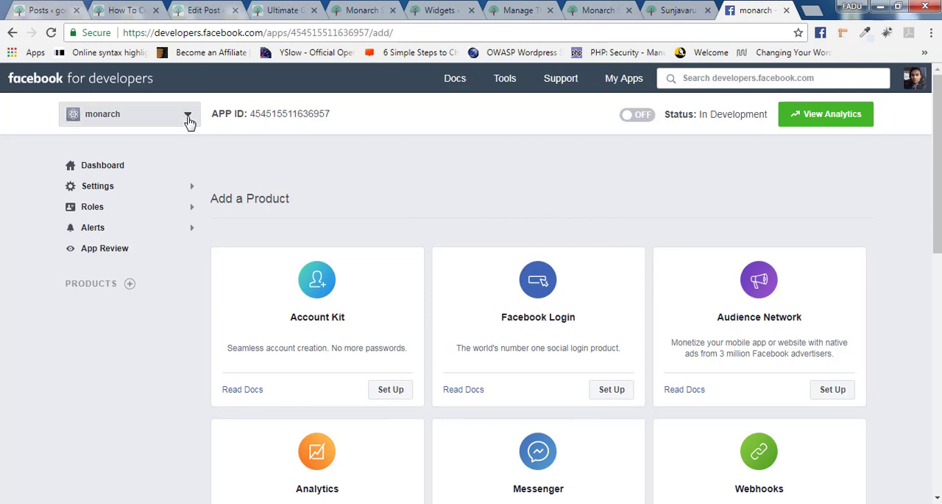
- Switch to the monarch app and show its dashboard
{"action": "left_click", "coordinate": [189, 115]}
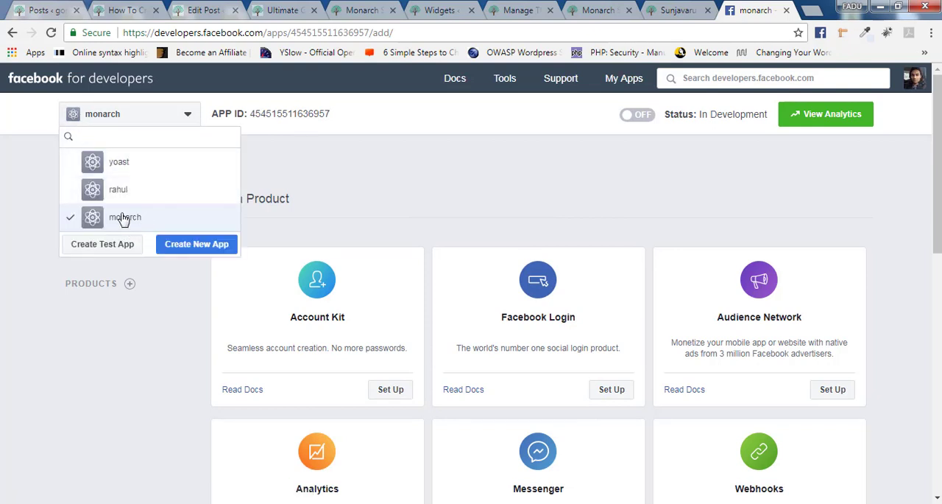
{"action": "mouse_move", "coordinate": [137, 220]}
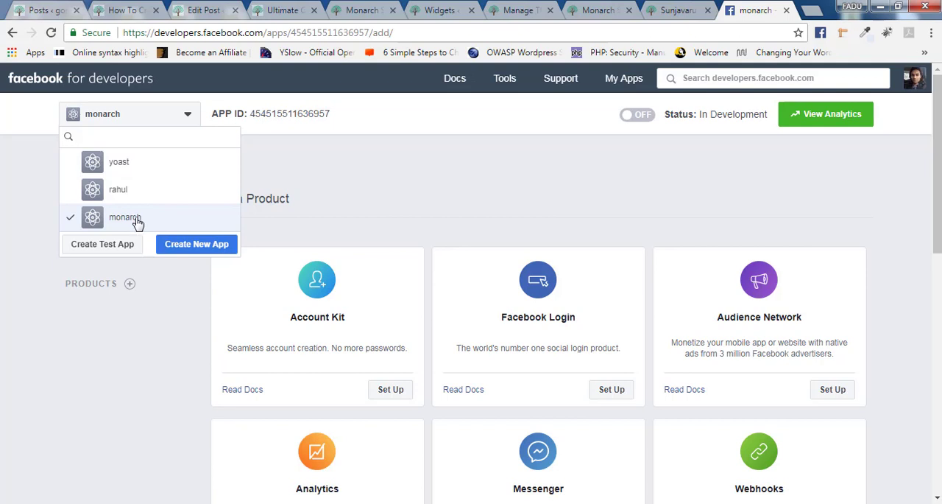
{"action": "left_click", "coordinate": [125, 216]}
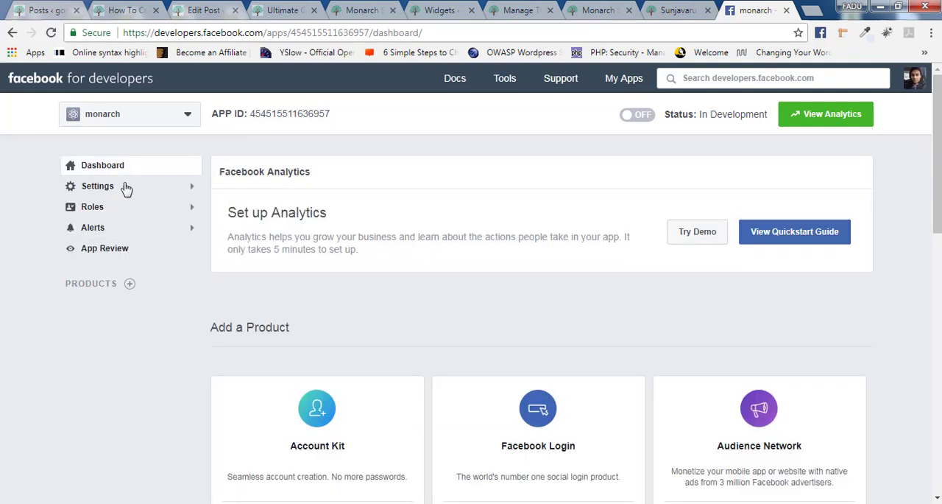
{"action": "left_click", "coordinate": [103, 165]}
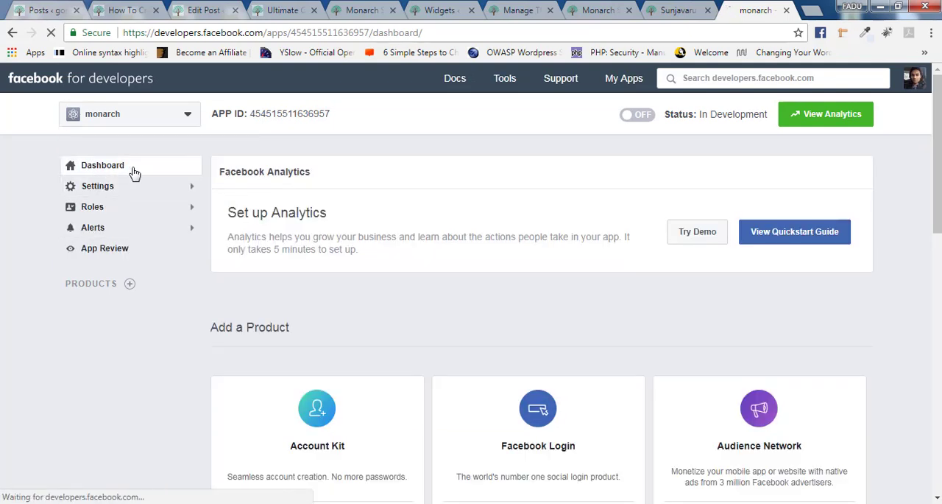
- Reveal the app's Settings options and go to Basic settings
{"action": "scroll", "scroll_direction": "down", "scroll_amount": 3}
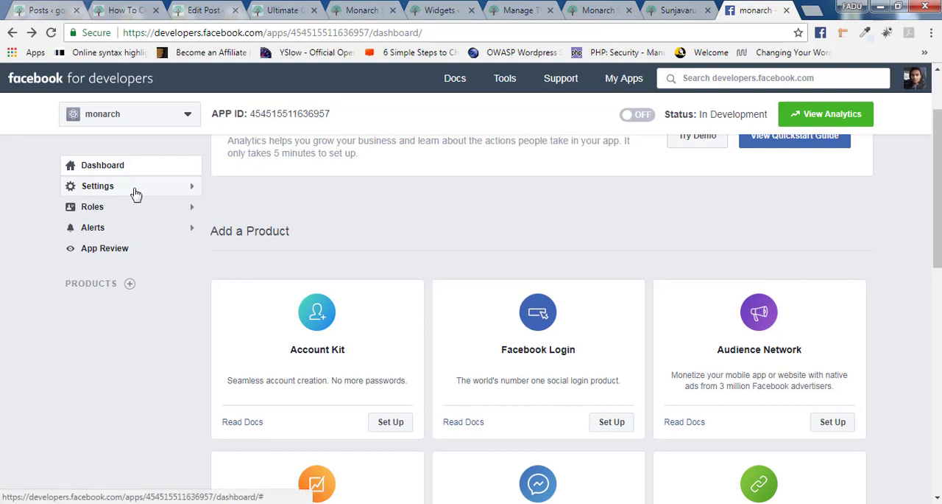
{"action": "left_click", "coordinate": [97, 185]}
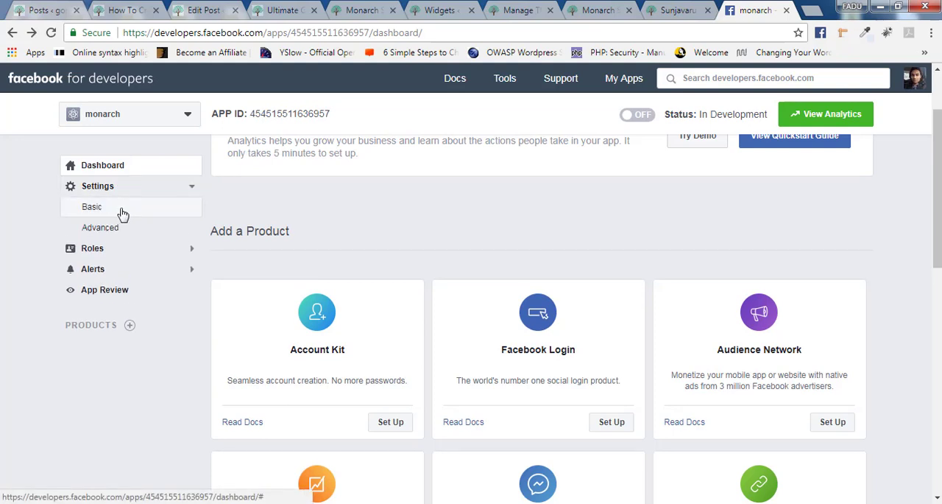
{"action": "left_click", "coordinate": [91, 206]}
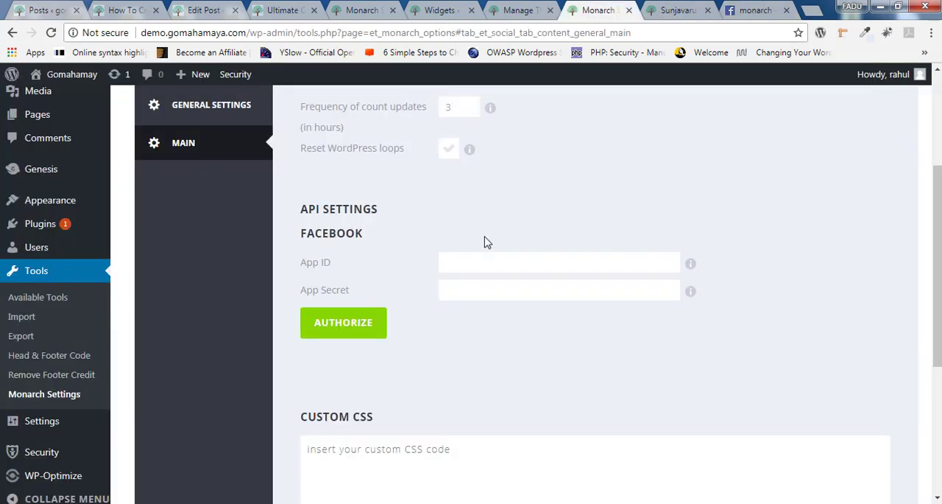
- Paste the copied Facebook App ID into Monarch's API settings
{"action": "left_click", "coordinate": [558, 262]}
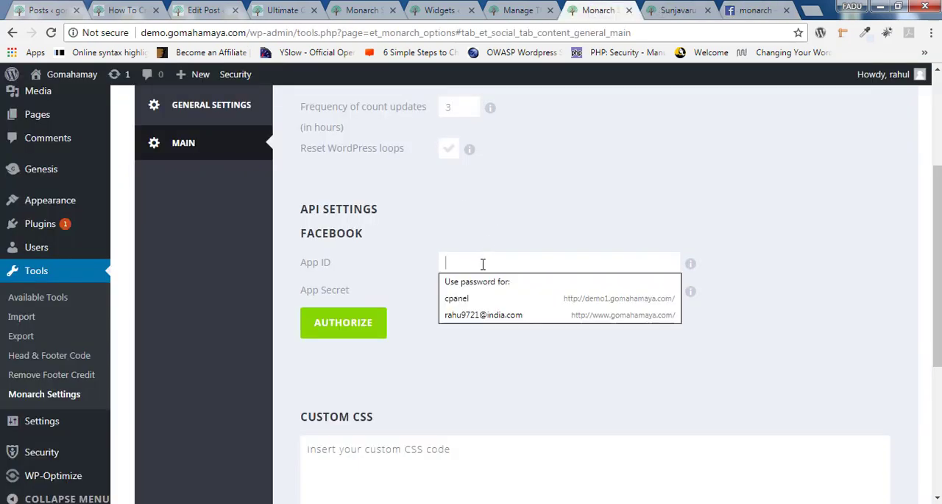
{"action": "left_click", "coordinate": [483, 297]}
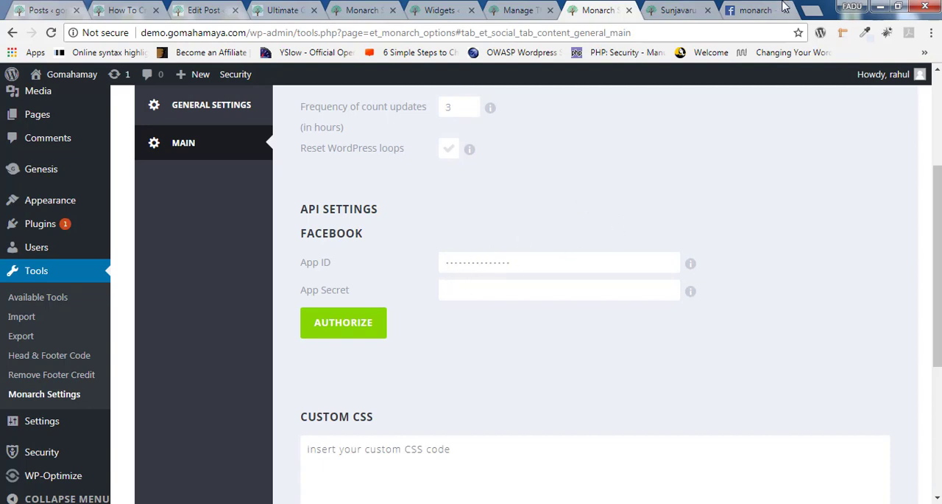
- Copy the revealed App Secret into Monarch and attempt Facebook authorization
{"action": "left_click", "coordinate": [754, 9]}
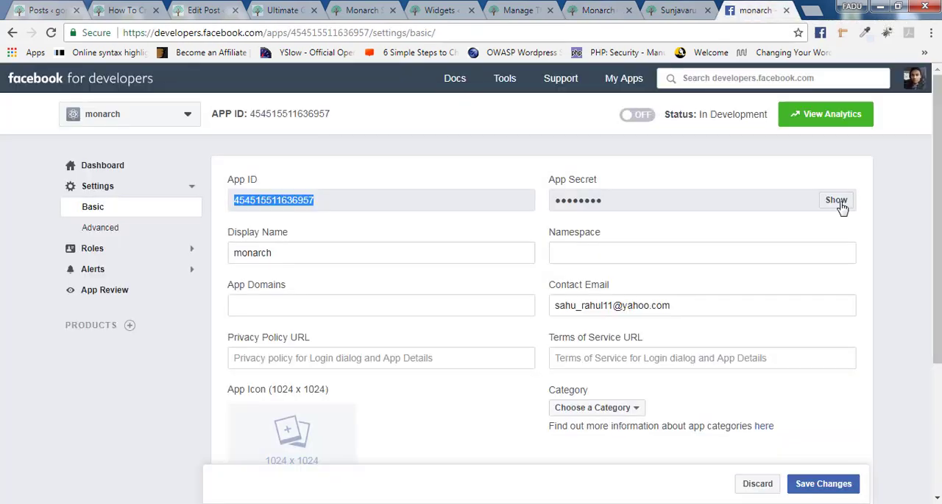
{"action": "left_click", "coordinate": [837, 201]}
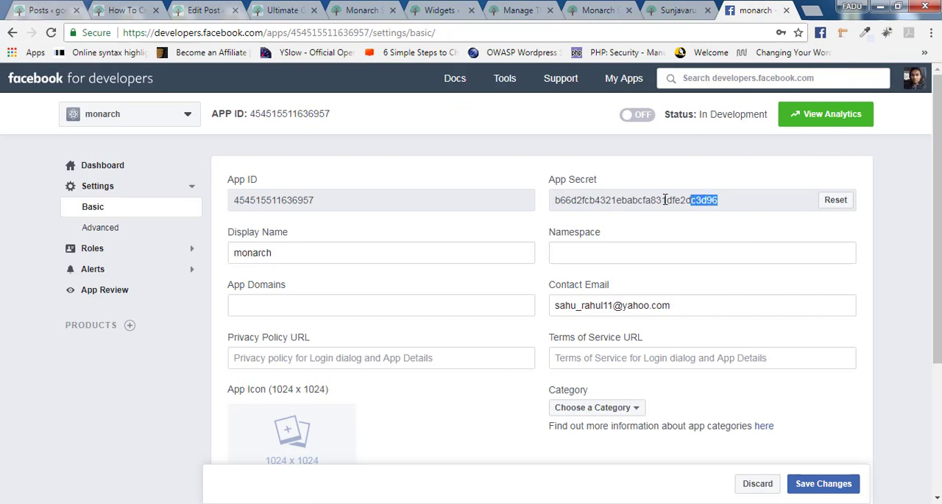
{"action": "triple_click", "coordinate": [633, 201]}
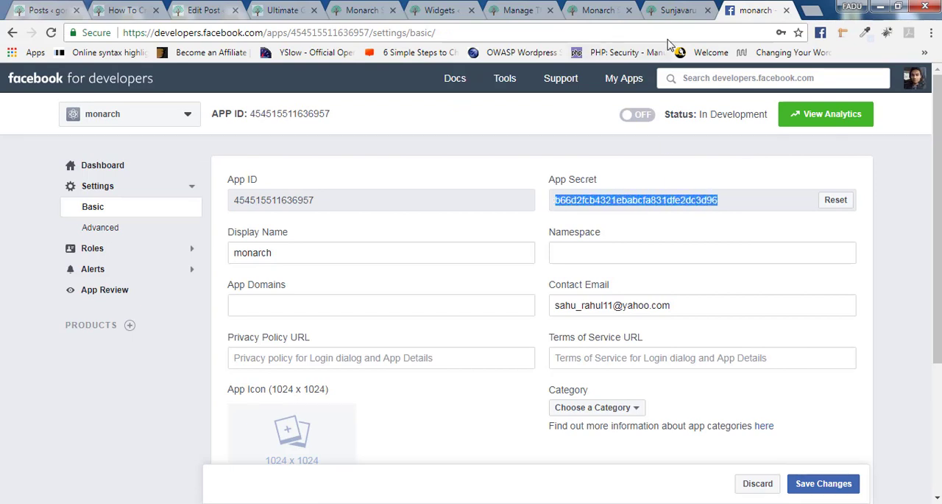
{"action": "left_click", "coordinate": [598, 11]}
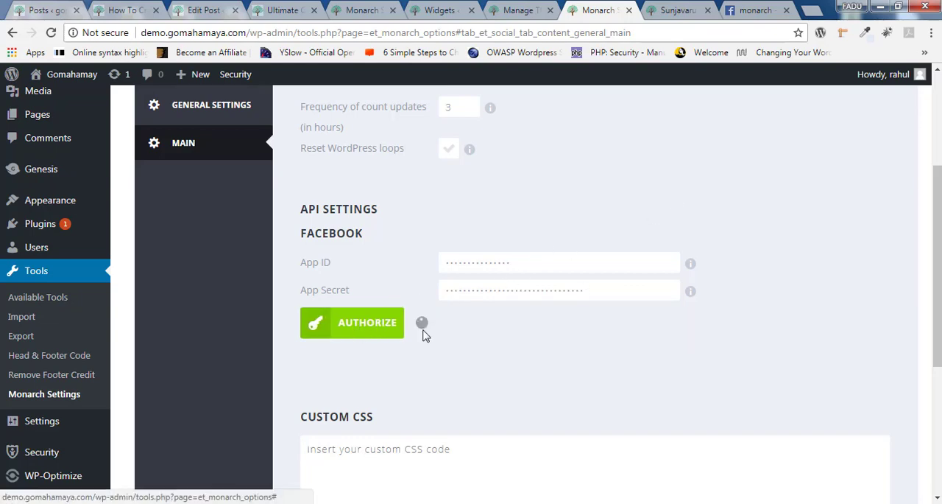
{"action": "left_click", "coordinate": [352, 323]}
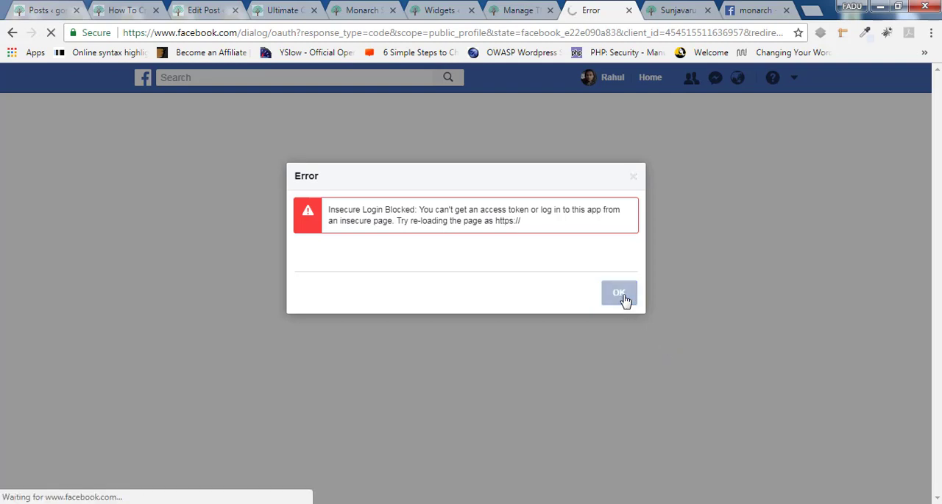
- Dismiss the Facebook login and app-domain errors and view the live post's Follow us widget showing 0 follows
{"action": "left_click", "coordinate": [618, 293]}
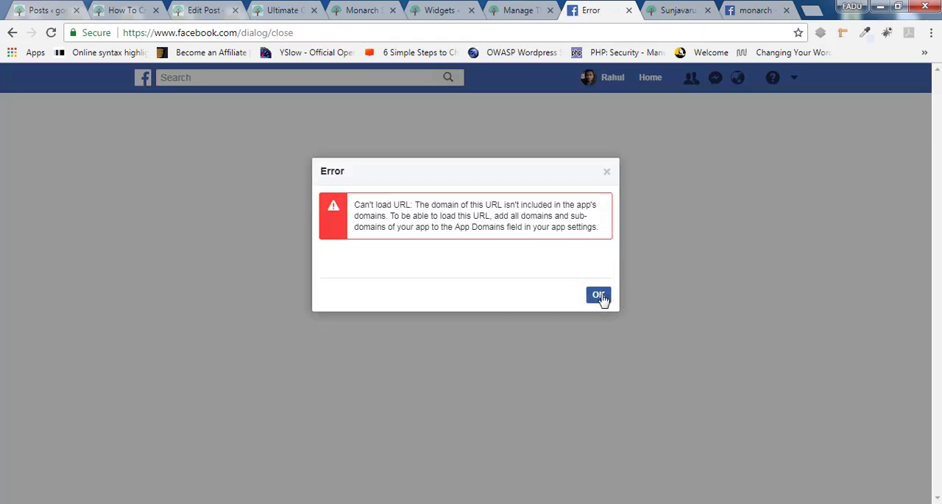
{"action": "left_click", "coordinate": [598, 294]}
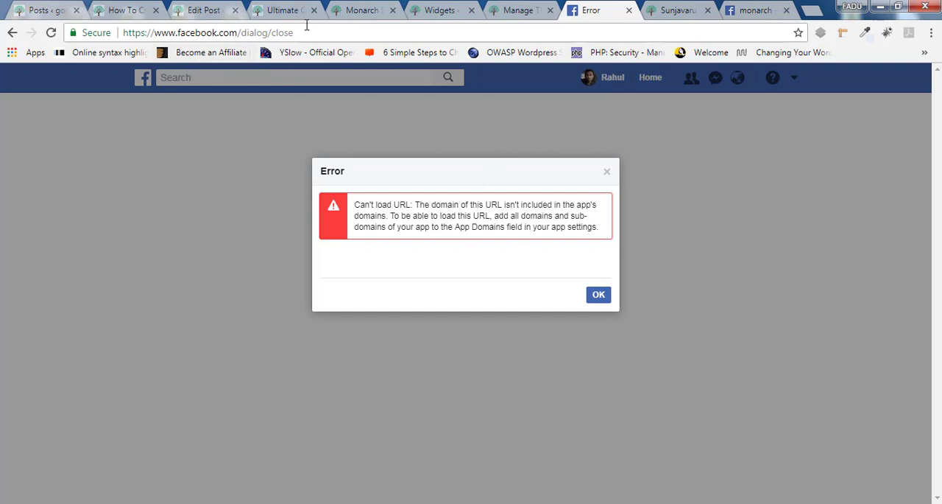
{"action": "left_click", "coordinate": [519, 9]}
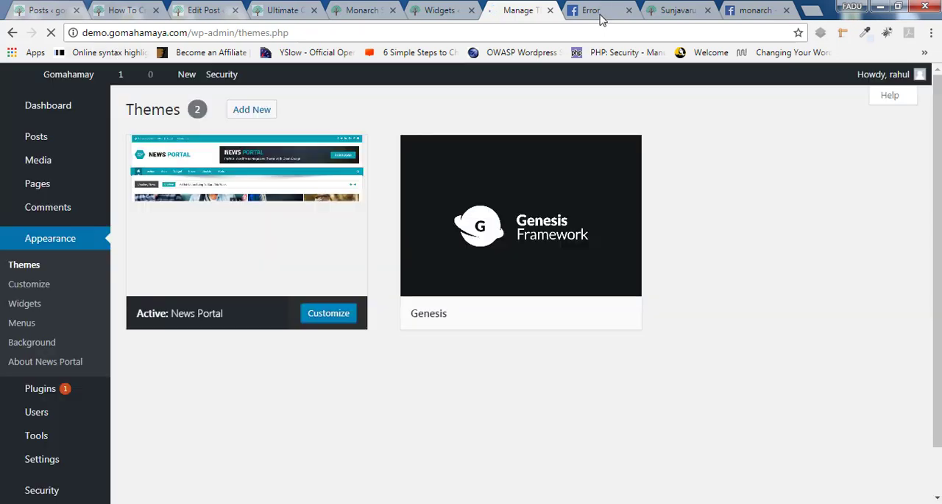
{"action": "mouse_move", "coordinate": [592, 10]}
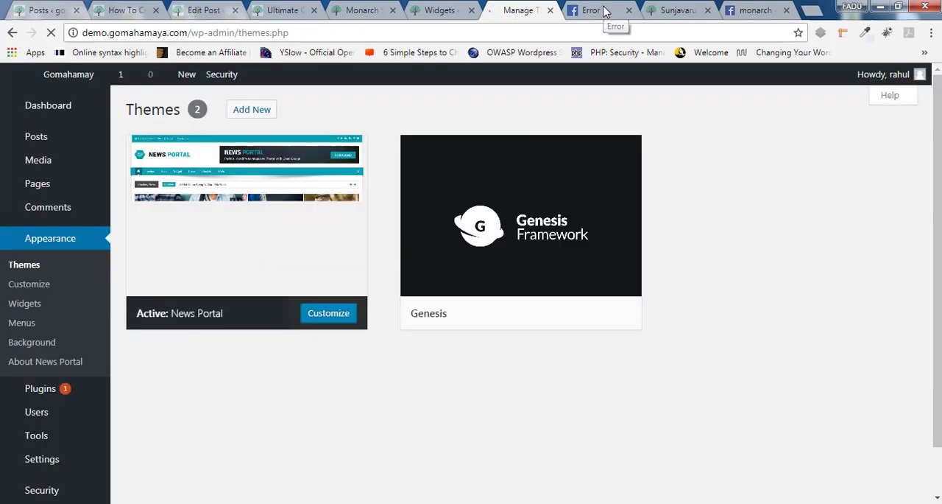
{"action": "left_click", "coordinate": [592, 10]}
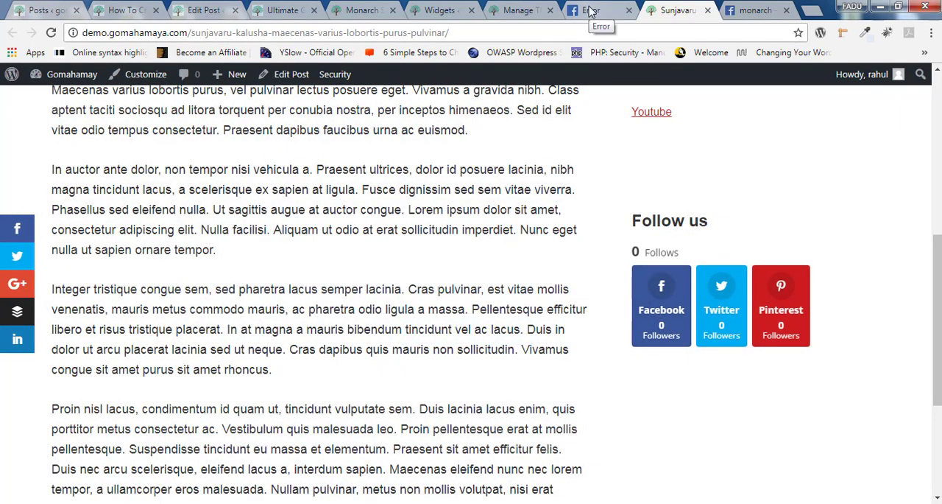
- Enable Get counts via API in Monarch's Social Follow Networks settings
{"action": "left_click", "coordinate": [598, 10]}
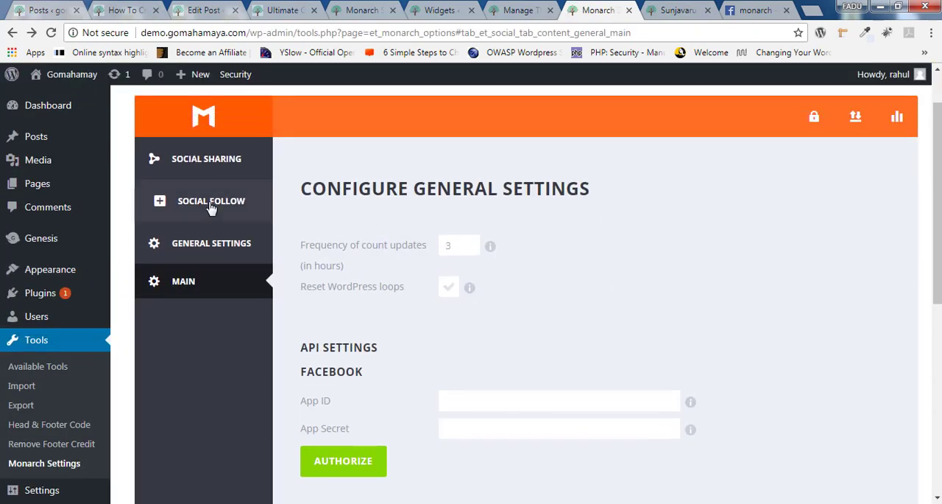
{"action": "left_click", "coordinate": [212, 201]}
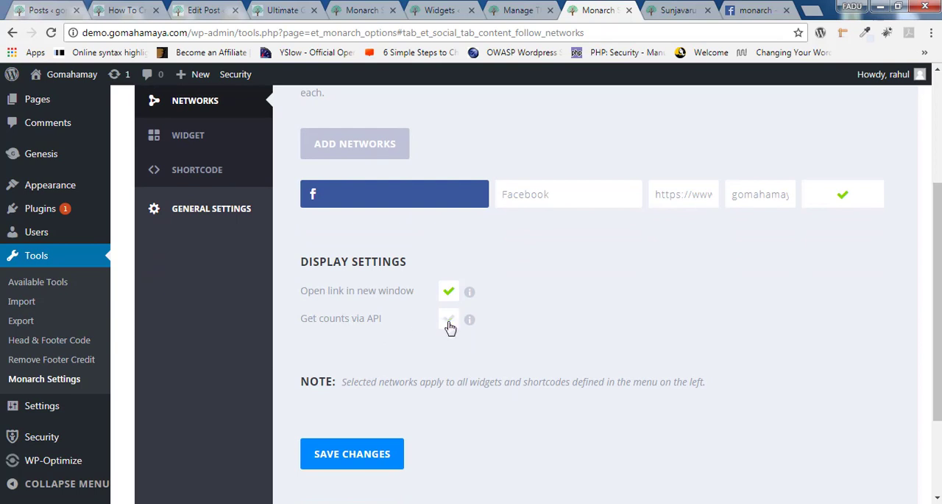
{"action": "left_click", "coordinate": [448, 318]}
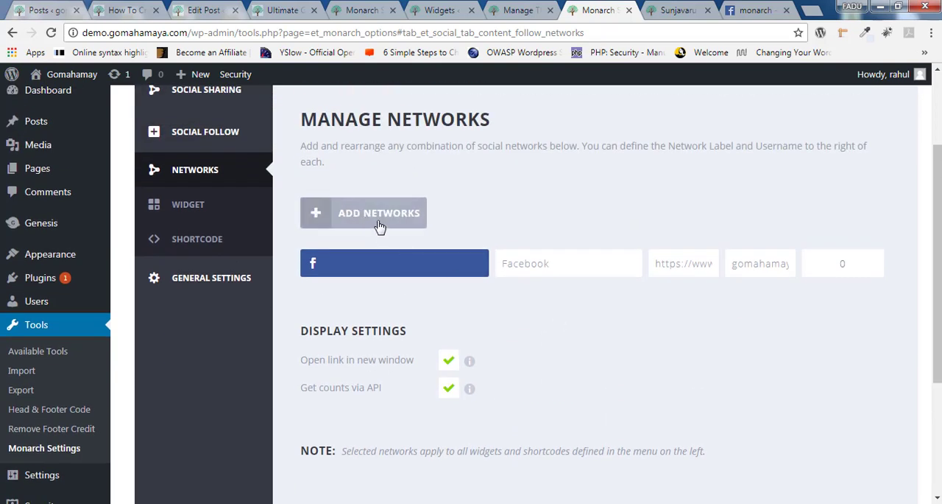
- Add Twitter and Pinterest as follow networks alongside Facebook, revealing the empty Twitter API fields
{"action": "left_click", "coordinate": [379, 212]}
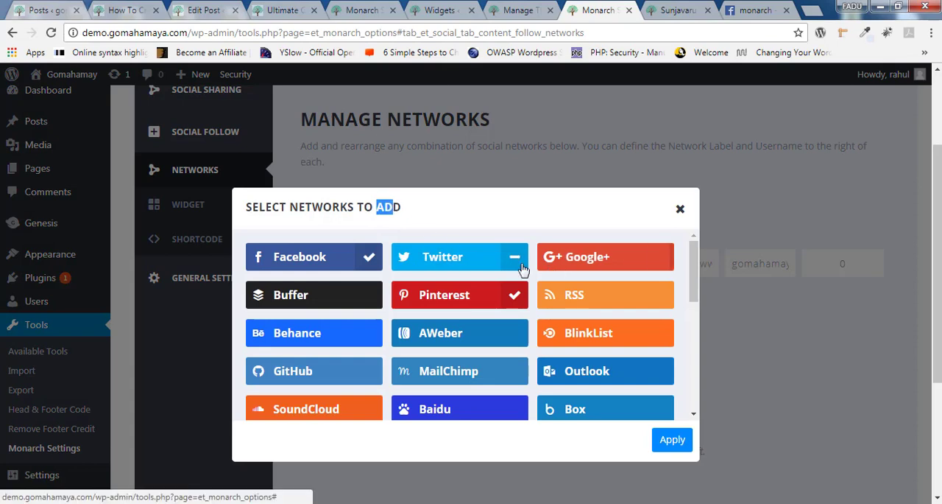
{"action": "left_click", "coordinate": [671, 439]}
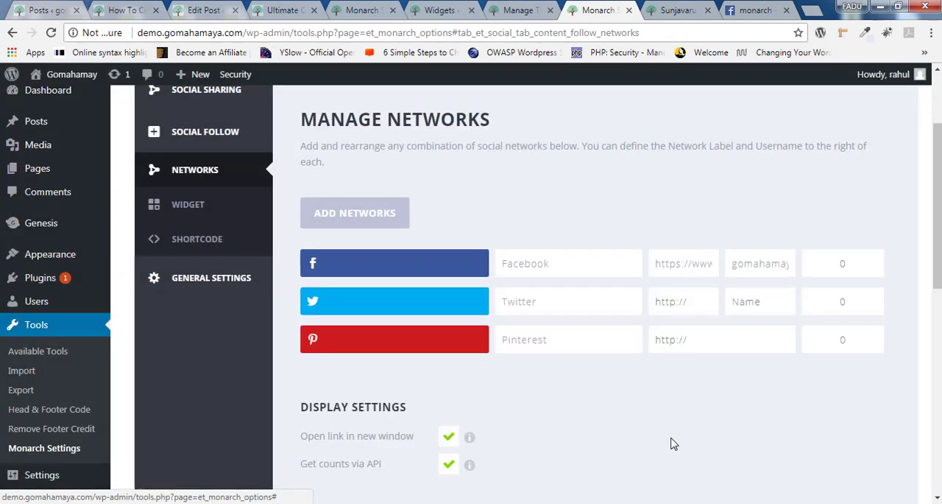
{"action": "scroll", "scroll_direction": "down", "scroll_amount": 3}
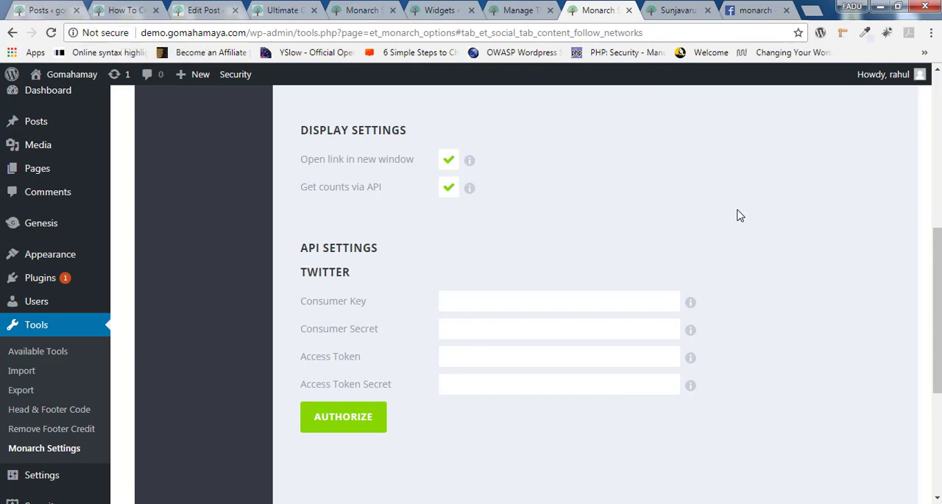
{"action": "scroll", "scroll_direction": "down", "scroll_amount": 3}
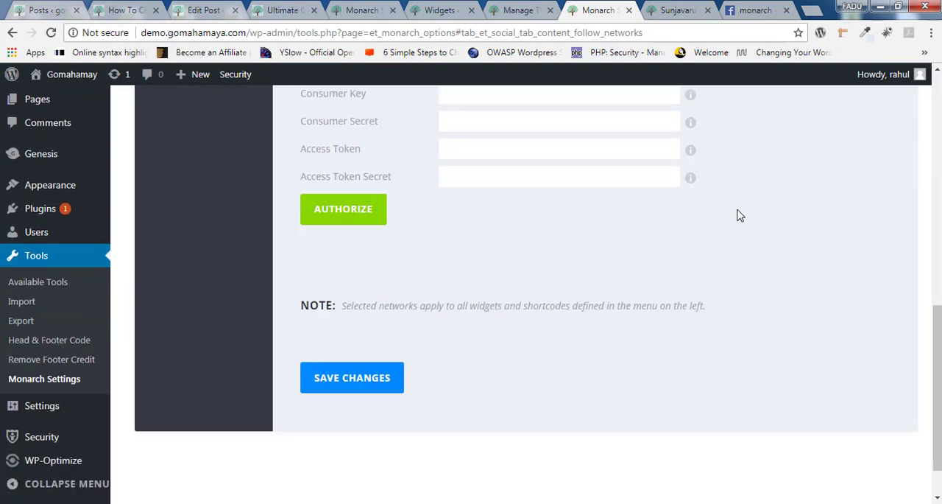
{"action": "left_click", "coordinate": [353, 377]}
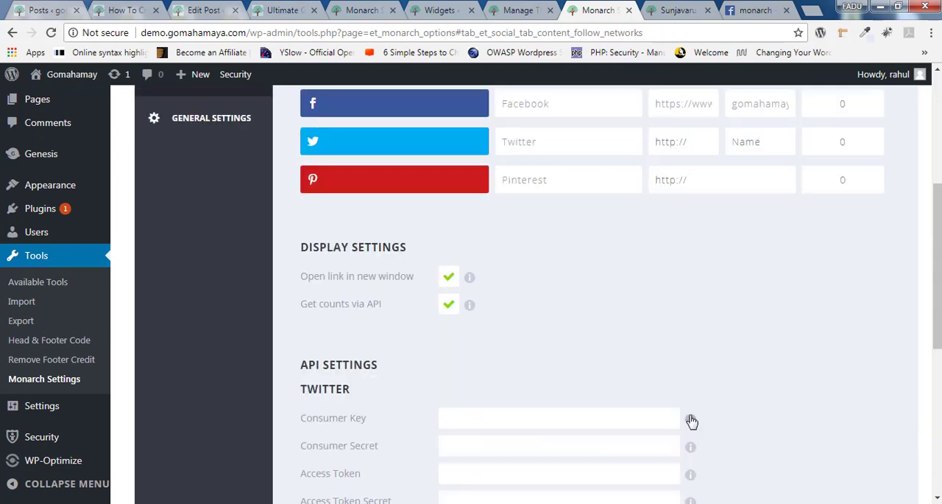
{"action": "scroll", "scroll_direction": "up", "scroll_amount": 3}
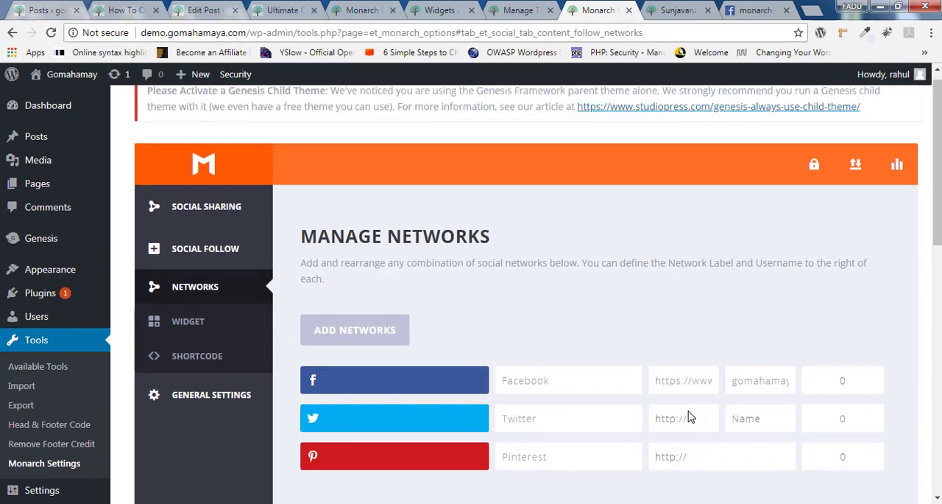
{"action": "scroll", "scroll_direction": "down", "scroll_amount": 3}
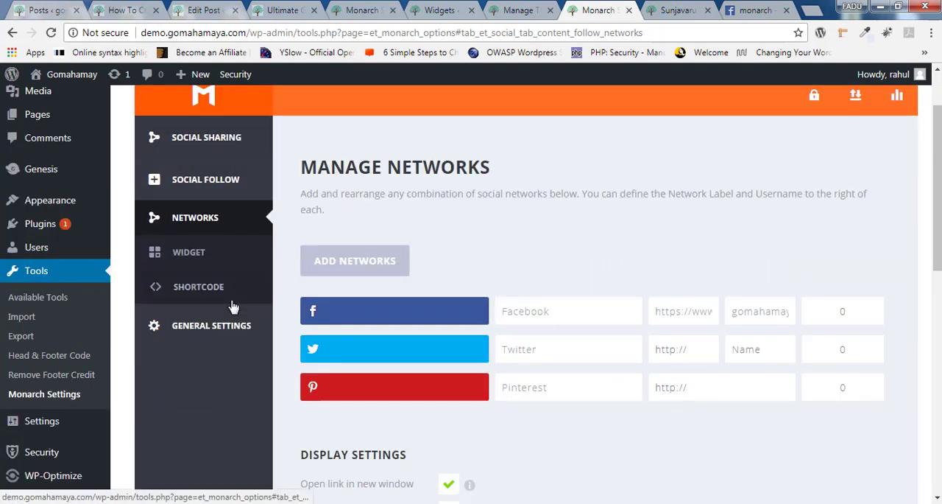
{"action": "scroll", "scroll_direction": "down", "scroll_amount": 3}
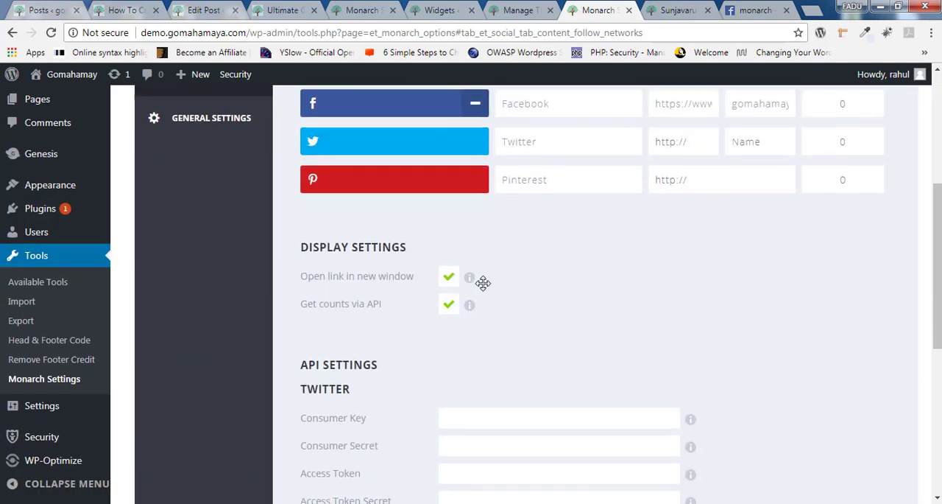
{"action": "scroll", "scroll_direction": "down", "scroll_amount": 3}
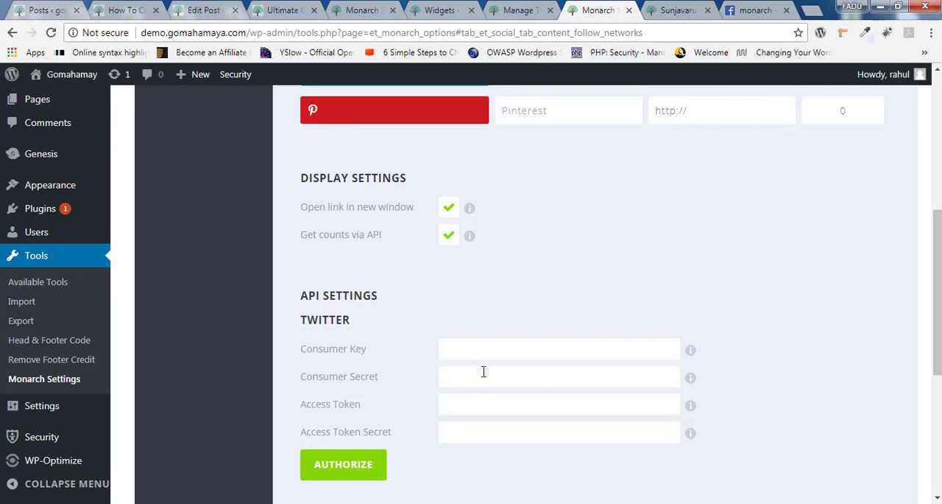
{"action": "mouse_move", "coordinate": [528, 264]}
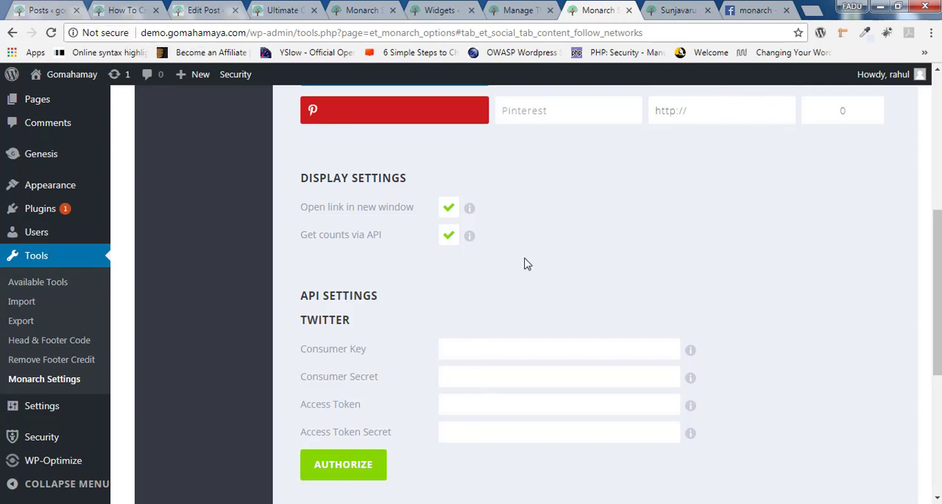
{"action": "mouse_move", "coordinate": [611, 250]}
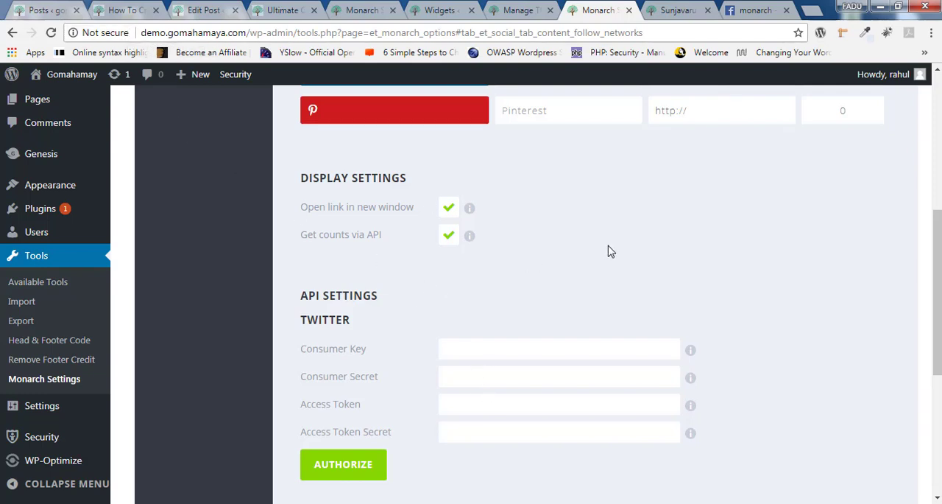